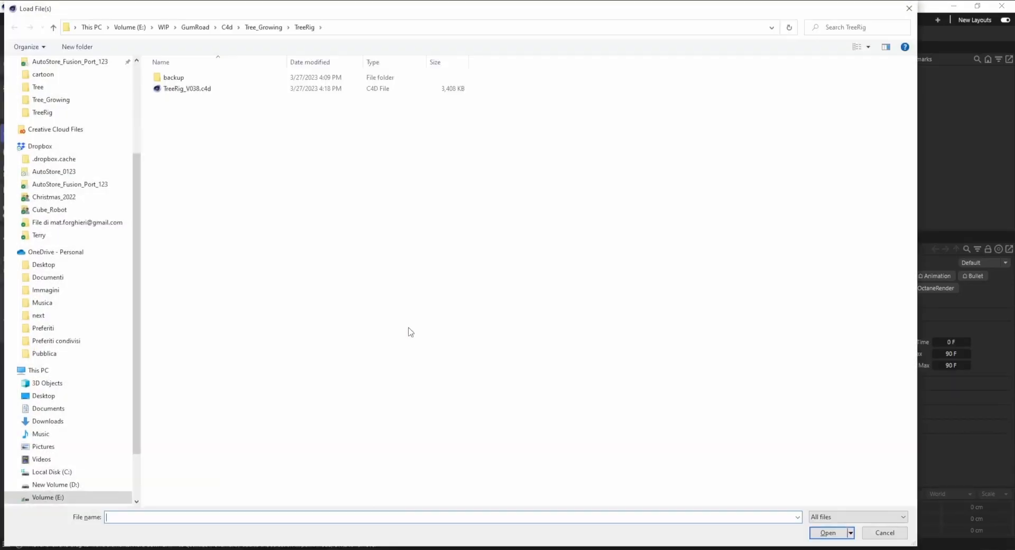
Step: Open the TreeRig_V038.c4d project from the Load File dialog
{"action": "left_click", "coordinate": [188, 88]}
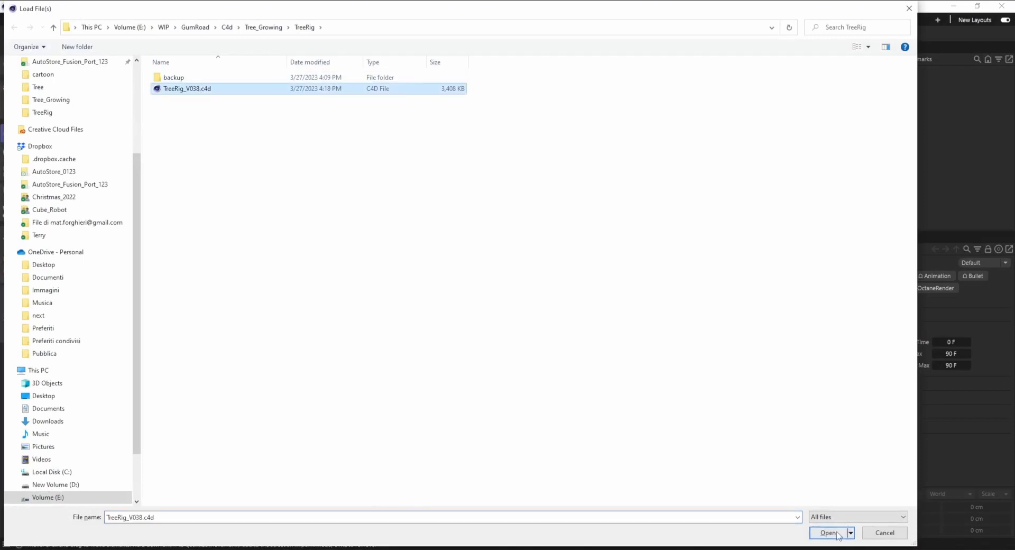
{"action": "left_click", "coordinate": [828, 532]}
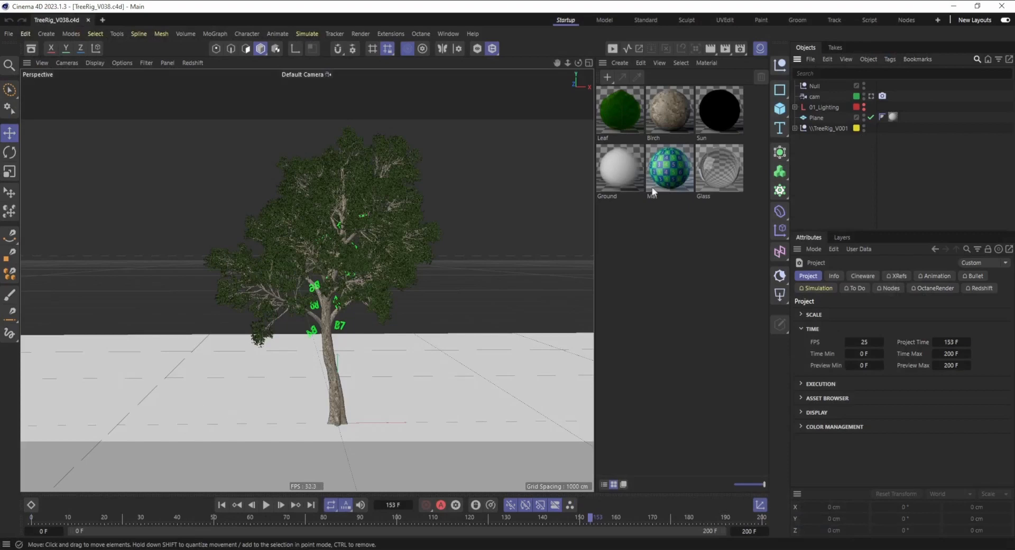
{"action": "mouse_move", "coordinate": [817, 134]}
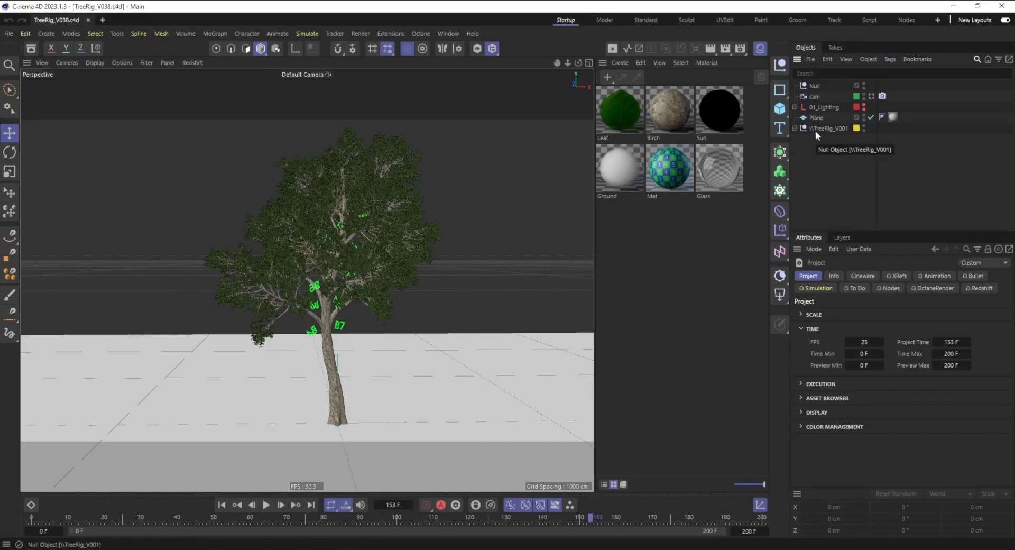
Step: Select TreeRig_V001 and show its User Data tab with wind, trunk and branch controls
{"action": "left_click", "coordinate": [830, 128]}
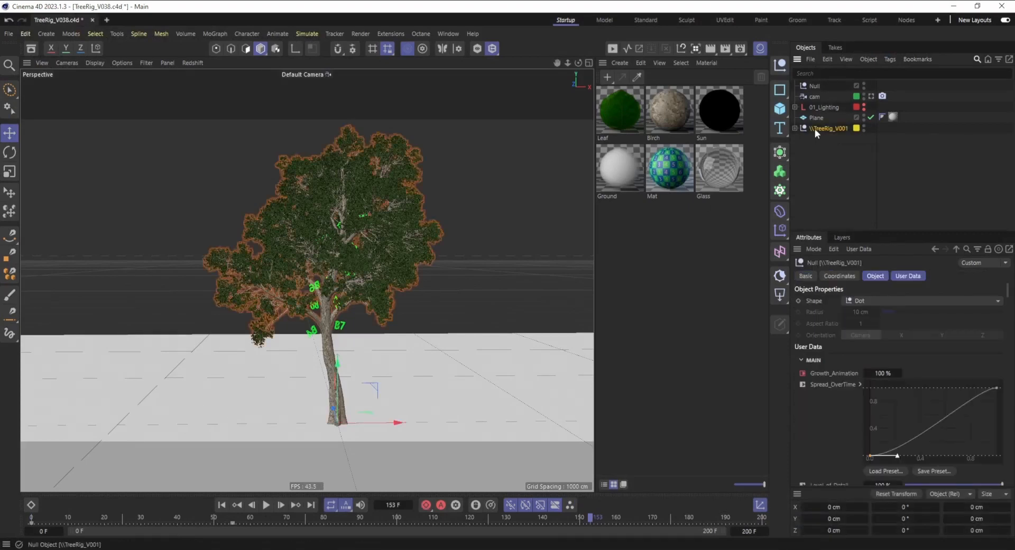
{"action": "left_click", "coordinate": [908, 275]}
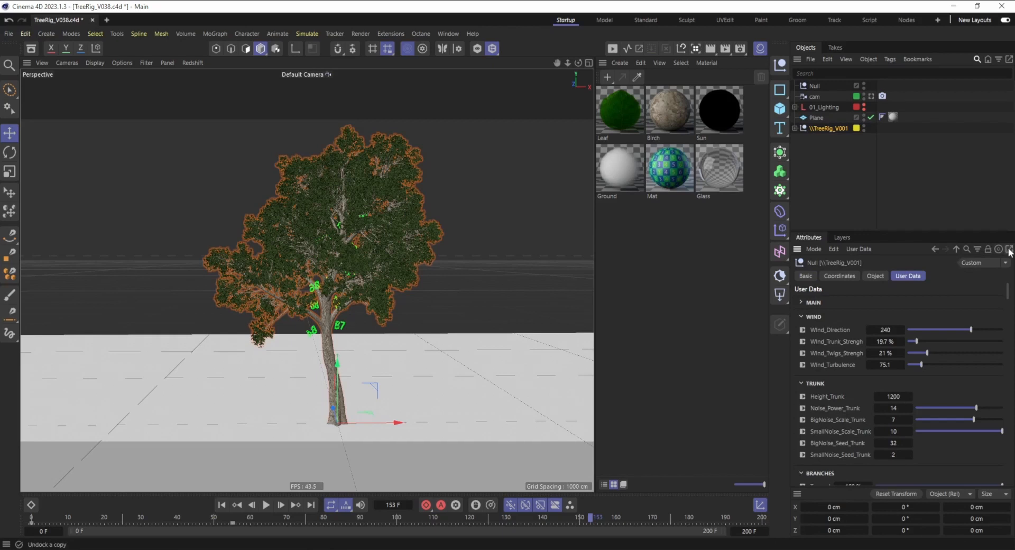
Step: Undock a floating Attribute Manager copy, collapse Wind and Trunk, and expand Main
{"action": "left_click", "coordinate": [1007, 249]}
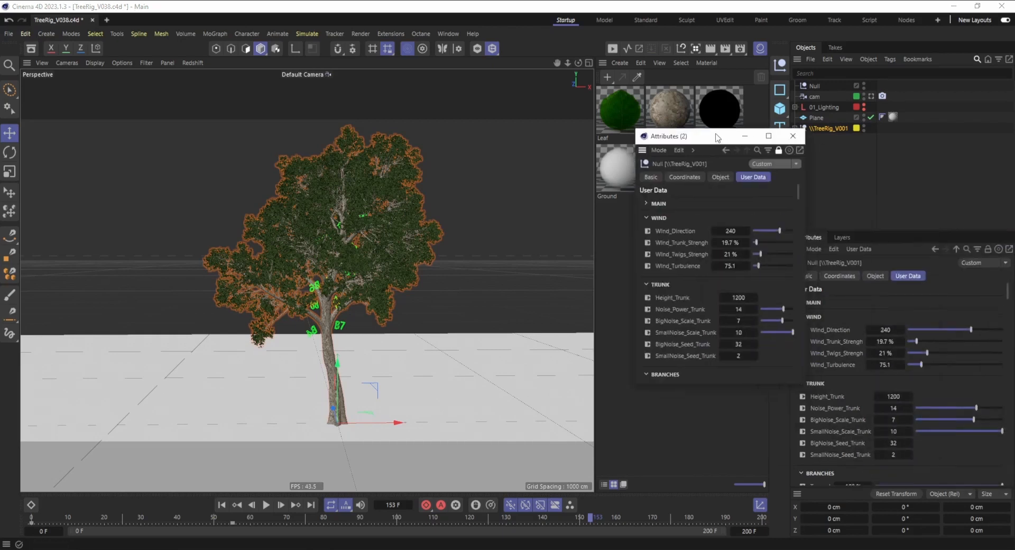
{"action": "left_click_drag", "start_coordinate": [712, 136], "coordinate": [657, 87]}
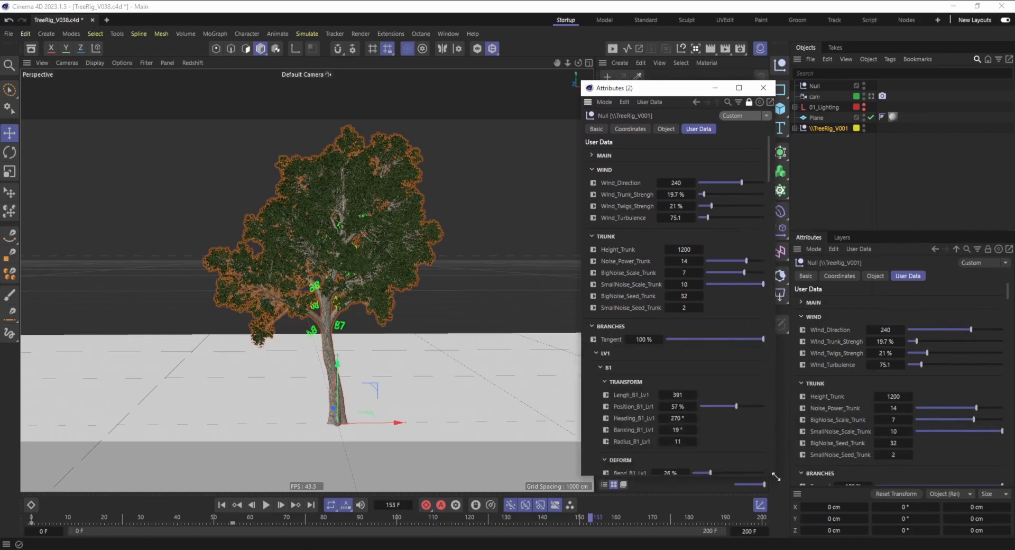
{"action": "left_click", "coordinate": [591, 183]}
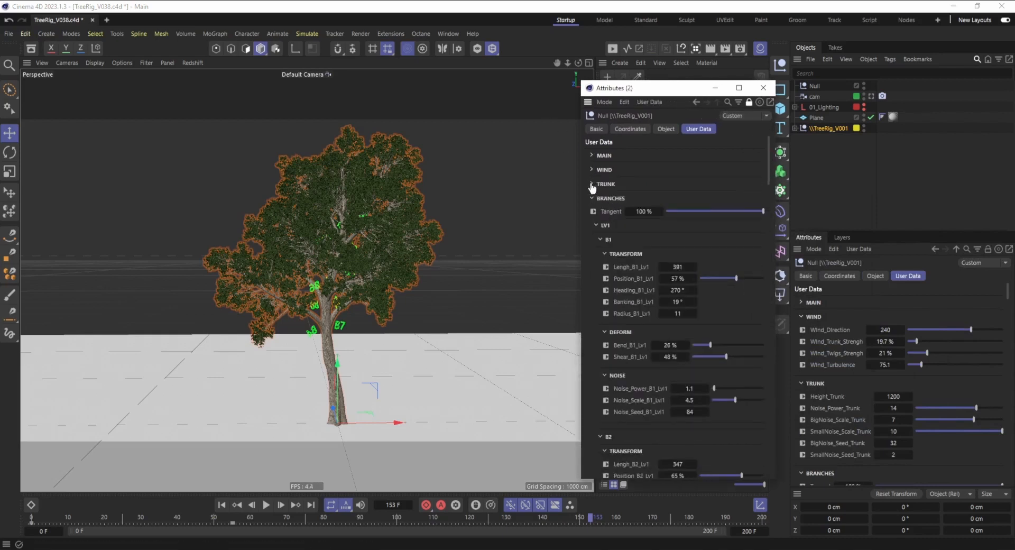
{"action": "left_click", "coordinate": [591, 184]}
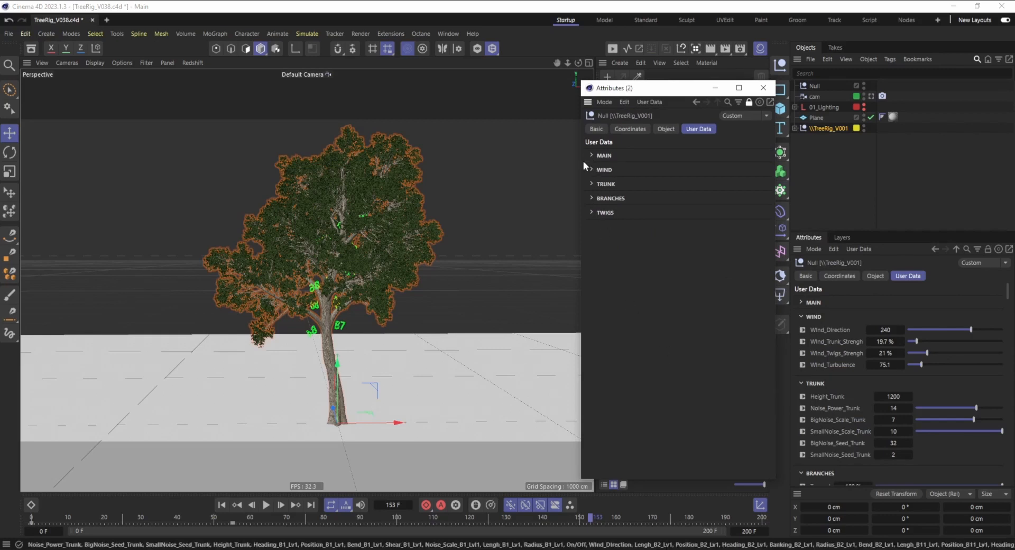
{"action": "left_click", "coordinate": [591, 155]}
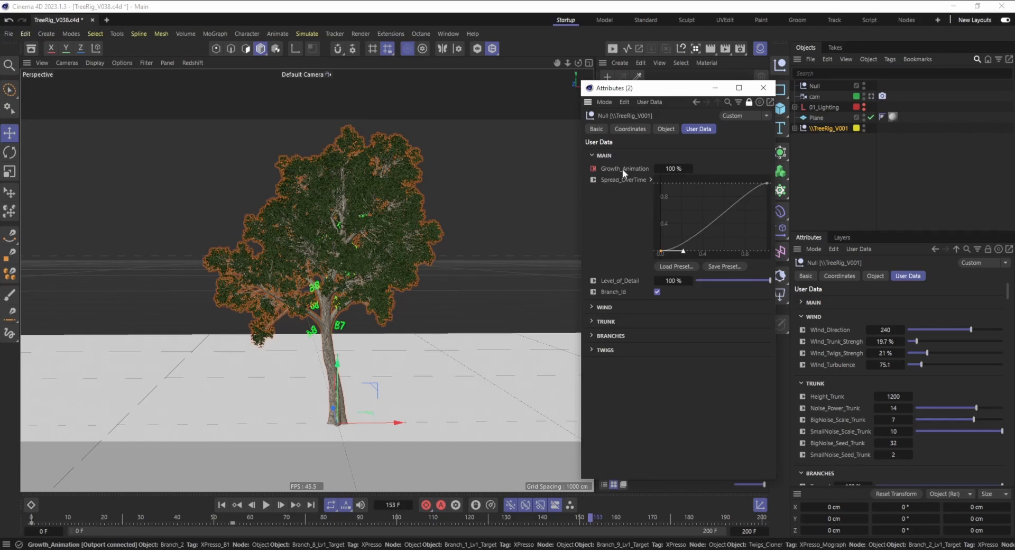
Step: Play the growth animation and scrub back around frame 36 to review growth
{"action": "left_click", "coordinate": [266, 504]}
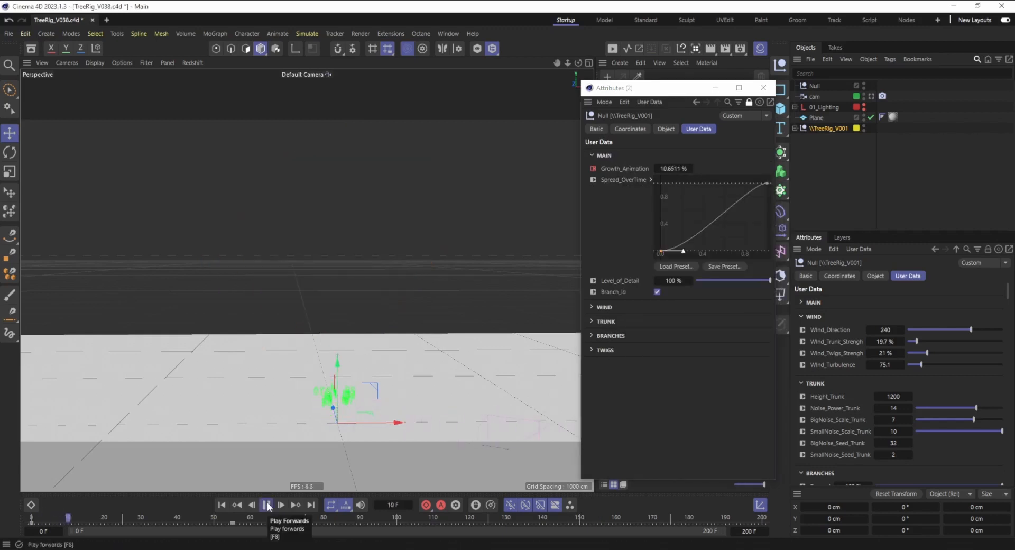
{"action": "left_click", "coordinate": [266, 505]}
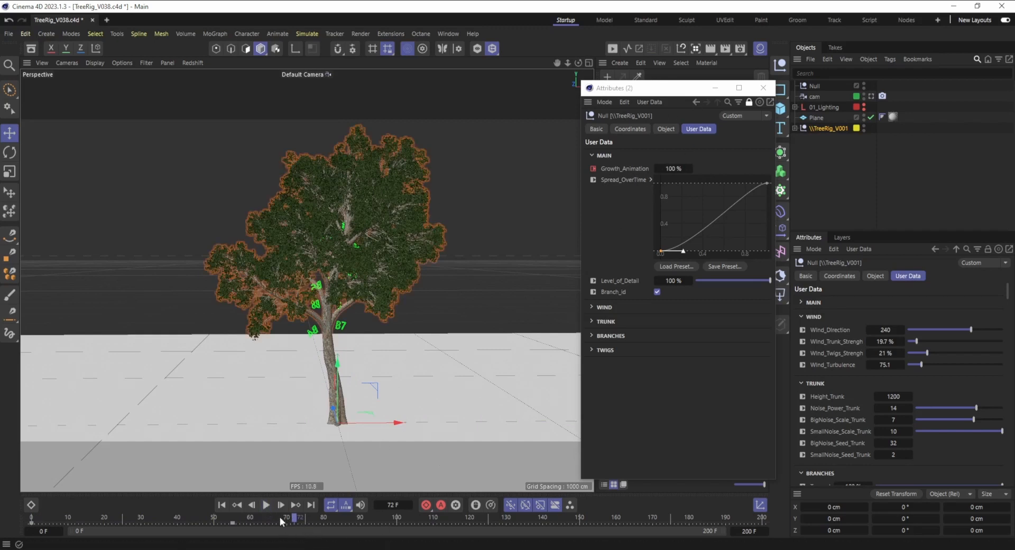
{"action": "left_click_drag", "start_coordinate": [299, 517], "coordinate": [165, 517]}
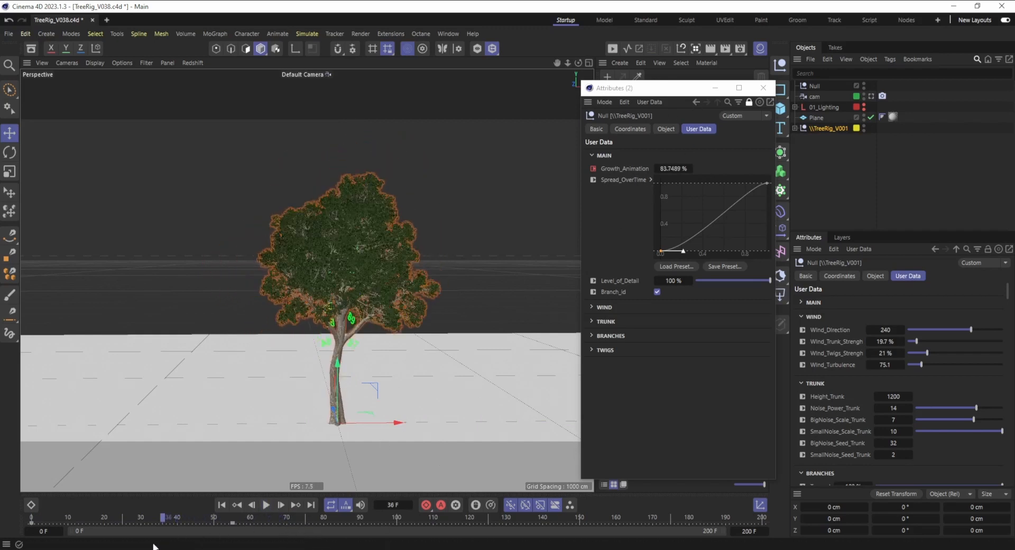
{"action": "left_click_drag", "start_coordinate": [166, 517], "coordinate": [134, 517]}
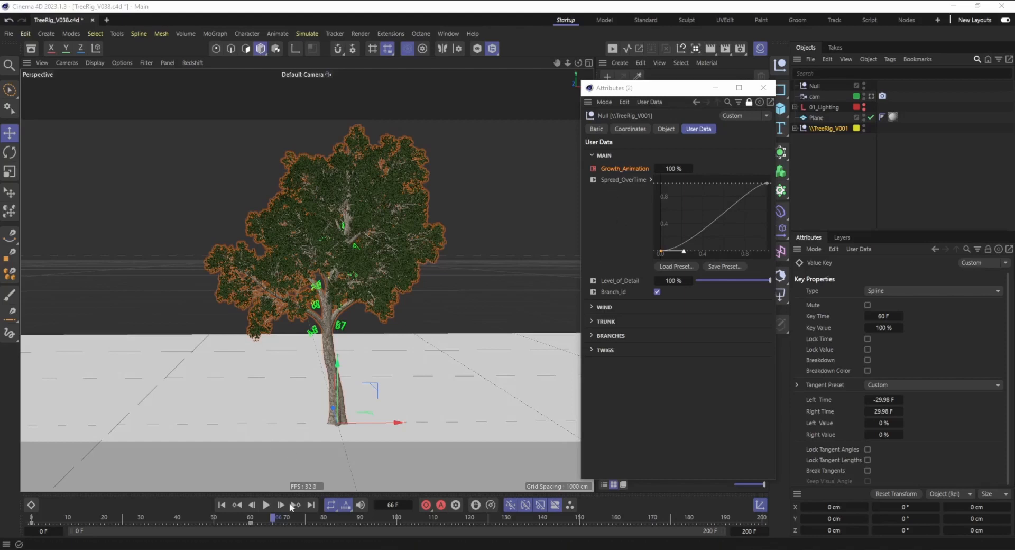
{"action": "mouse_move", "coordinate": [377, 337]}
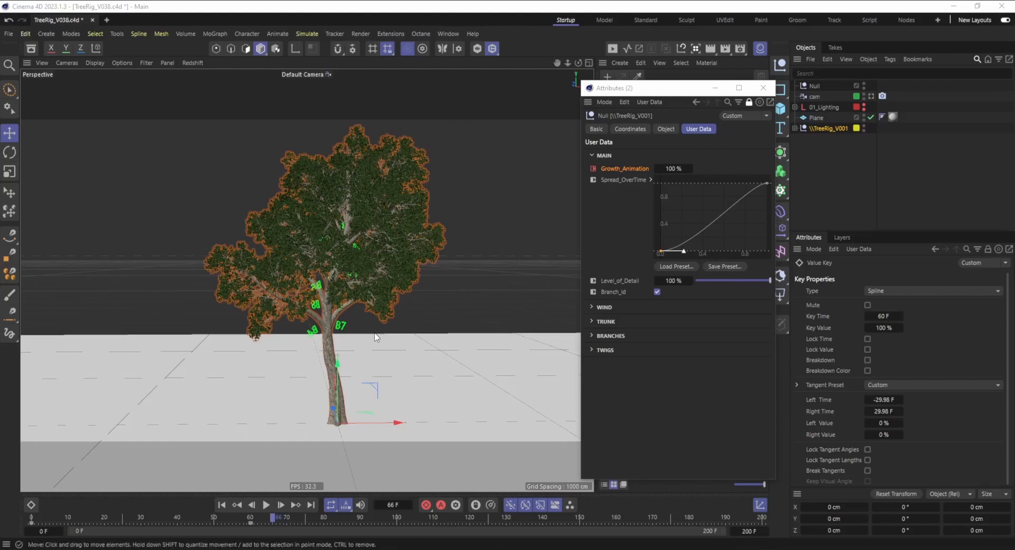
{"action": "mouse_move", "coordinate": [345, 366]}
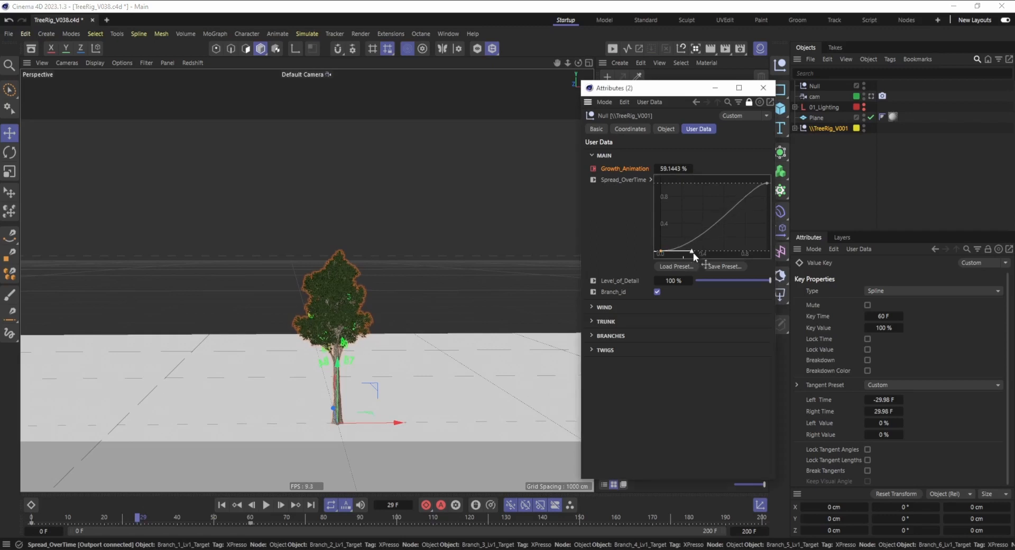
Step: Drag the Spread_OverTime curve into an ease-out shape and scrub the timeline
{"action": "left_click_drag", "start_coordinate": [693, 251], "coordinate": [729, 251]}
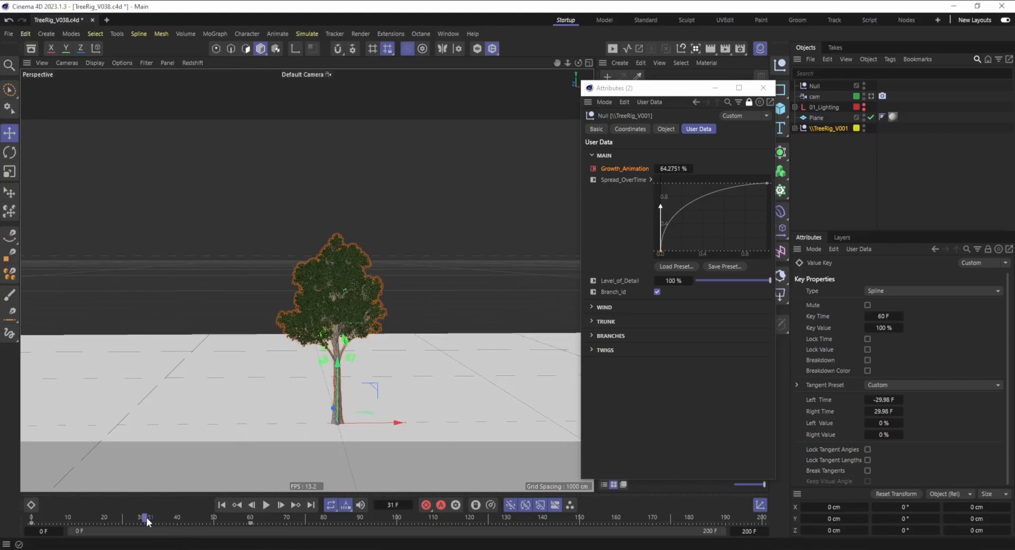
{"action": "left_click_drag", "start_coordinate": [147, 517], "coordinate": [192, 517]}
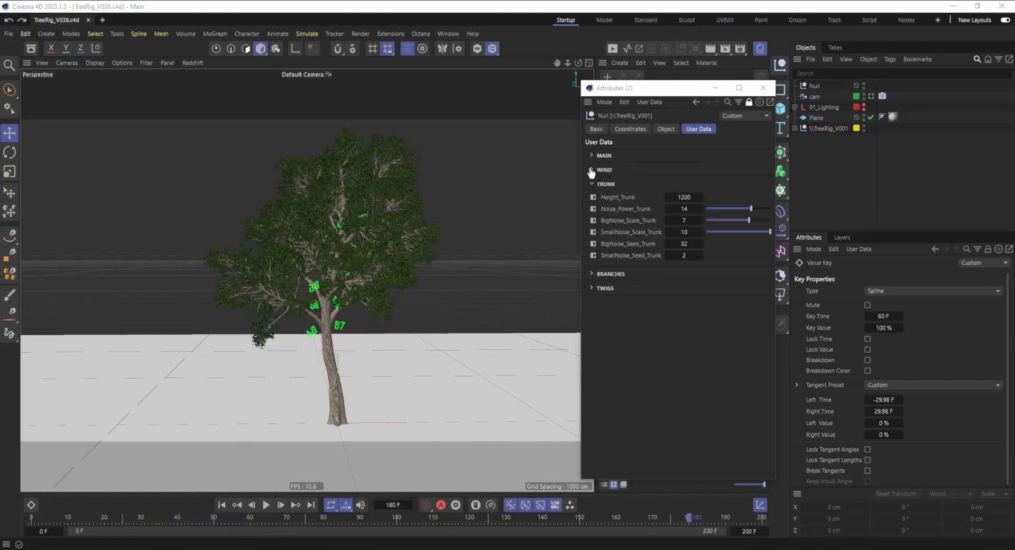
Step: Raise trunk wind strength to 152.9% and increase turbulence in the Wind group
{"action": "left_click", "coordinate": [591, 170]}
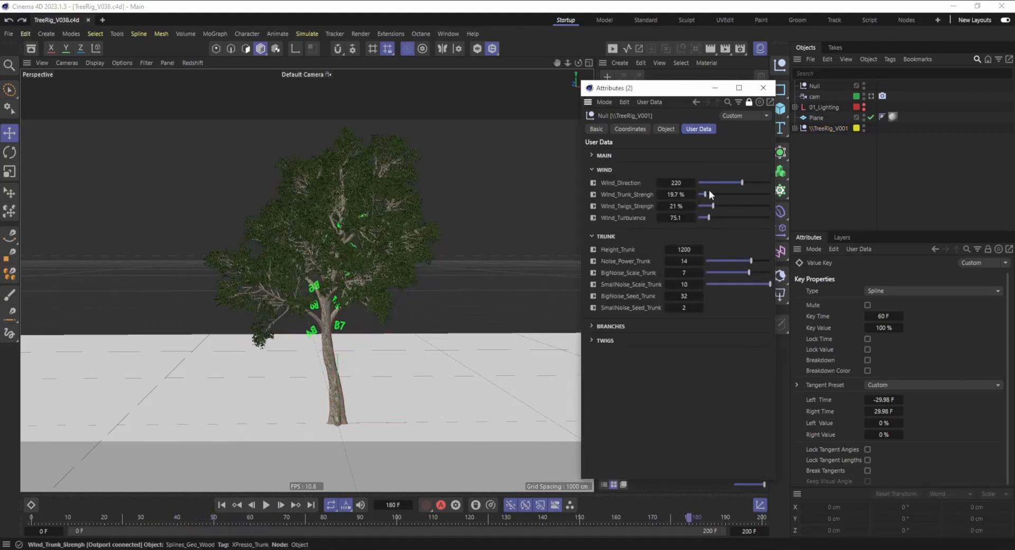
{"action": "left_click_drag", "start_coordinate": [704, 194], "coordinate": [716, 194]}
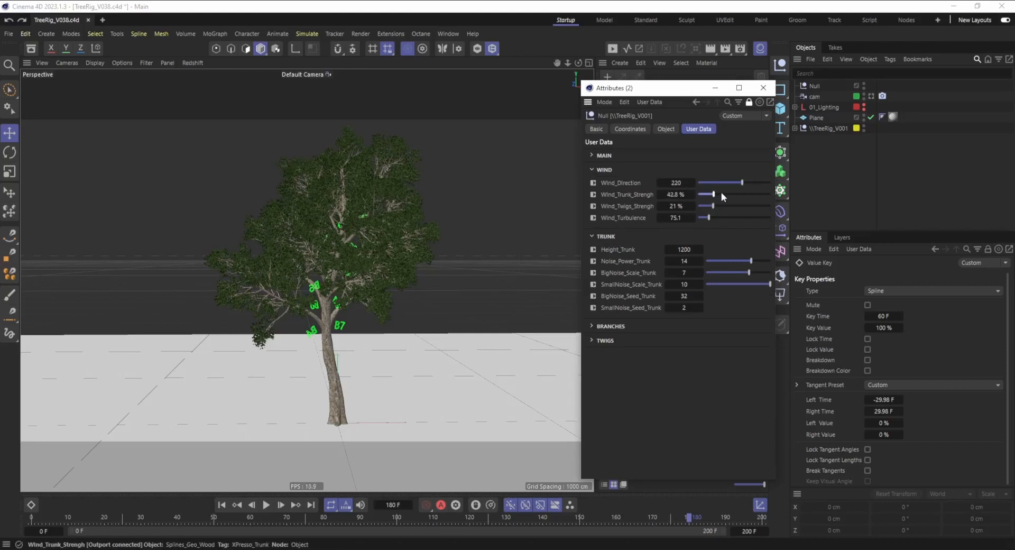
{"action": "left_click_drag", "start_coordinate": [715, 194], "coordinate": [757, 194]}
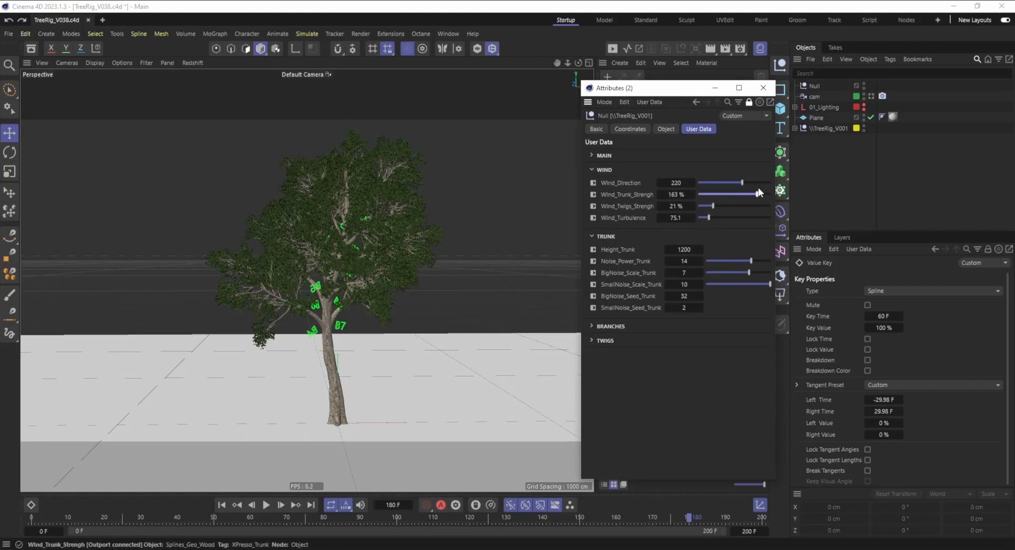
{"action": "left_click_drag", "start_coordinate": [706, 218], "coordinate": [716, 218]}
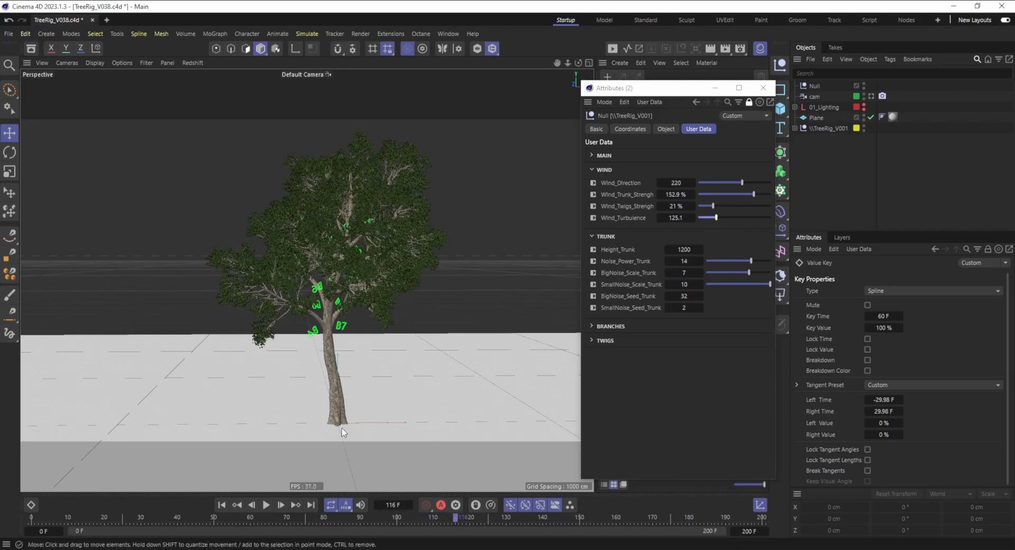
{"action": "mouse_move", "coordinate": [357, 195]}
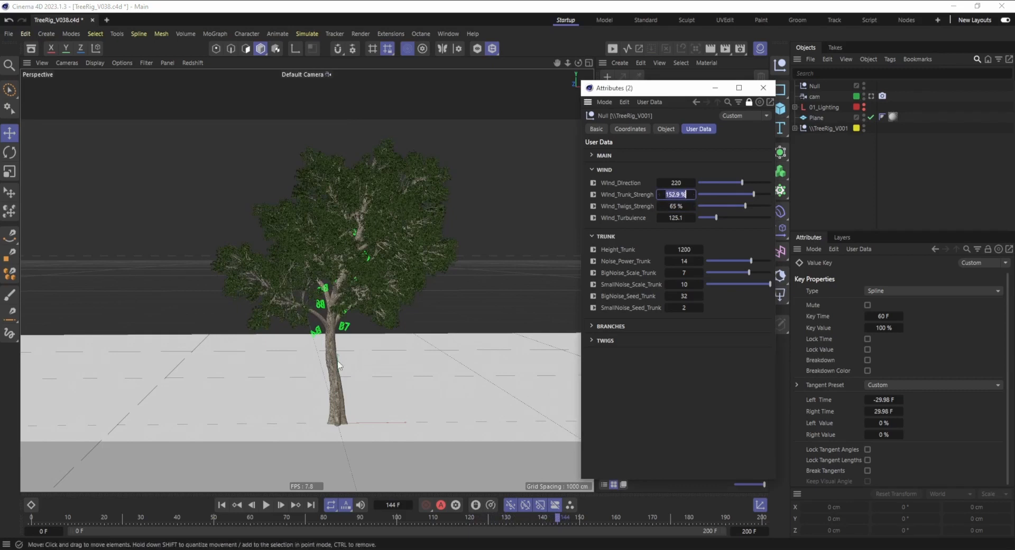
{"action": "left_click", "coordinate": [676, 206]}
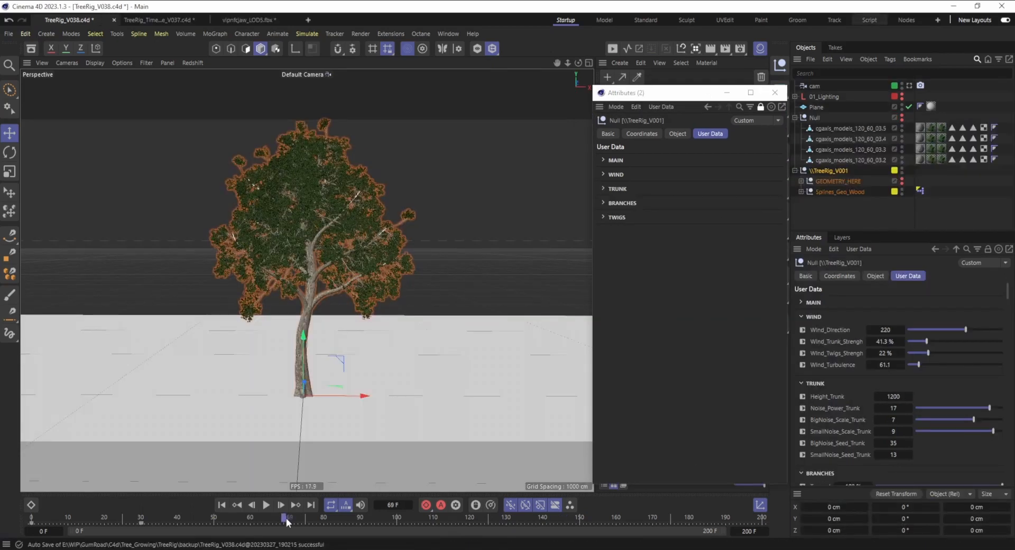
Step: Hide the twigs and set the trunk height value to 2000
{"action": "left_click", "coordinate": [602, 217]}
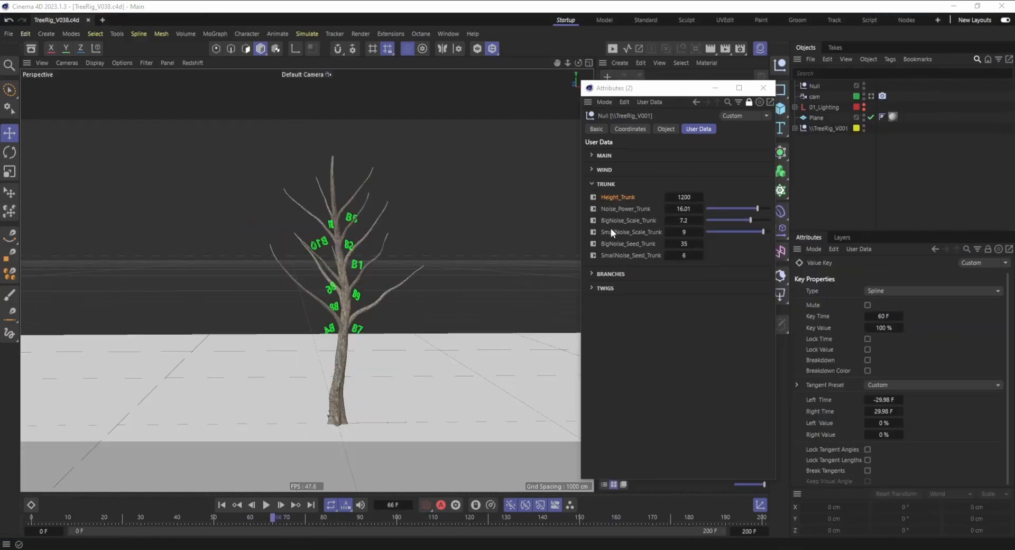
{"action": "mouse_move", "coordinate": [715, 404]}
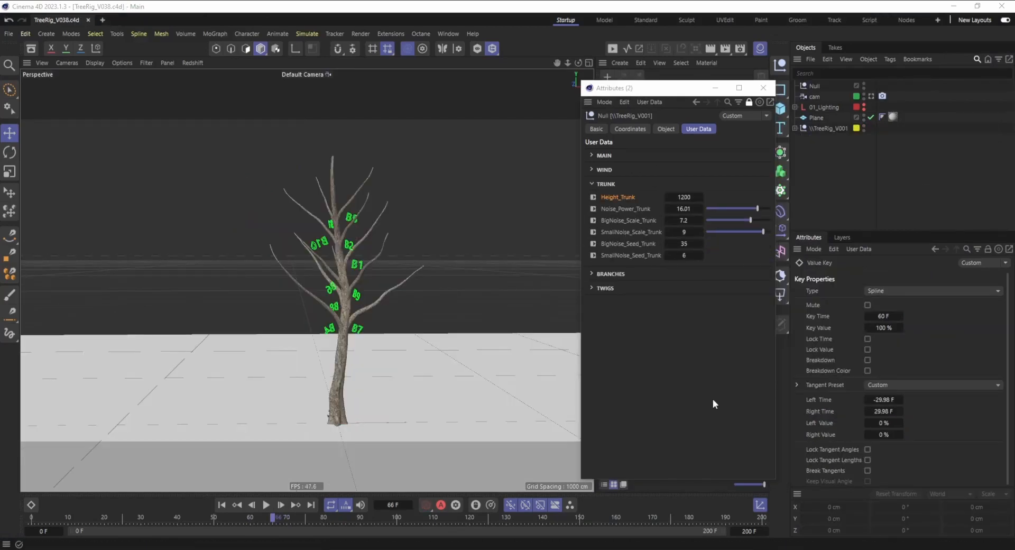
{"action": "left_click_drag", "start_coordinate": [683, 196], "coordinate": [677, 197]}
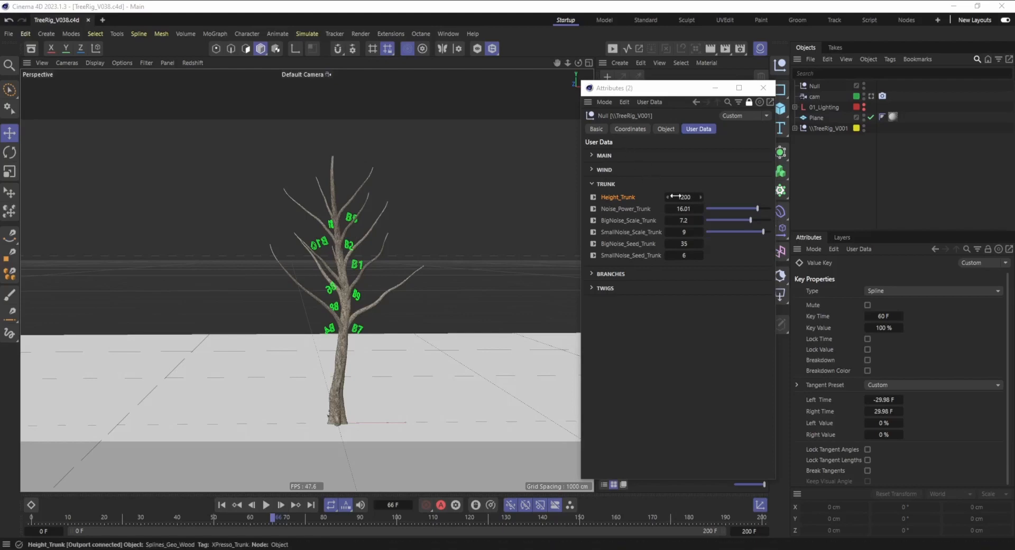
{"action": "left_click_drag", "start_coordinate": [683, 196], "coordinate": [685, 196]}
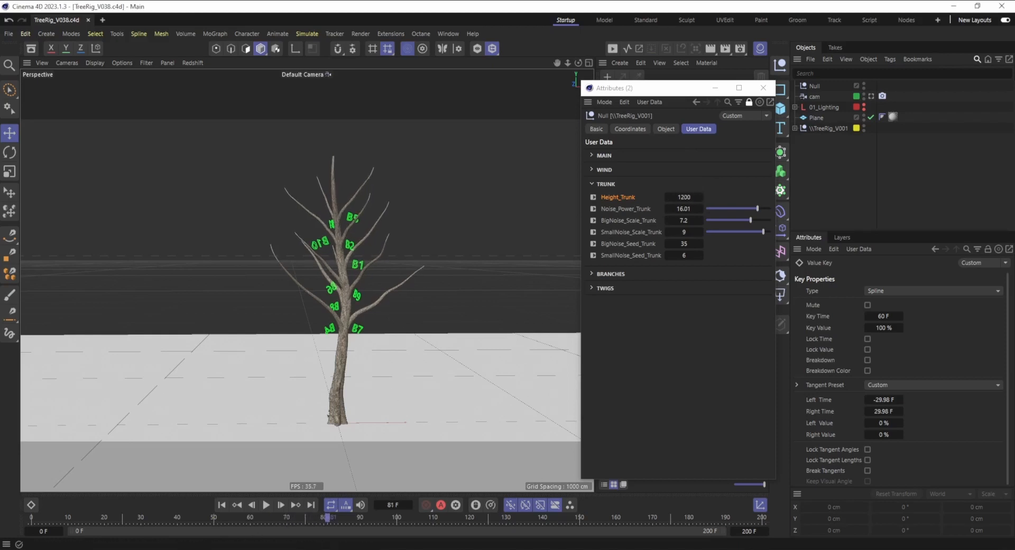
{"action": "left_click", "coordinate": [683, 197]}
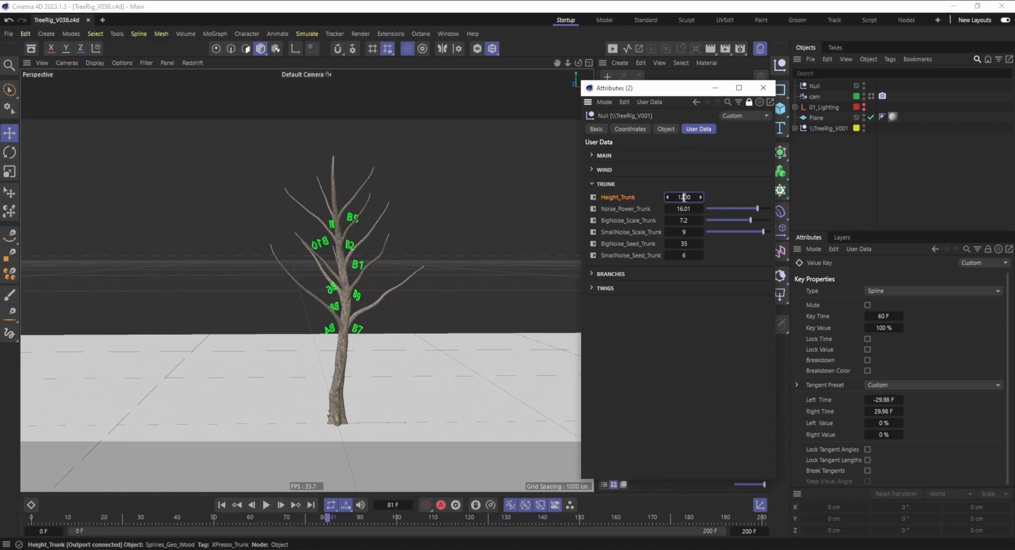
{"action": "type", "text": "2000"}
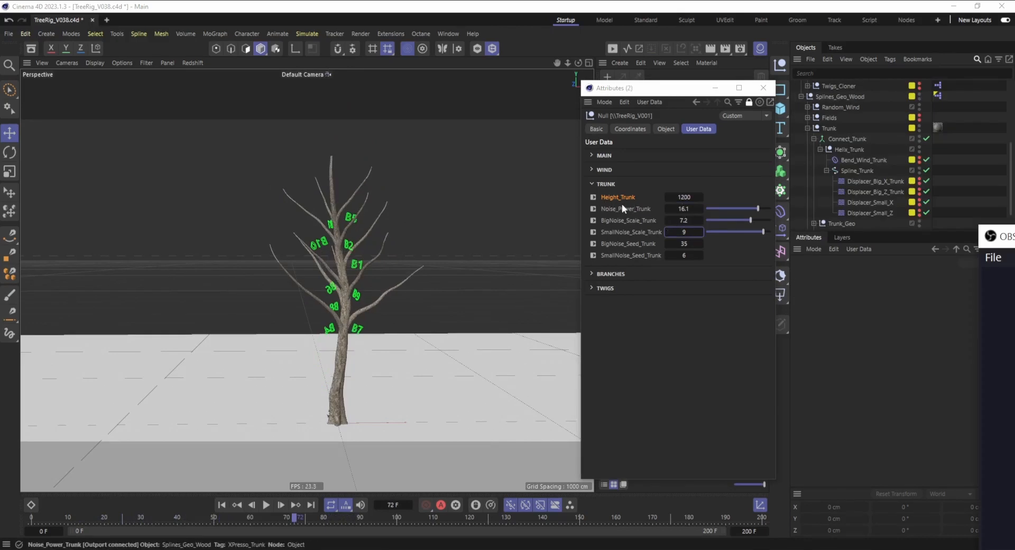
{"action": "mouse_move", "coordinate": [631, 214]}
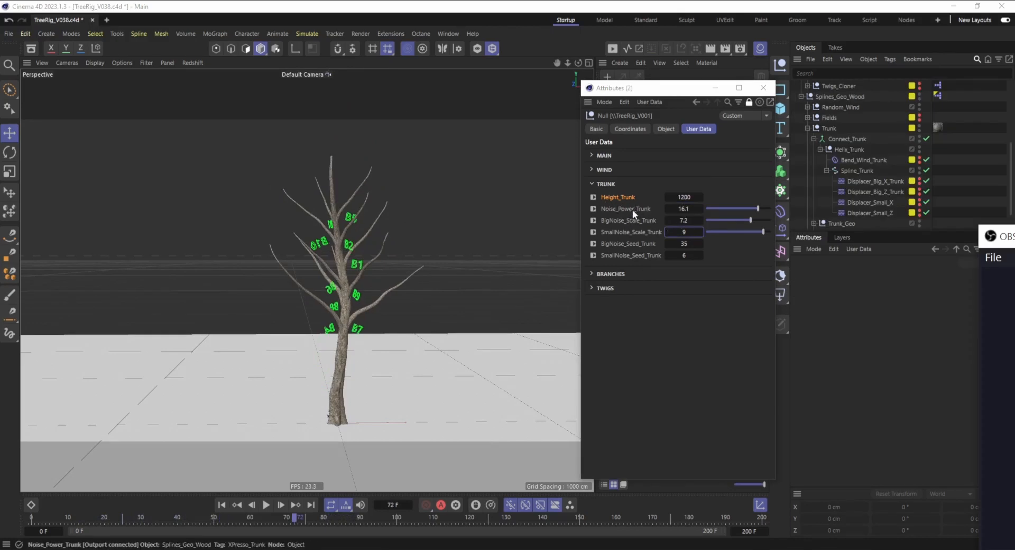
Step: Adjust trunk noise power and set BigNoise_Scale_Trunk to 6.8
{"action": "left_click_drag", "start_coordinate": [756, 208], "coordinate": [740, 208]}
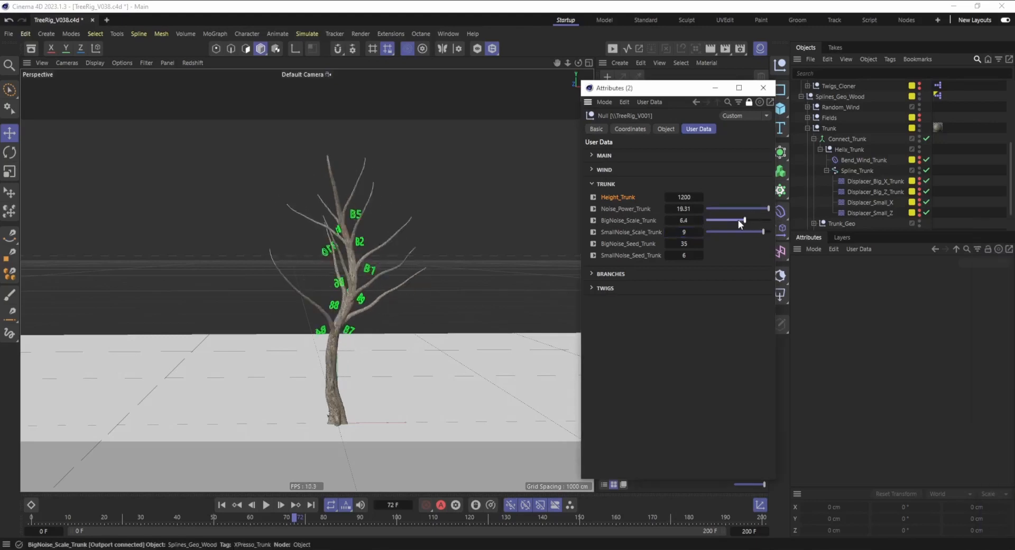
{"action": "left_click_drag", "start_coordinate": [743, 220], "coordinate": [755, 220]}
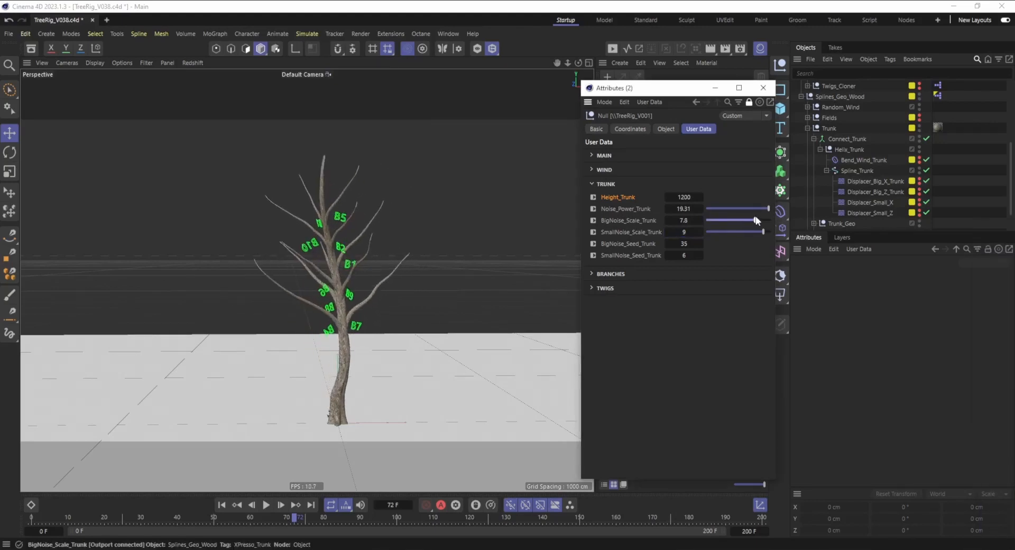
{"action": "left_click_drag", "start_coordinate": [755, 219], "coordinate": [746, 220]}
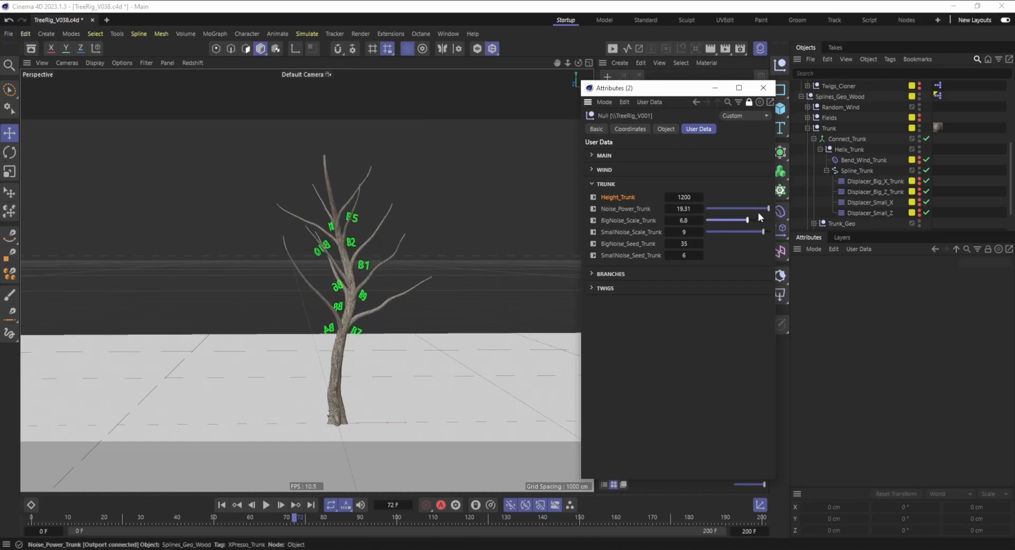
{"action": "mouse_move", "coordinate": [714, 193]}
{"action": "type", "text": "44"}
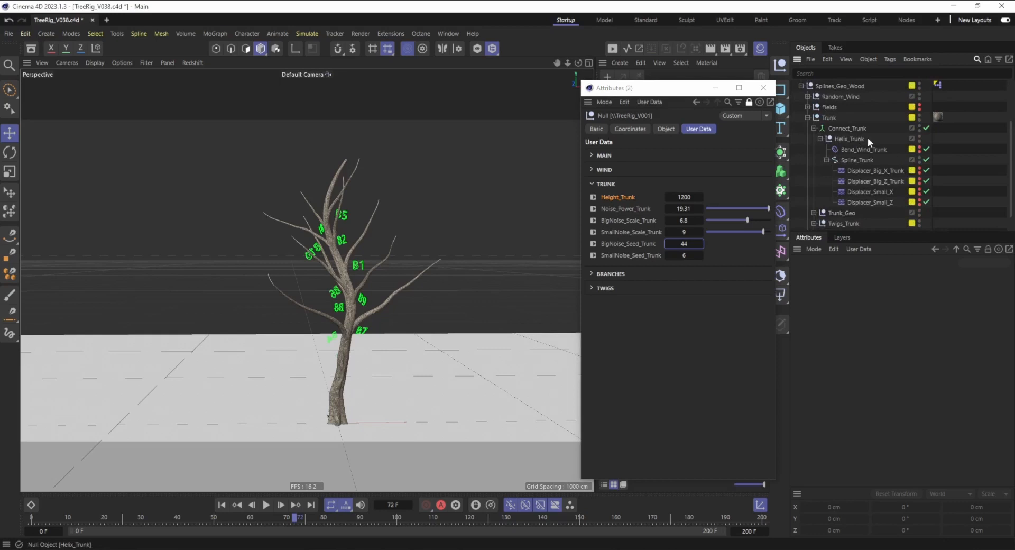
Step: Select Helix_Trunk in the Object Manager hierarchy
{"action": "left_click", "coordinate": [855, 160]}
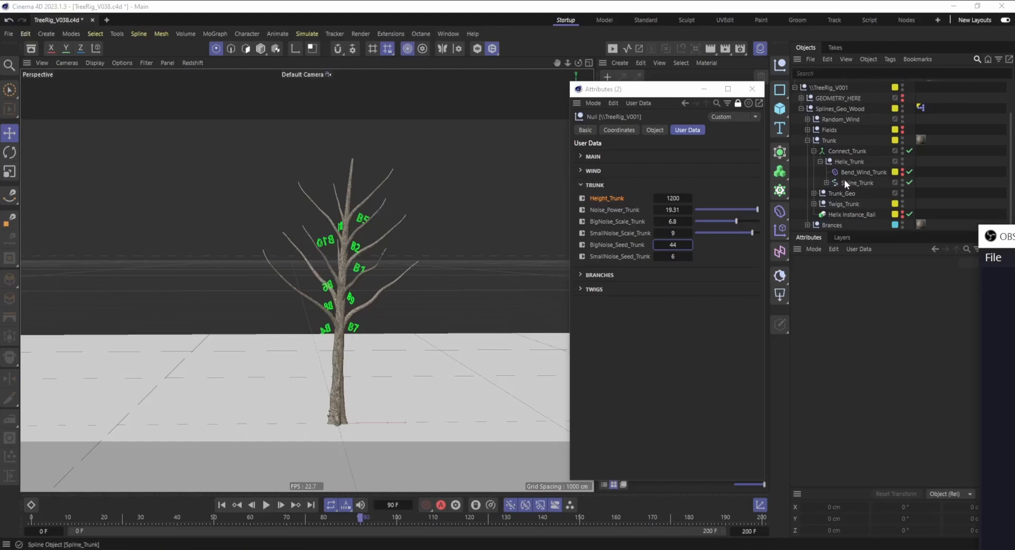
{"action": "mouse_move", "coordinate": [832, 226]}
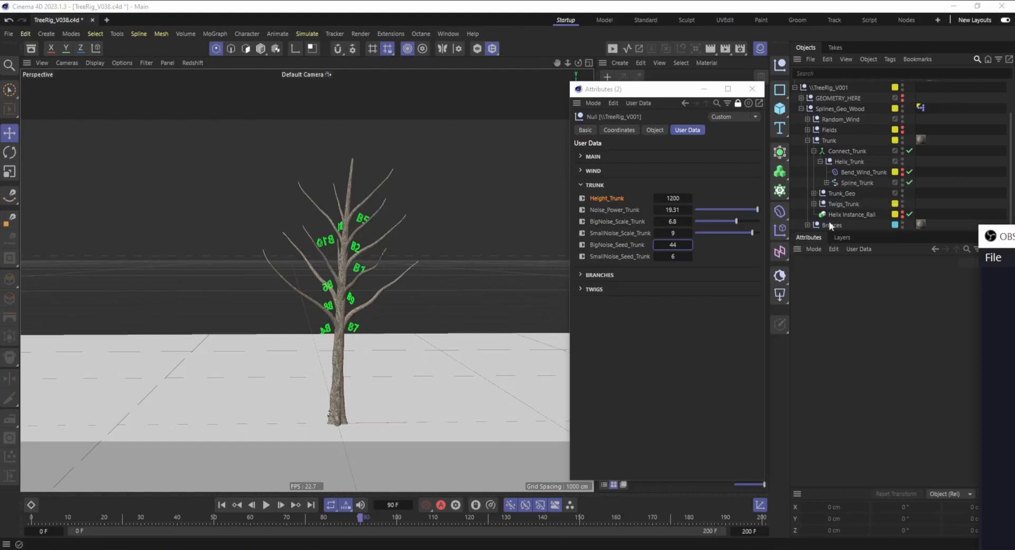
{"action": "mouse_move", "coordinate": [837, 193]}
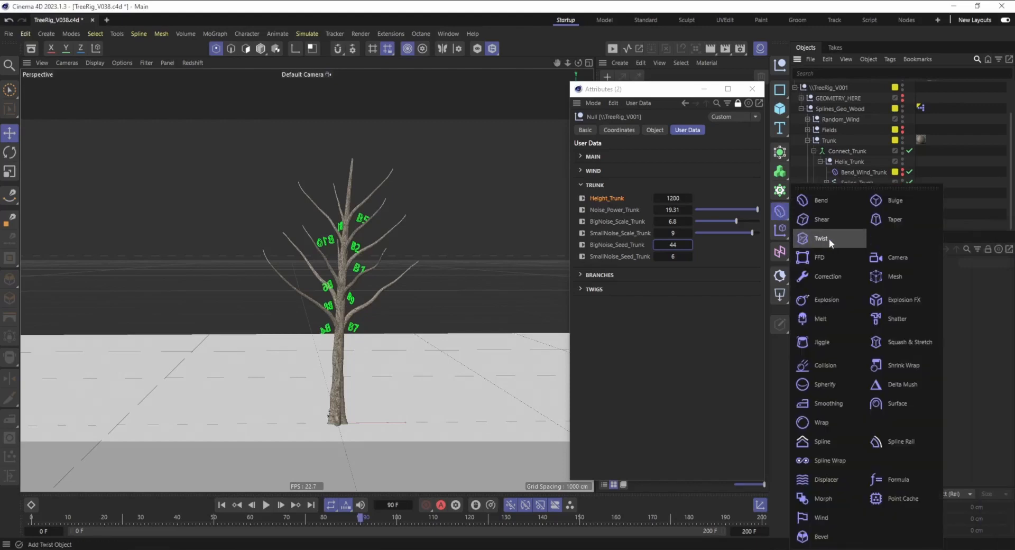
Step: Add an FFD deformer and move its upper cage points to bend the trunk
{"action": "left_click", "coordinate": [818, 257]}
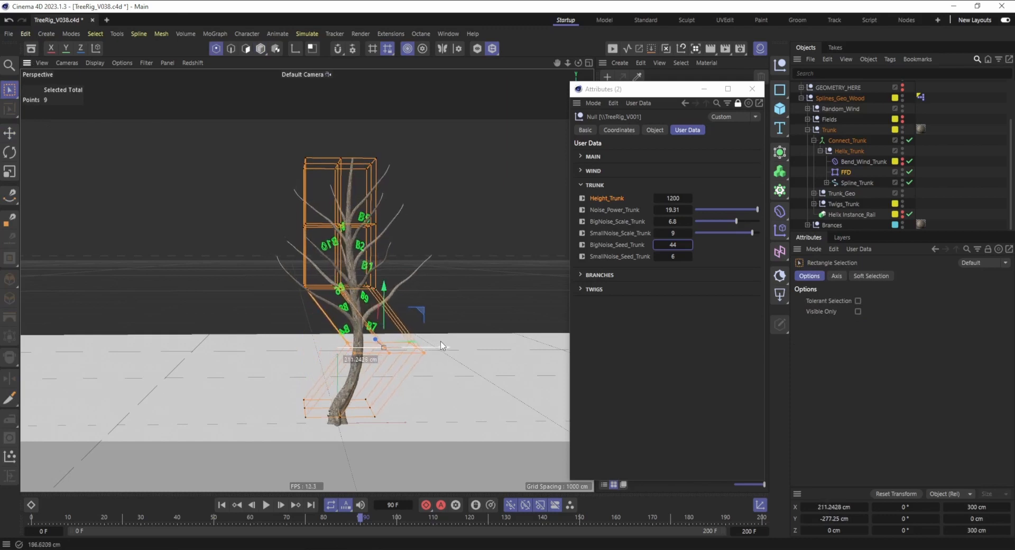
{"action": "left_click_drag", "start_coordinate": [424, 349], "coordinate": [401, 227]}
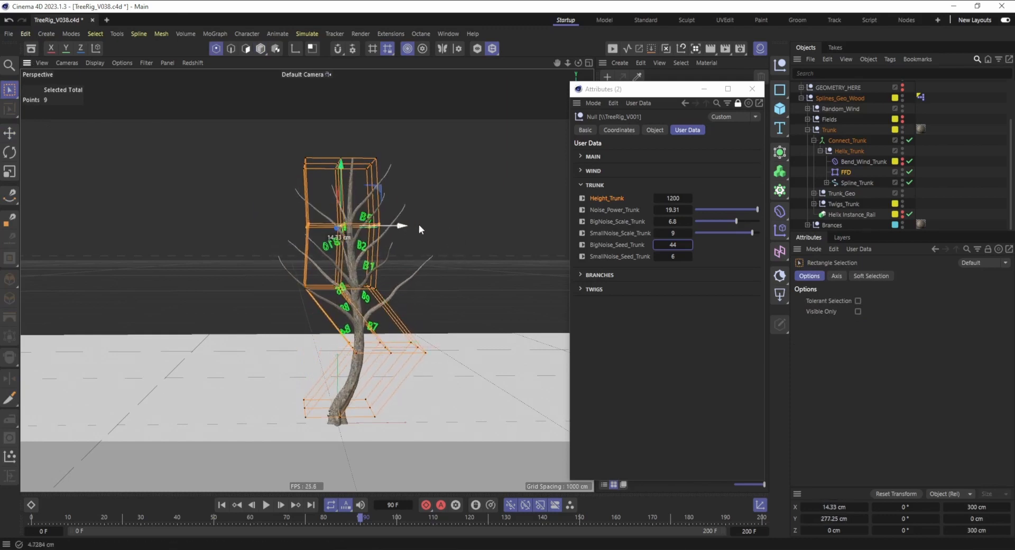
{"action": "left_click_drag", "start_coordinate": [401, 225], "coordinate": [398, 285]}
{"action": "type", "text": "13"}
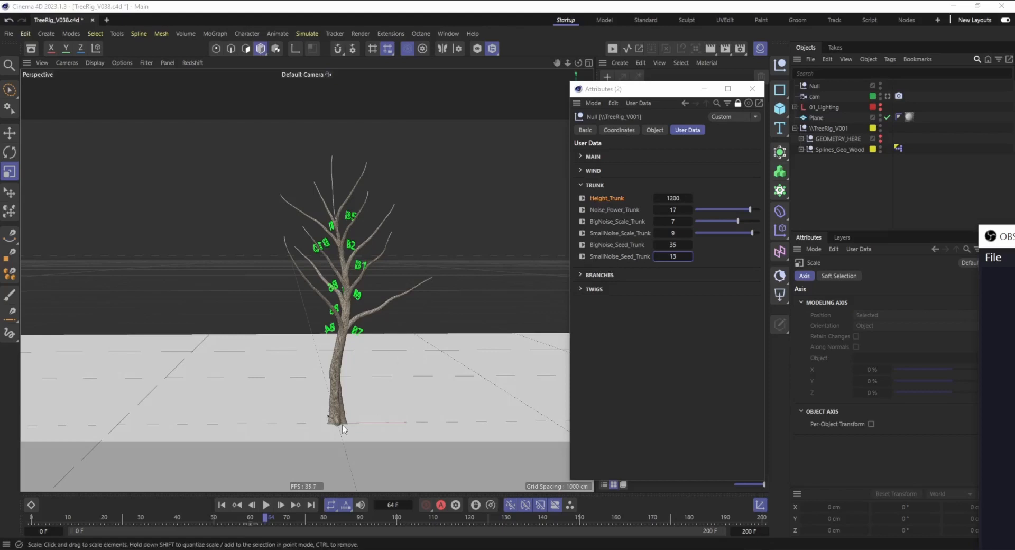
{"action": "mouse_move", "coordinate": [341, 429]}
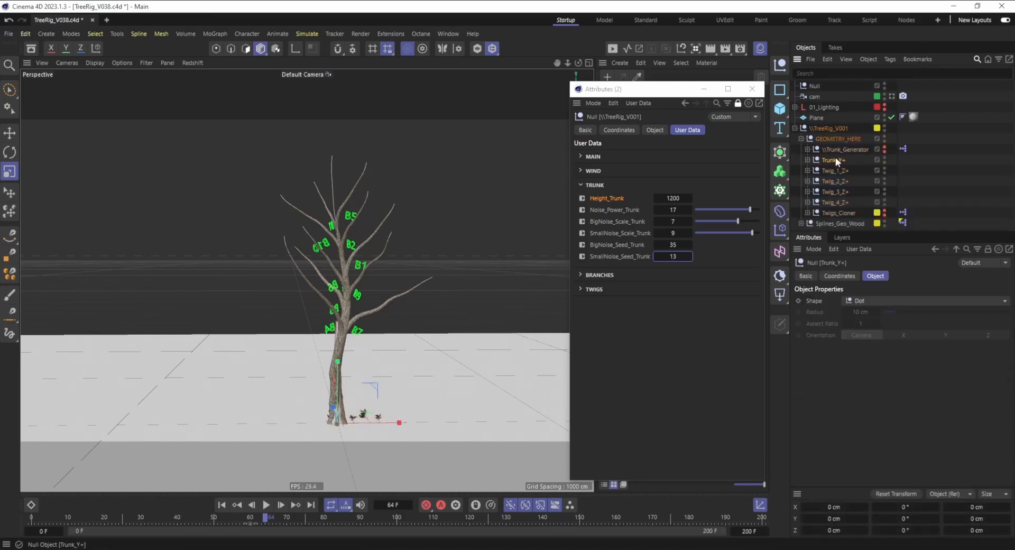
Step: Select Trunk_Y+ in GEOMETRY_HERE, move it beside the tree, then undo the move
{"action": "left_click", "coordinate": [10, 132]}
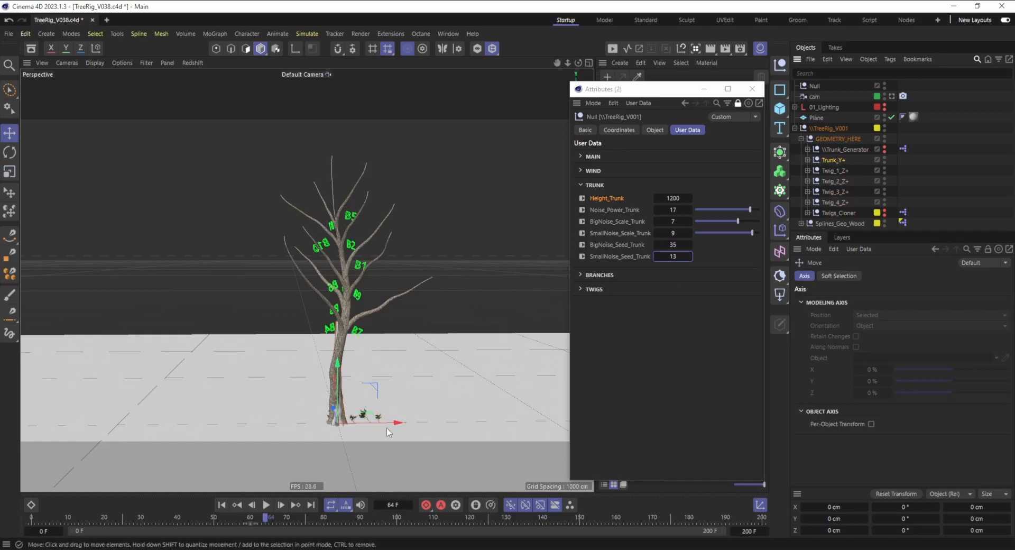
{"action": "left_click", "coordinate": [834, 161]}
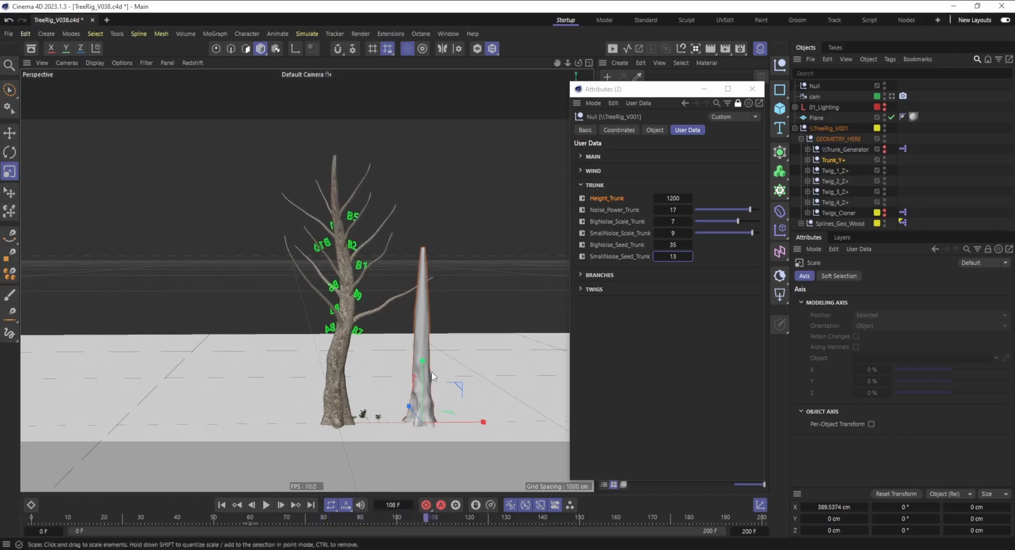
{"action": "mouse_move", "coordinate": [482, 291]}
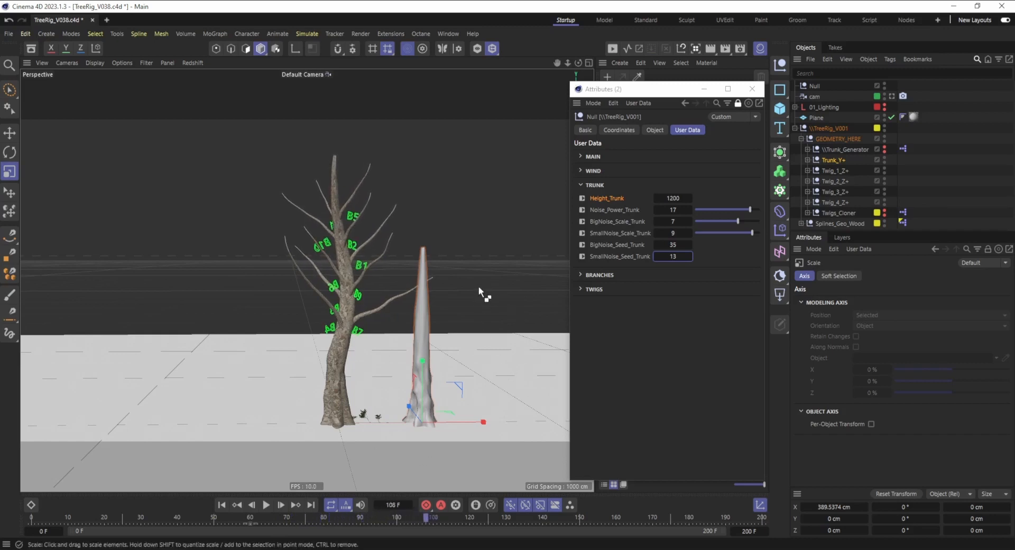
{"action": "left_click_drag", "start_coordinate": [444, 517], "coordinate": [467, 517]}
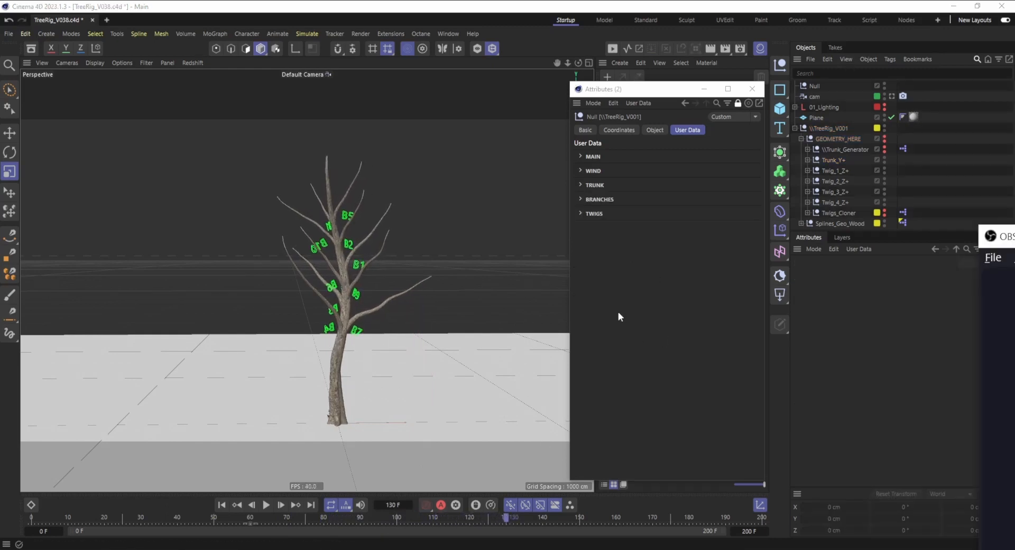
Step: Show the branch controls, collapsing B3 and B7 and expanding branch B1
{"action": "left_click", "coordinate": [580, 198]}
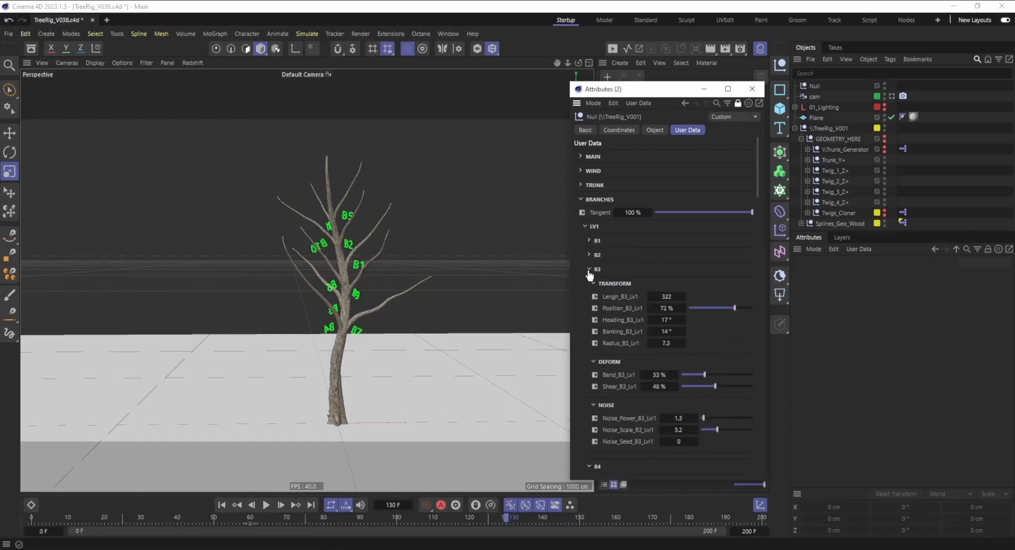
{"action": "left_click", "coordinate": [588, 269]}
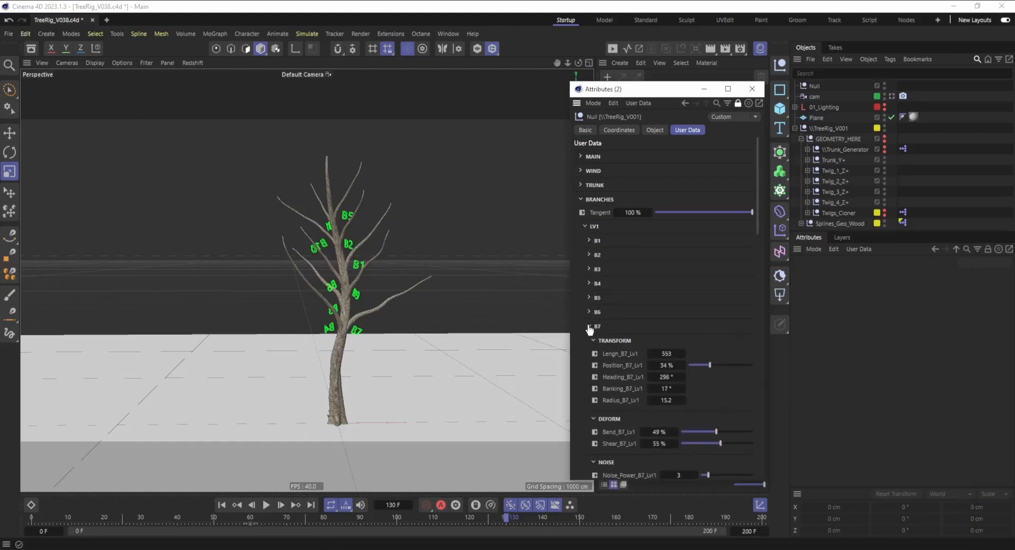
{"action": "left_click", "coordinate": [589, 325]}
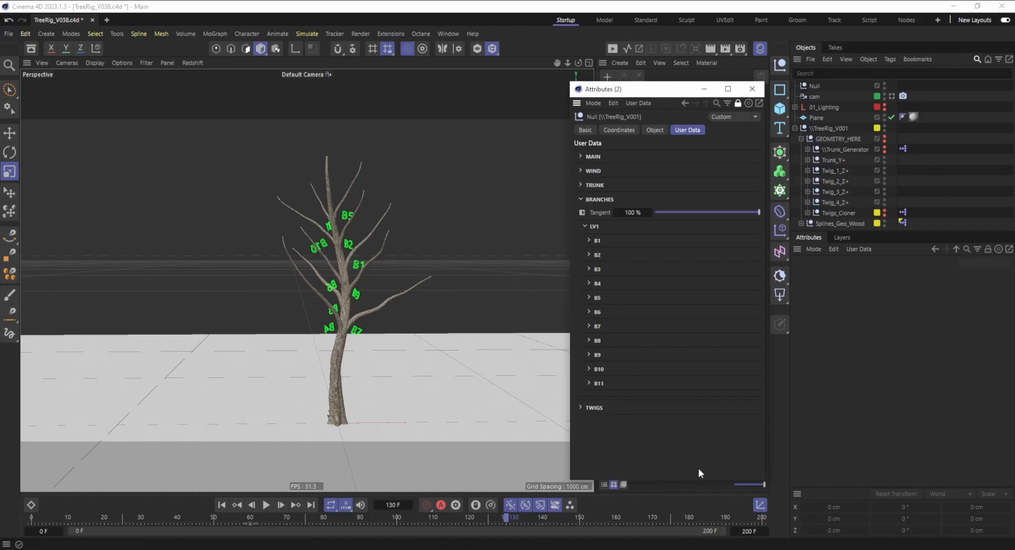
{"action": "mouse_move", "coordinate": [577, 237]}
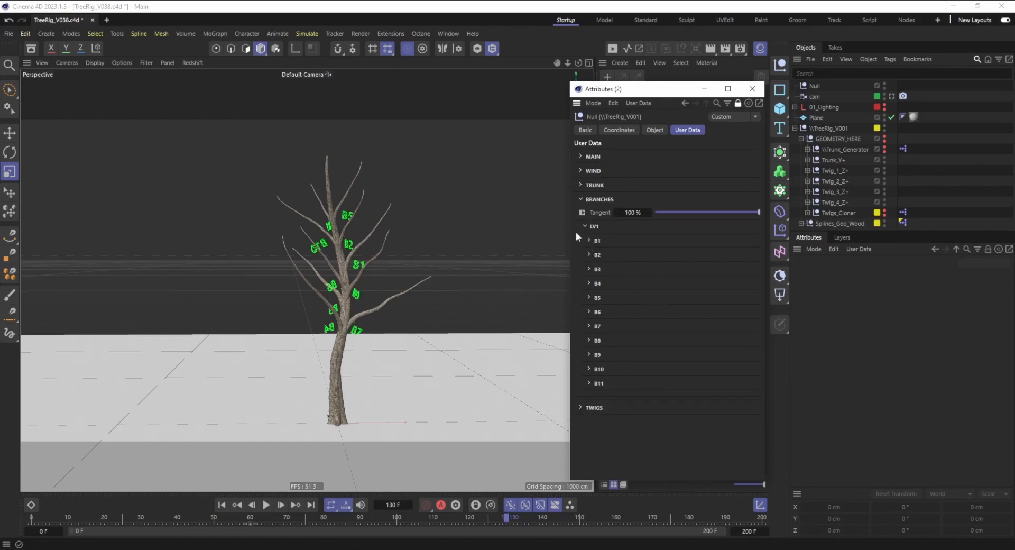
{"action": "left_click", "coordinate": [589, 240]}
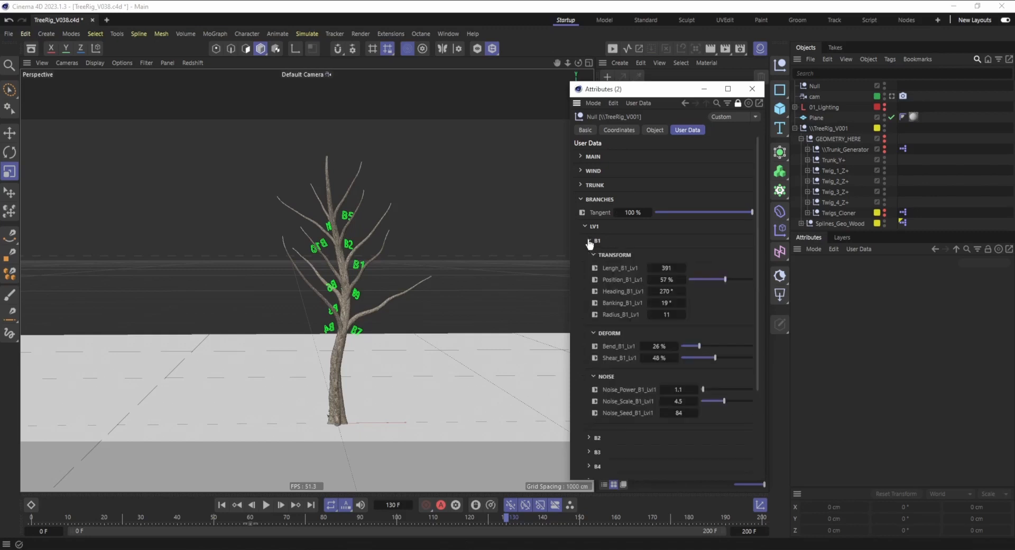
{"action": "mouse_move", "coordinate": [711, 305]}
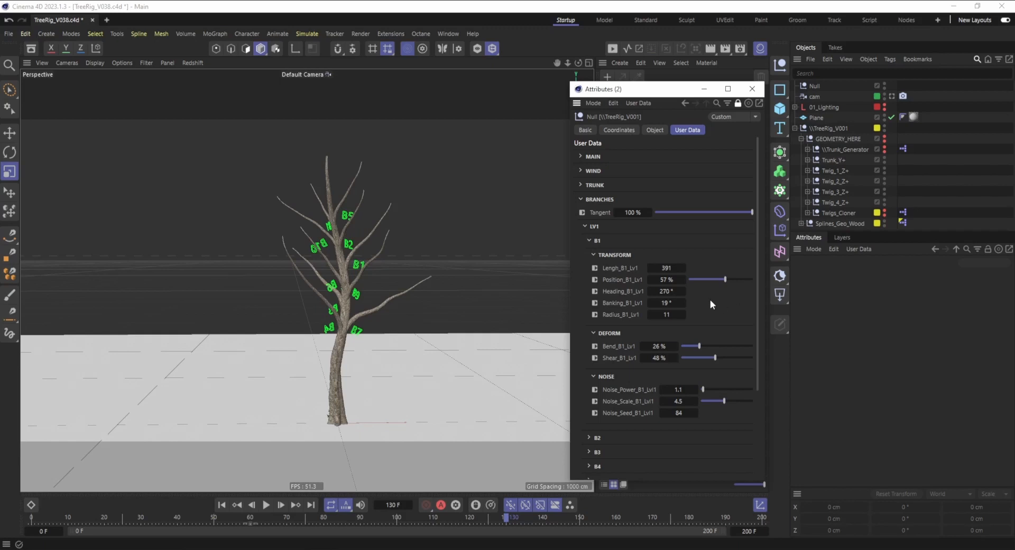
{"action": "mouse_move", "coordinate": [709, 305]}
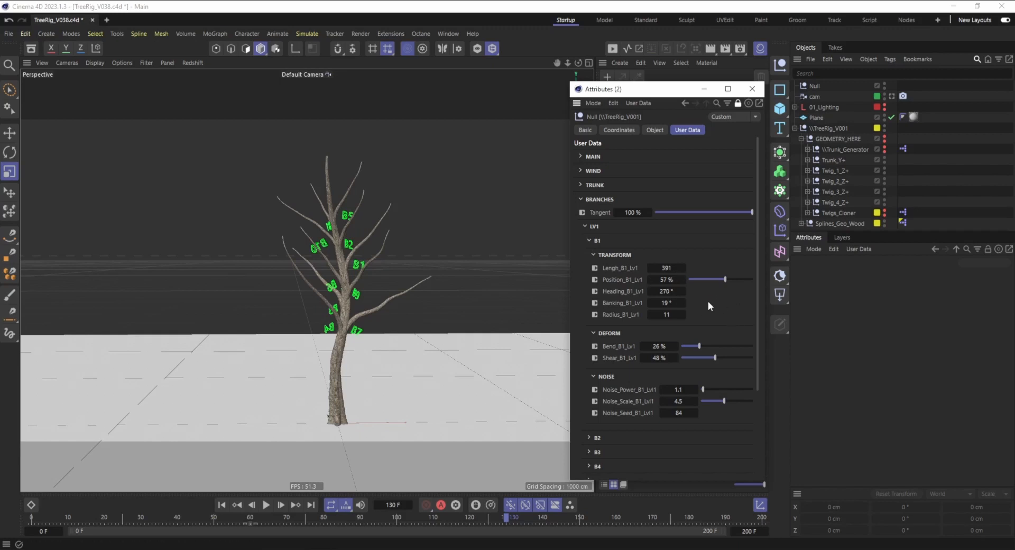
{"action": "mouse_move", "coordinate": [724, 326]}
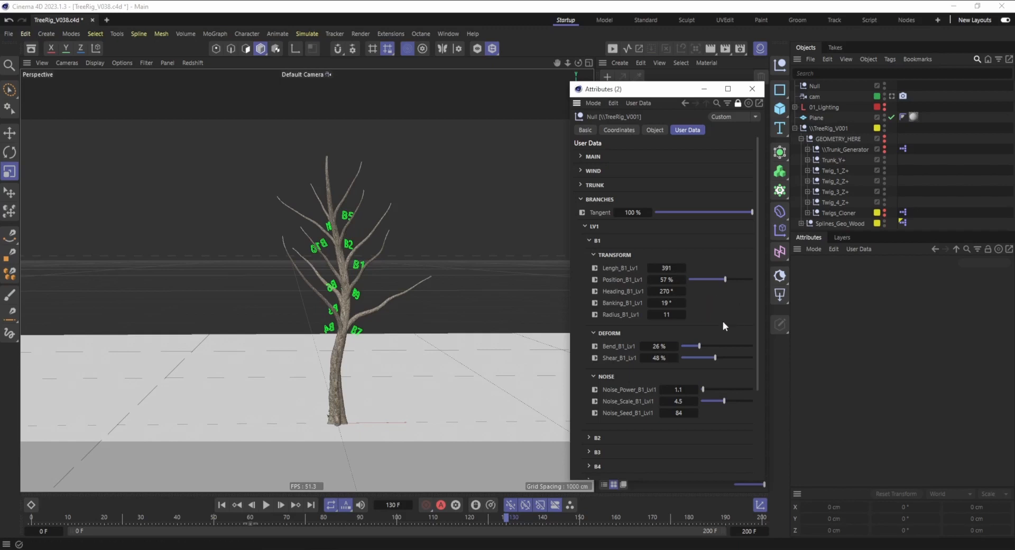
{"action": "mouse_move", "coordinate": [726, 307]}
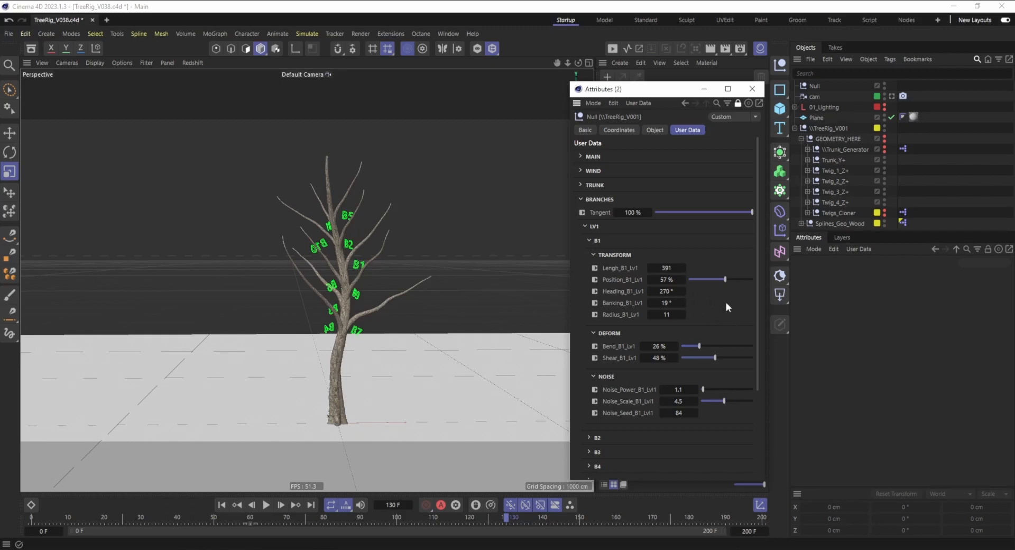
{"action": "mouse_move", "coordinate": [712, 299]}
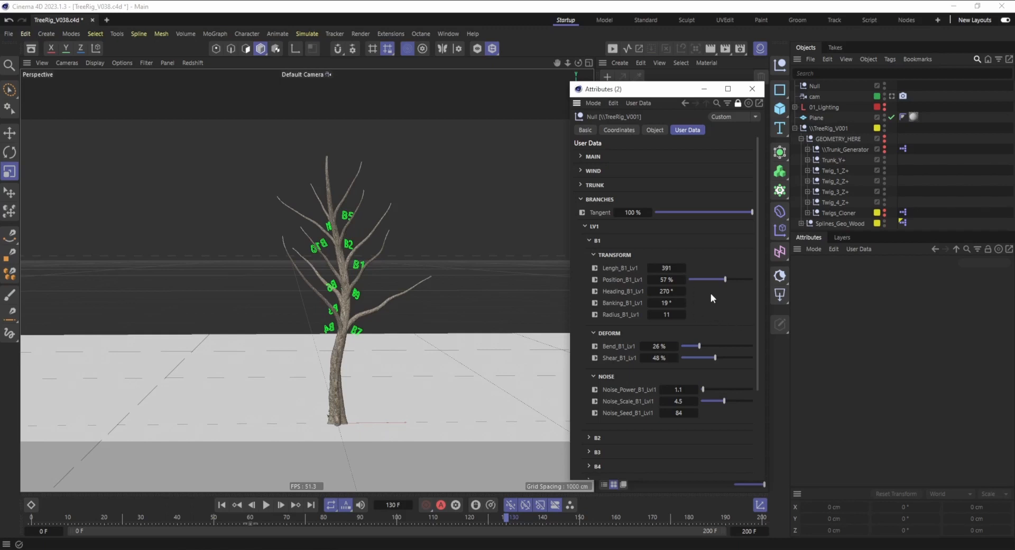
{"action": "mouse_move", "coordinate": [721, 302]}
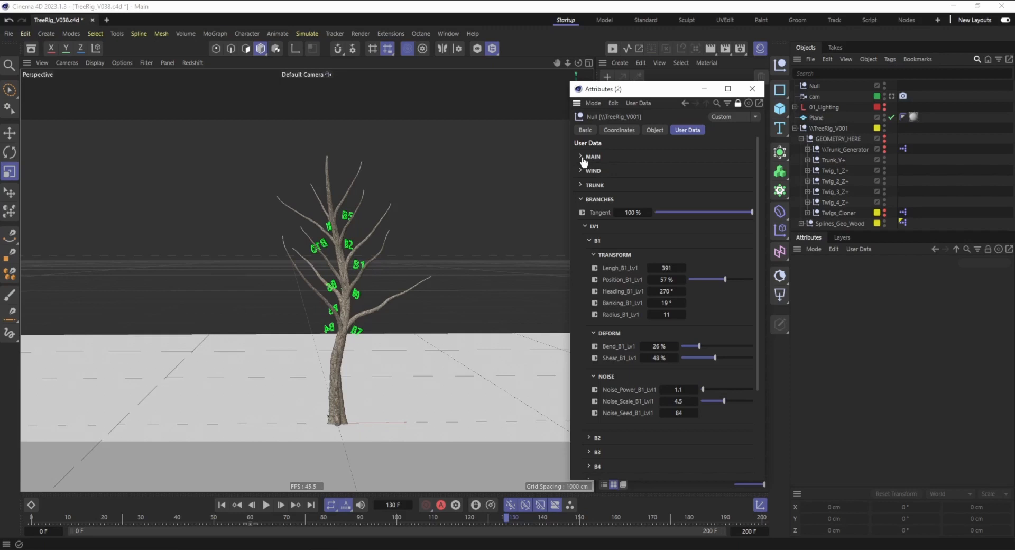
Step: Lower branch B1's Position_B1_Lv1 along the trunk to 55%
{"action": "left_click", "coordinate": [580, 156]}
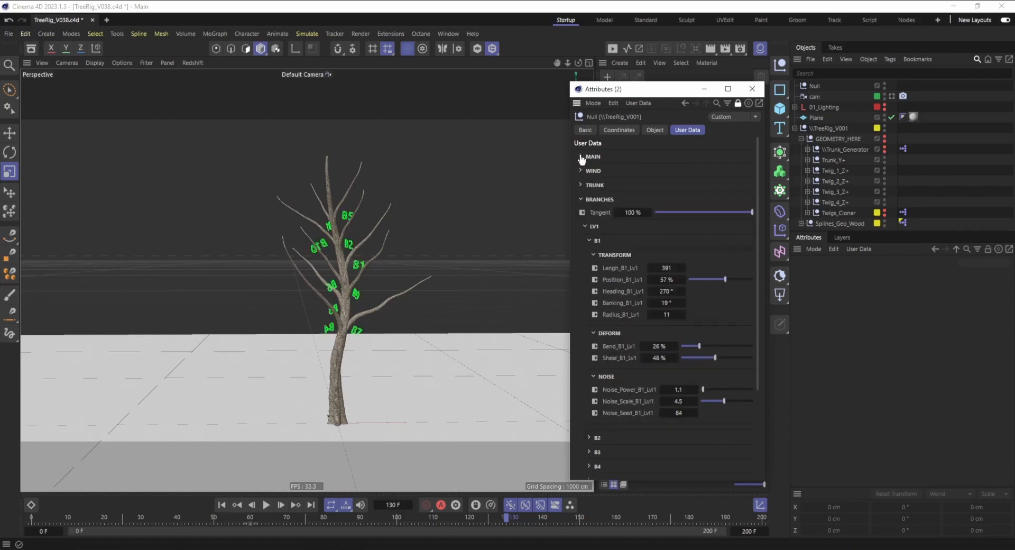
{"action": "left_click", "coordinate": [580, 156]}
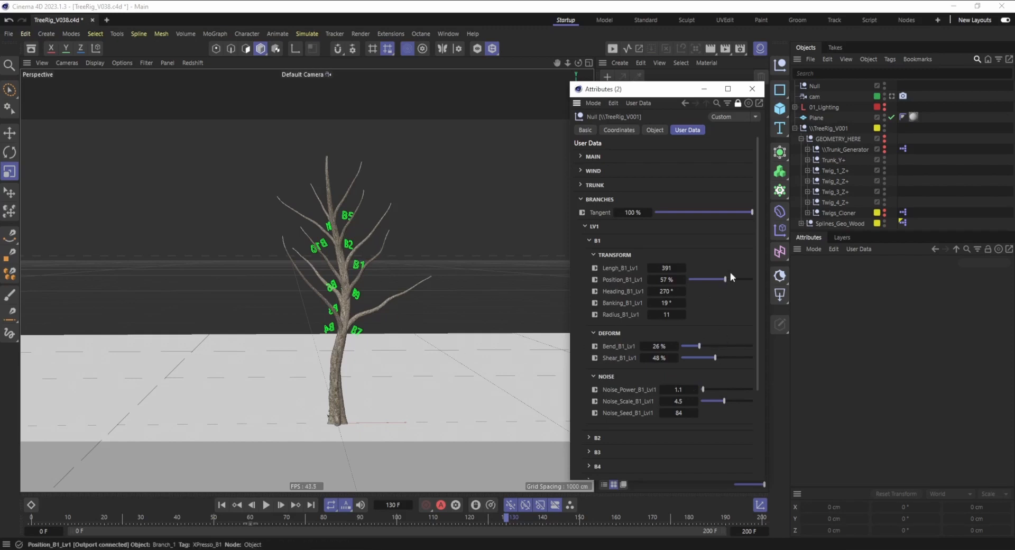
{"action": "left_click_drag", "start_coordinate": [727, 279], "coordinate": [723, 282]}
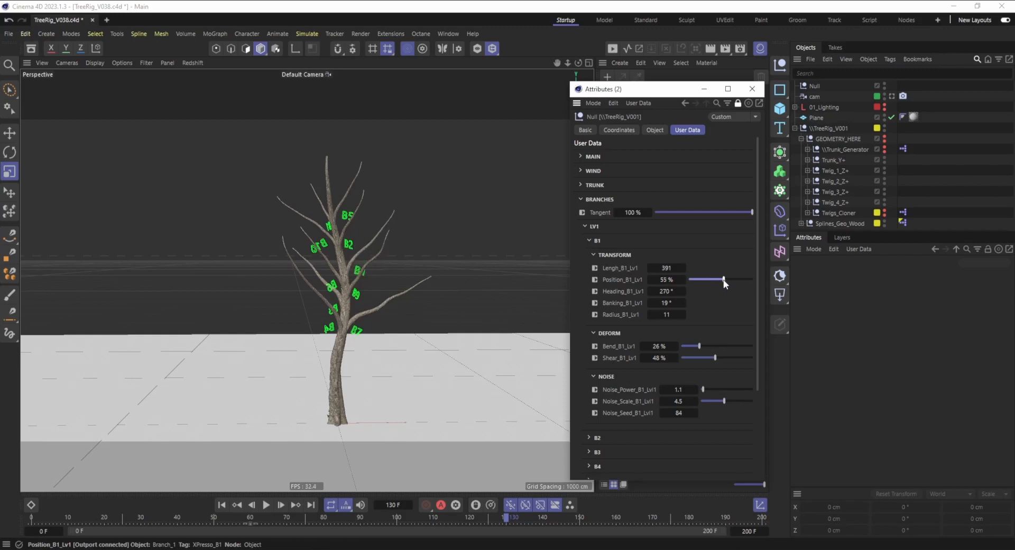
{"action": "left_click_drag", "start_coordinate": [723, 279], "coordinate": [727, 279]}
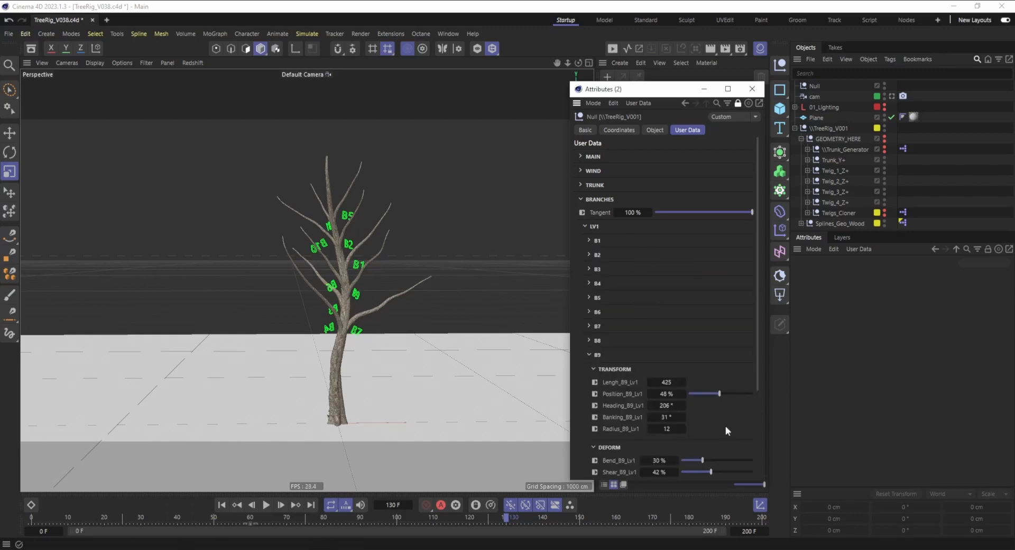
Step: Collapse B9, expand branch B6 and set its length to 410 and bend to 39%
{"action": "left_click", "coordinate": [667, 382]}
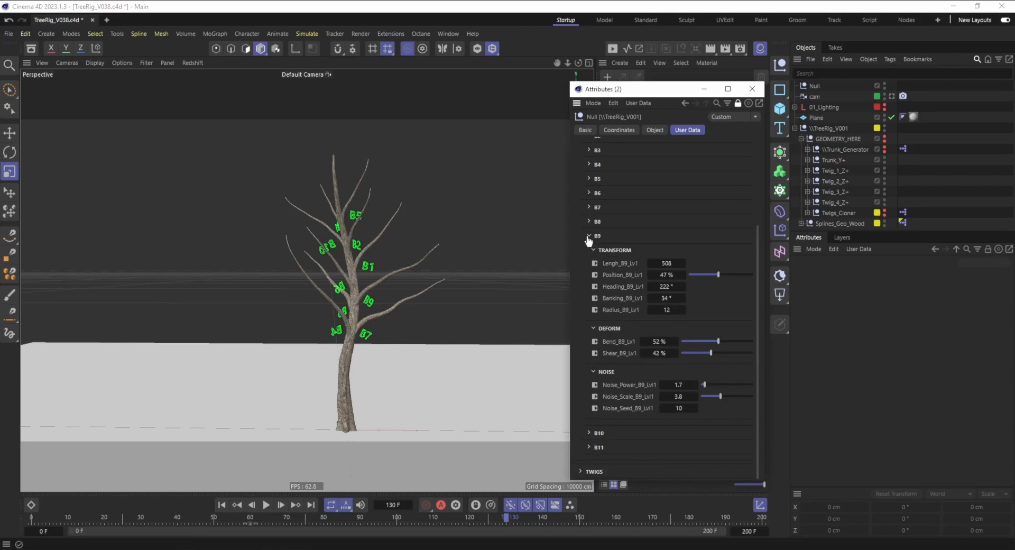
{"action": "left_click", "coordinate": [588, 236]}
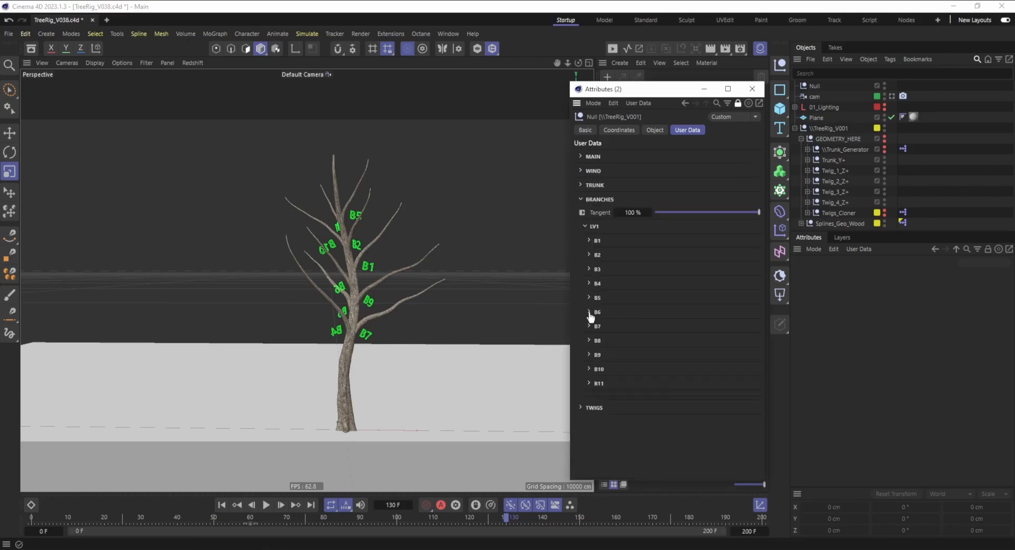
{"action": "left_click", "coordinate": [589, 311]}
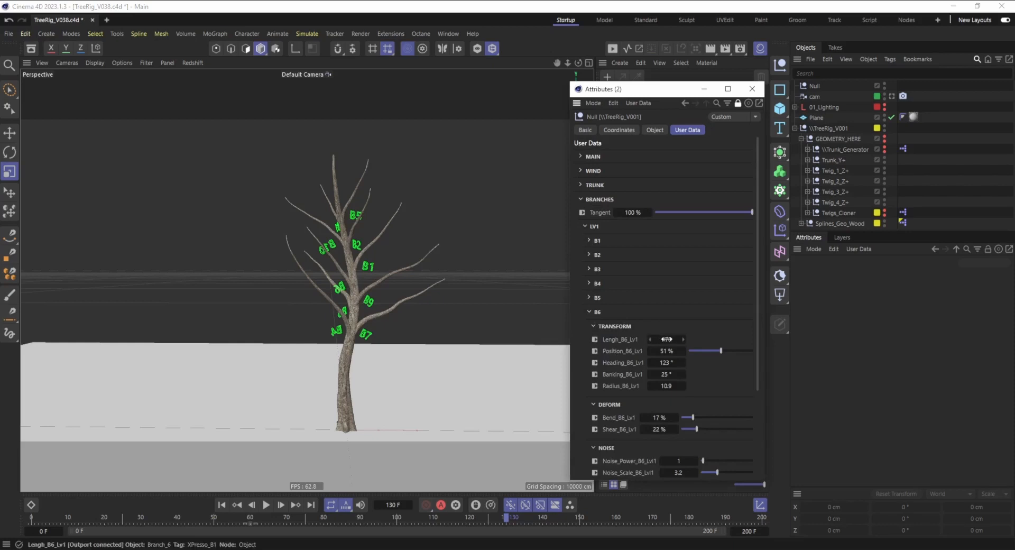
{"action": "left_click", "coordinate": [667, 339]}
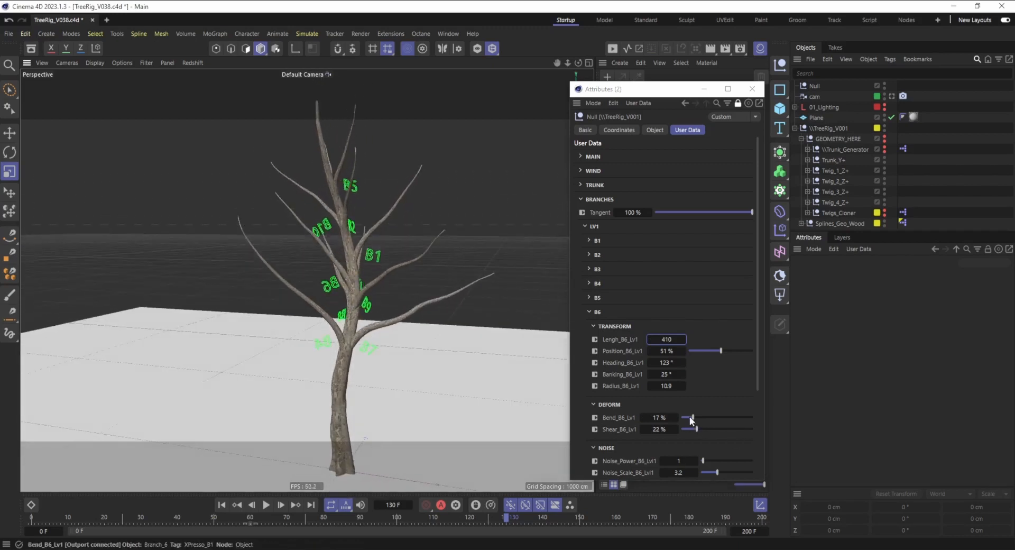
{"action": "left_click_drag", "start_coordinate": [691, 418], "coordinate": [709, 417]}
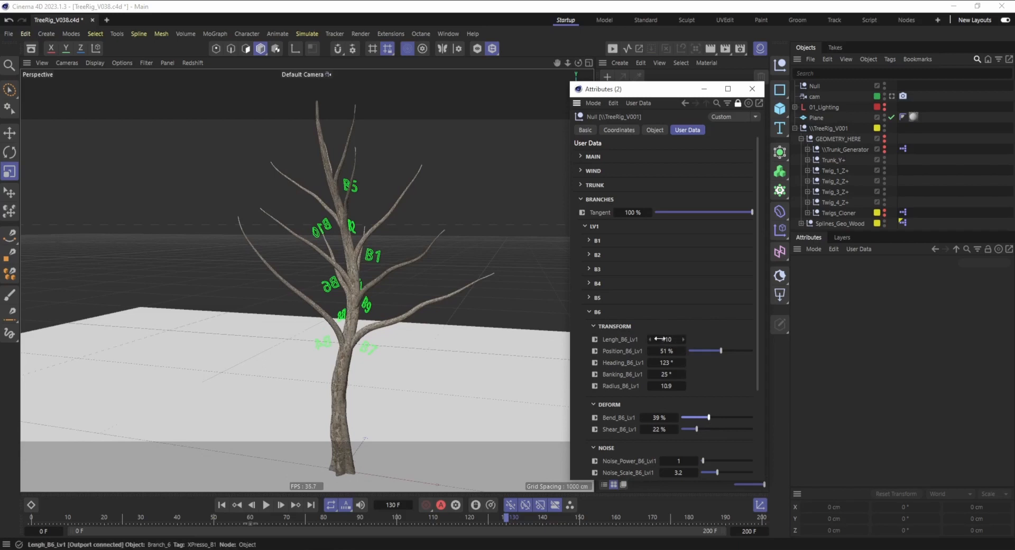
{"action": "left_click_drag", "start_coordinate": [673, 339], "coordinate": [667, 339]}
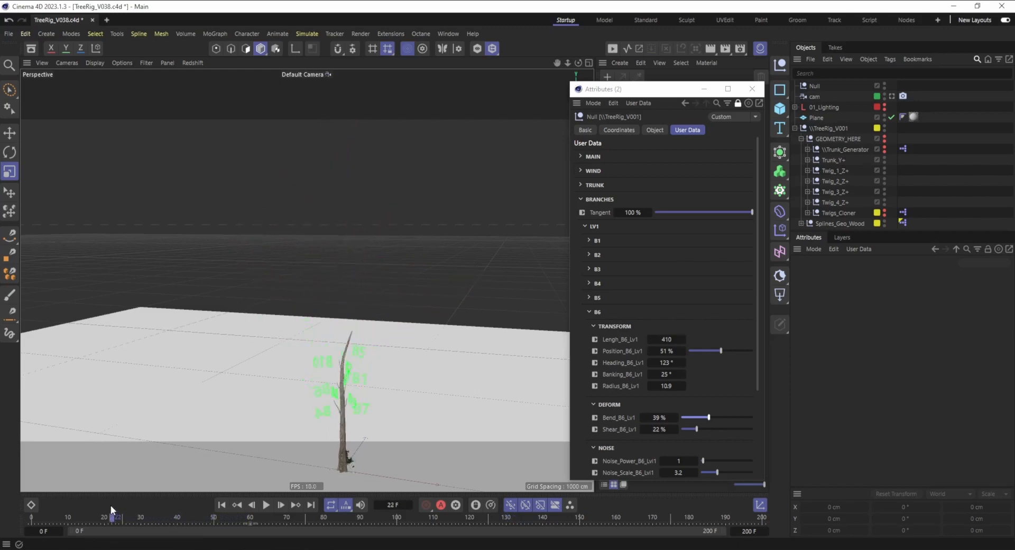
Step: Scrub the timeline to preview the tree growing through later frames
{"action": "left_click_drag", "start_coordinate": [115, 517], "coordinate": [141, 517]}
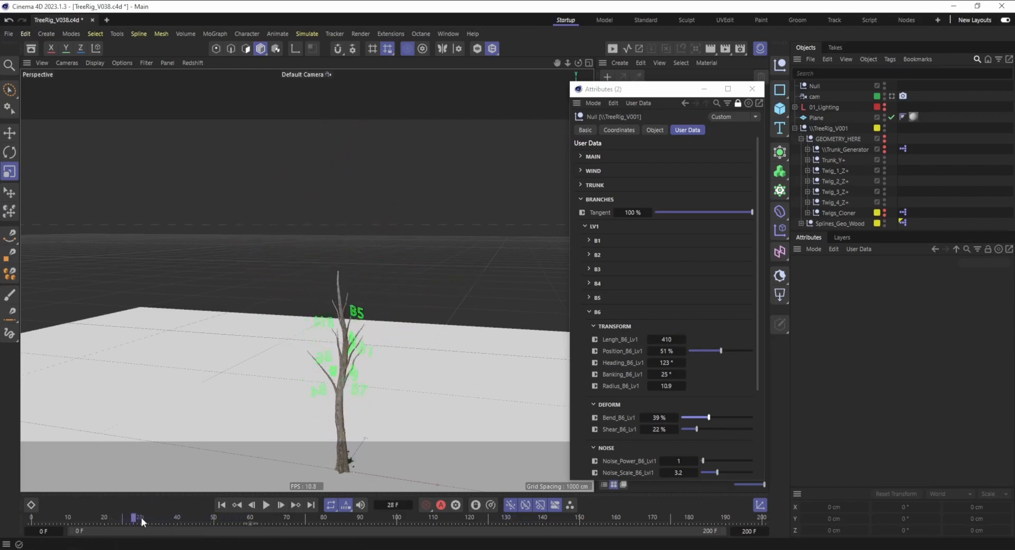
{"action": "left_click_drag", "start_coordinate": [142, 516], "coordinate": [210, 516]}
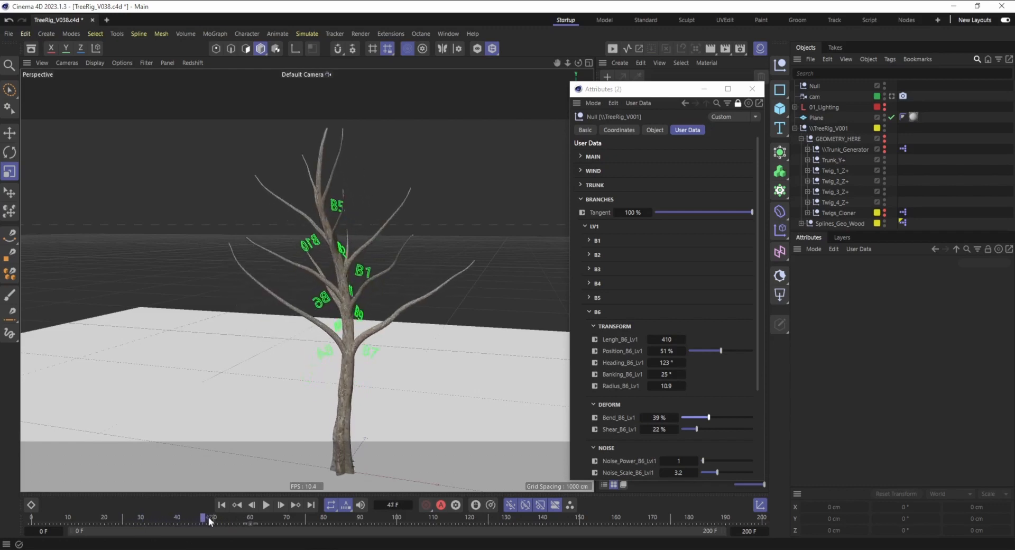
{"action": "left_click_drag", "start_coordinate": [210, 517], "coordinate": [250, 517]}
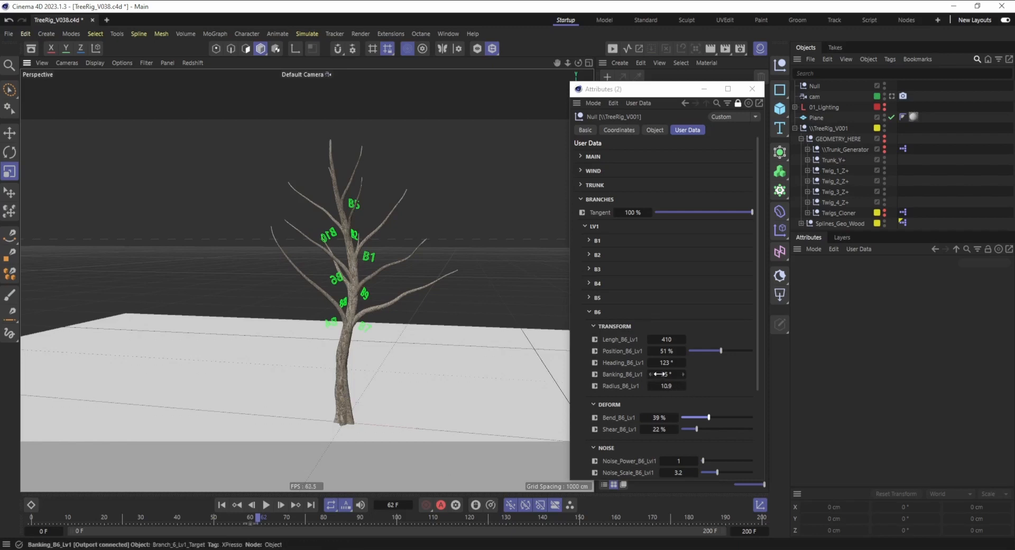
Step: Expand branch B4's settings and raise Bend_B4_Lv1 to 22%
{"action": "left_click_drag", "start_coordinate": [660, 374], "coordinate": [673, 373]}
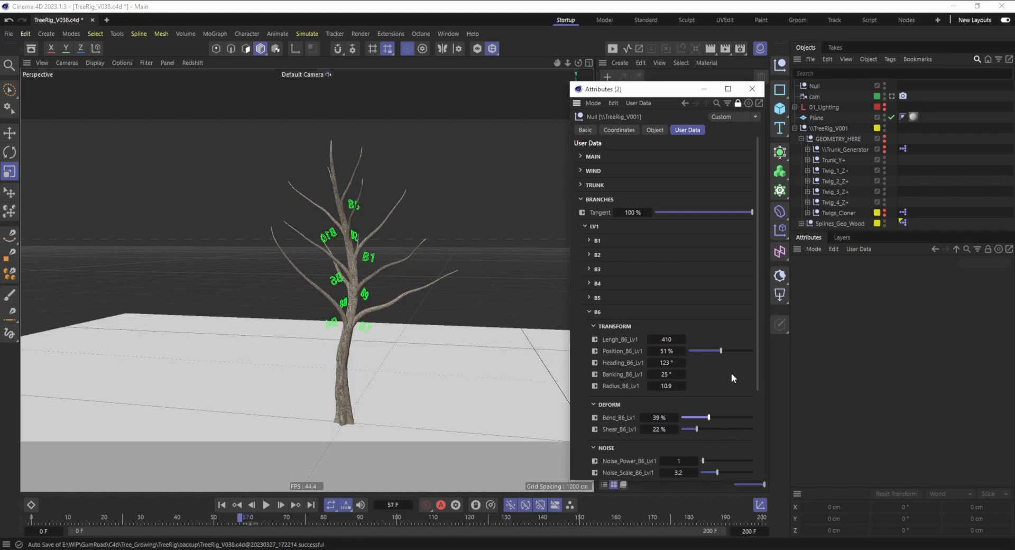
{"action": "left_click_drag", "start_coordinate": [692, 428], "coordinate": [698, 309]}
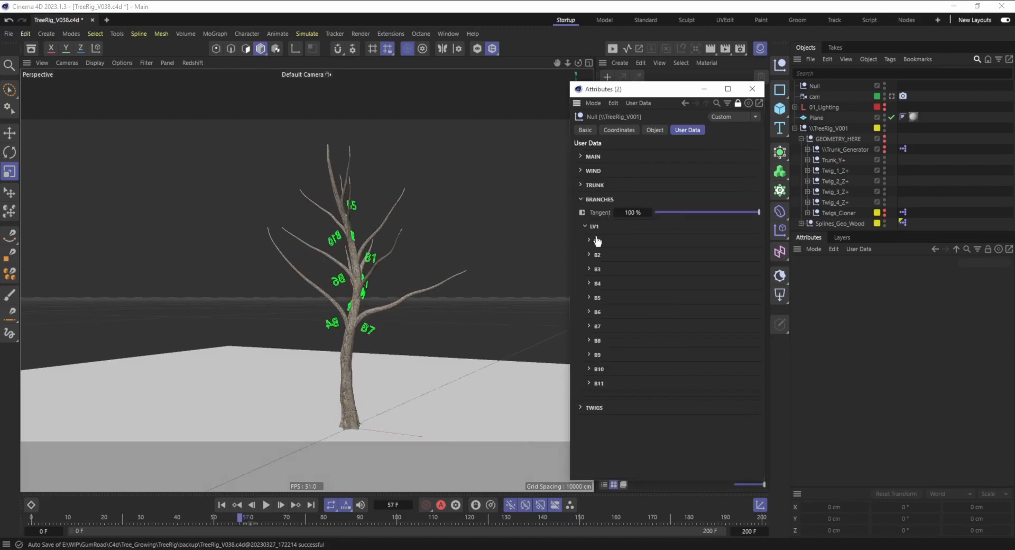
{"action": "left_click", "coordinate": [589, 283]}
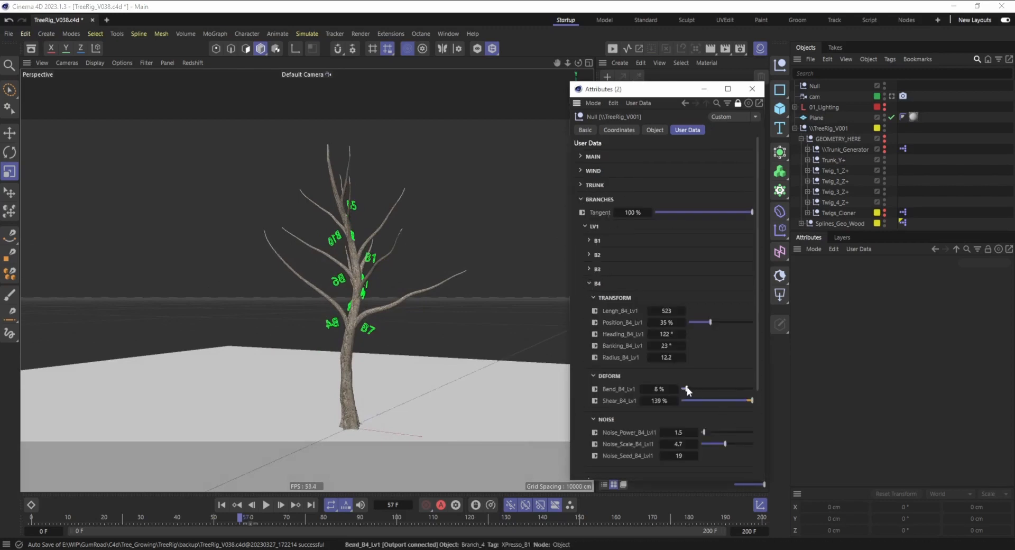
{"action": "left_click_drag", "start_coordinate": [687, 388], "coordinate": [698, 388]}
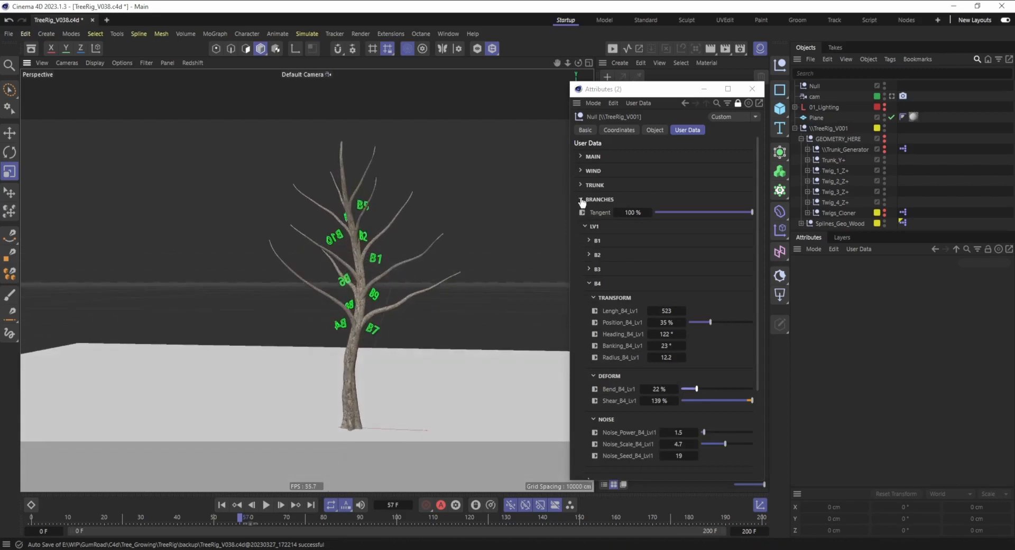
Step: Turn the twigs on for foliage and set branch B1 to length 407, bend 33%
{"action": "left_click", "coordinate": [580, 199]}
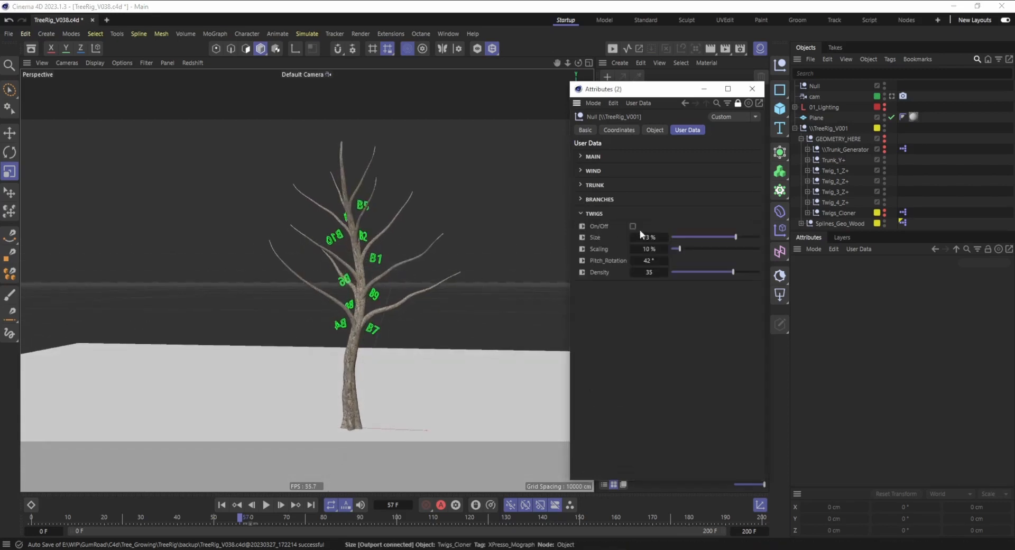
{"action": "left_click", "coordinate": [632, 226]}
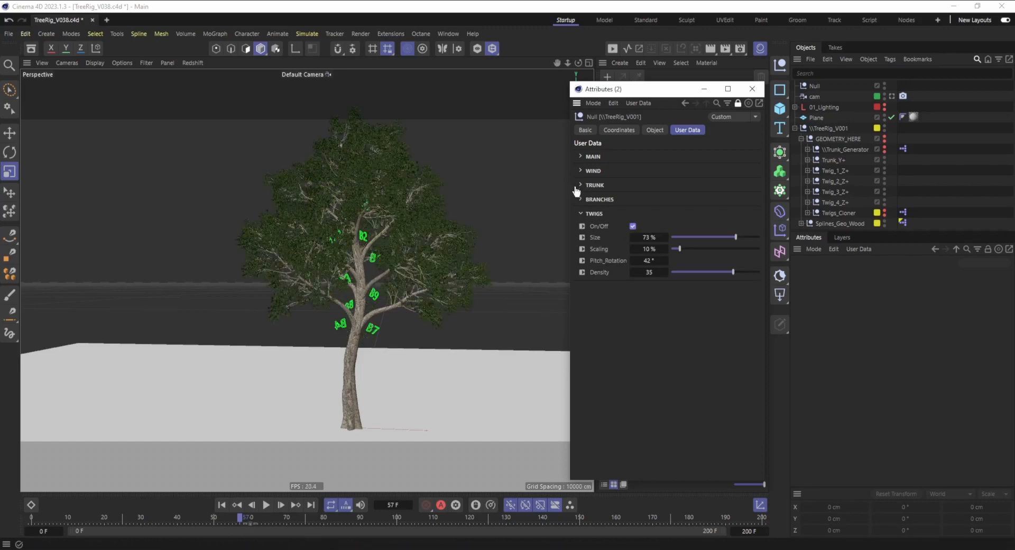
{"action": "mouse_move", "coordinate": [554, 190]}
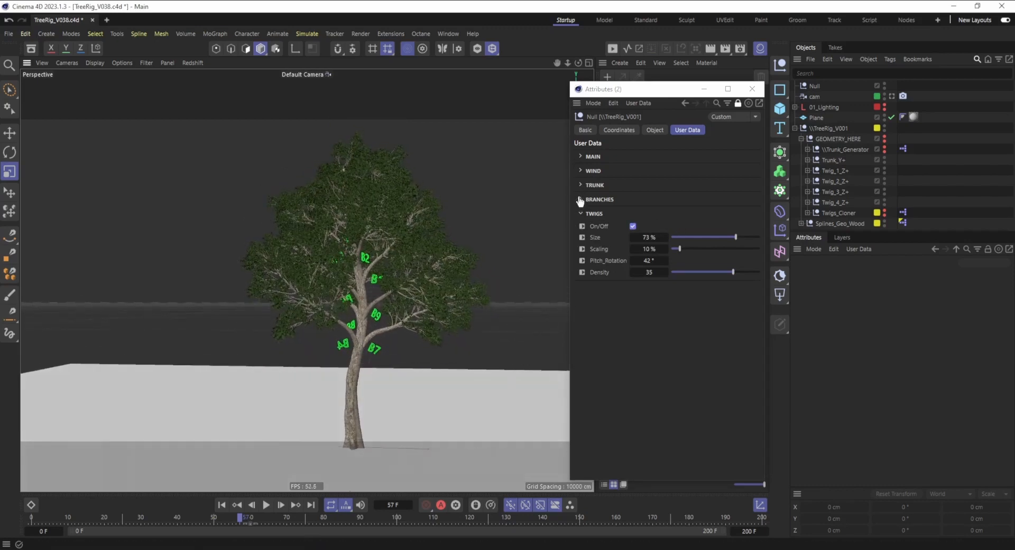
{"action": "left_click", "coordinate": [581, 199]}
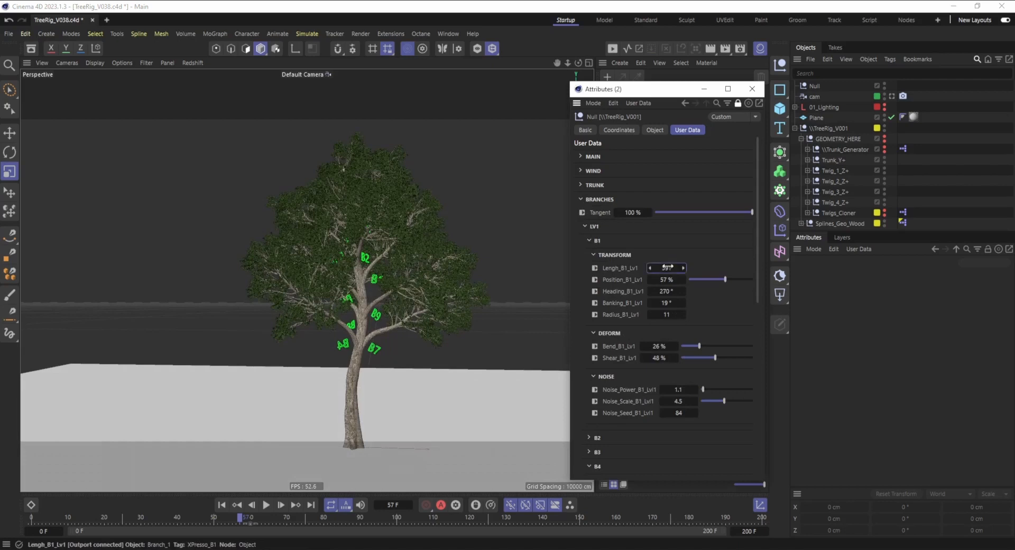
{"action": "left_click_drag", "start_coordinate": [666, 268], "coordinate": [680, 267]}
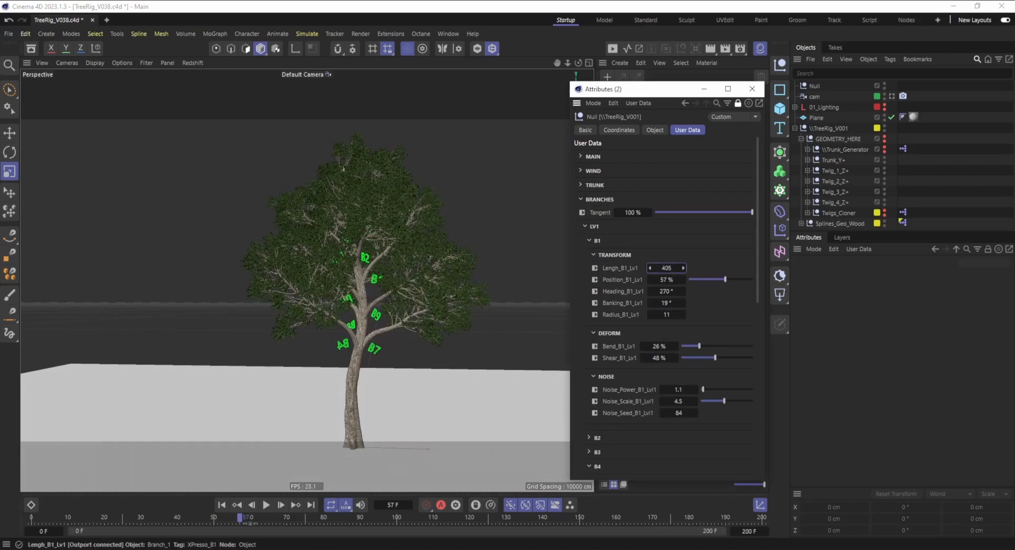
{"action": "left_click_drag", "start_coordinate": [693, 345], "coordinate": [702, 346]}
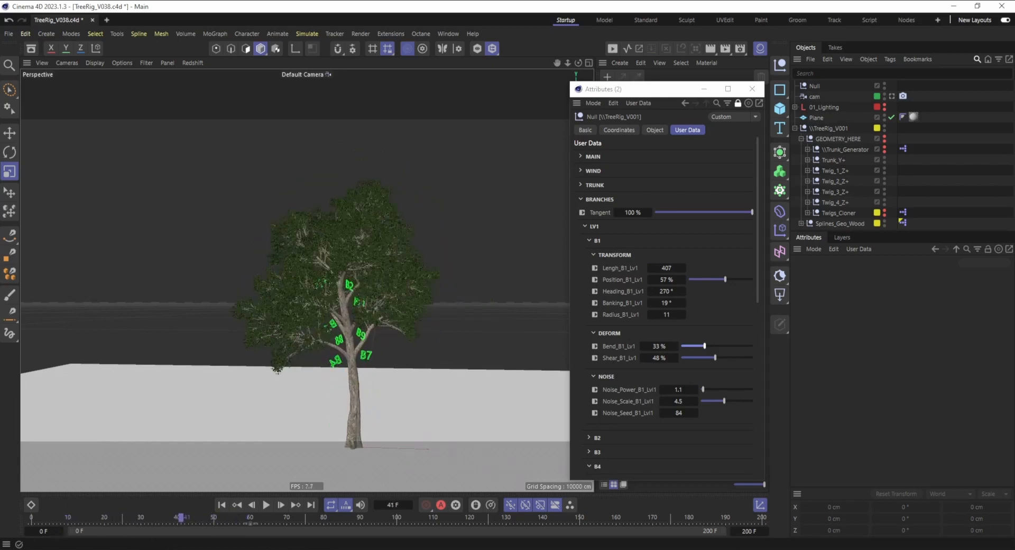
{"action": "left_click_drag", "start_coordinate": [184, 516], "coordinate": [279, 516]}
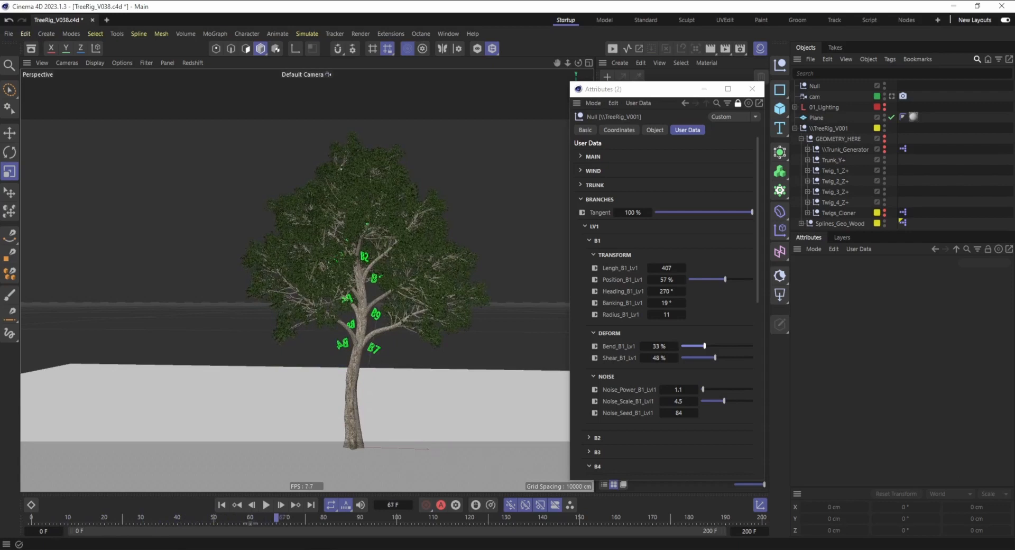
{"action": "left_click", "coordinate": [600, 199]}
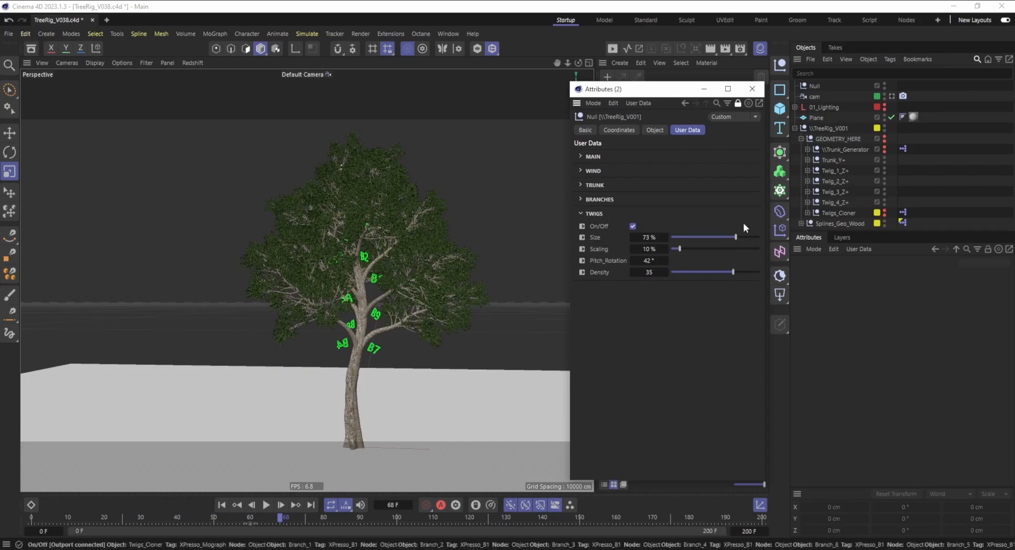
Step: Set twig Size 50%, Scaling 27%, Pitch_Rotation 61° and Density 36
{"action": "left_click_drag", "start_coordinate": [734, 236], "coordinate": [676, 236]}
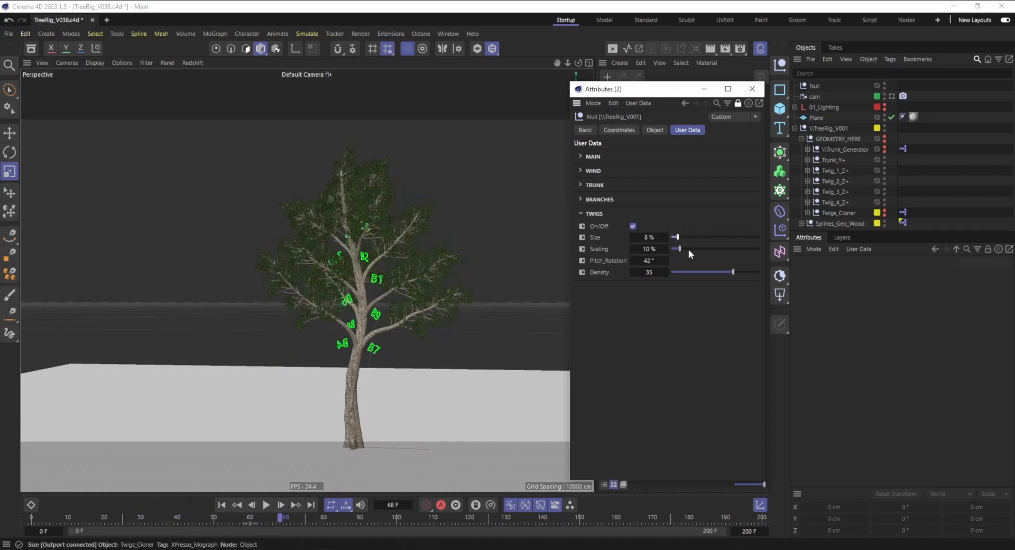
{"action": "left_click_drag", "start_coordinate": [677, 237], "coordinate": [721, 237]}
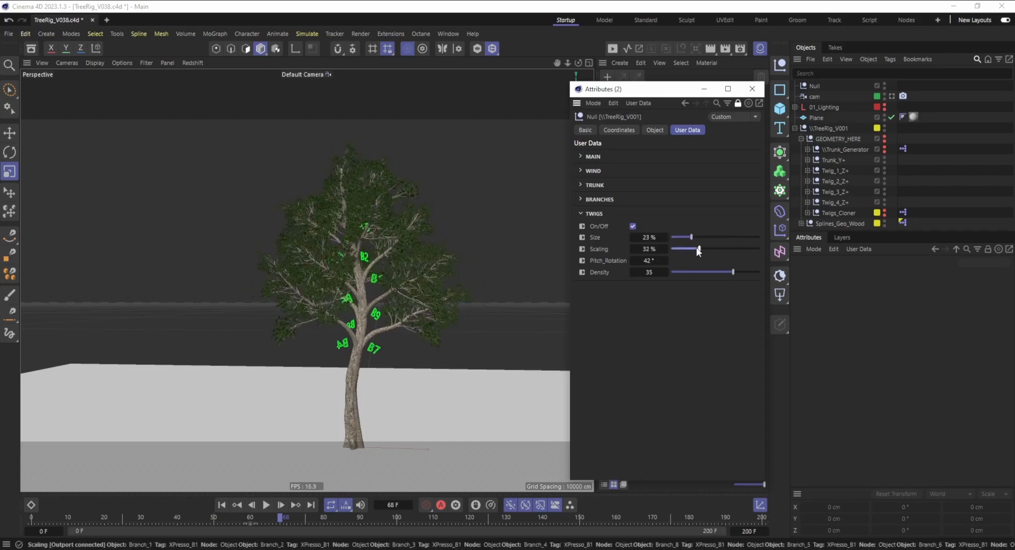
{"action": "left_click_drag", "start_coordinate": [698, 249], "coordinate": [710, 249]}
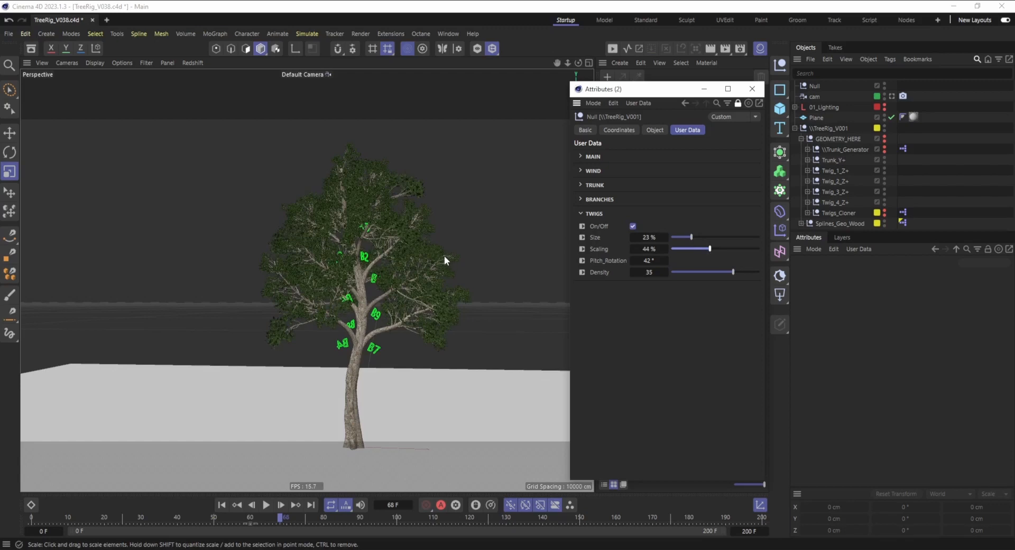
{"action": "mouse_move", "coordinate": [392, 294]}
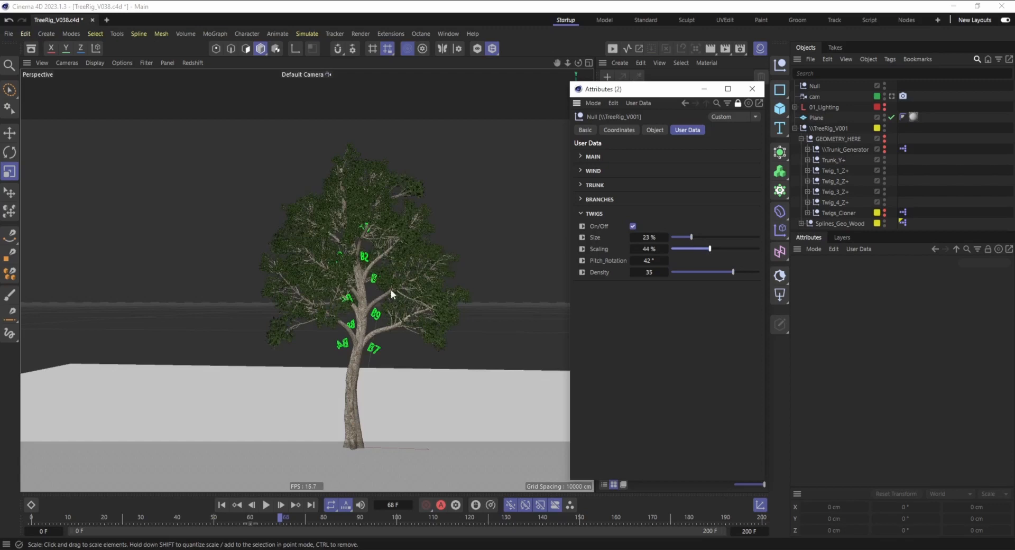
{"action": "left_click_drag", "start_coordinate": [709, 248], "coordinate": [678, 248]}
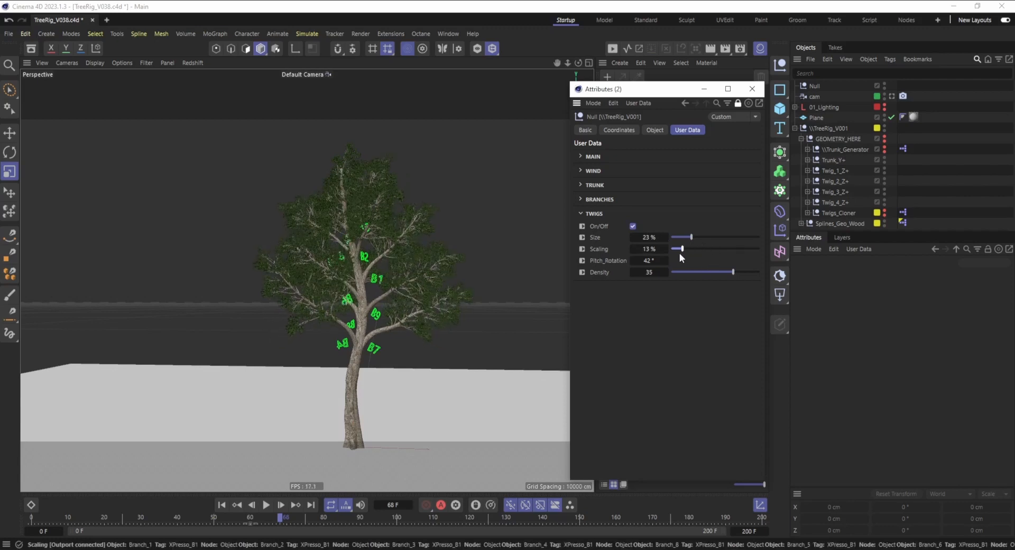
{"action": "left_click_drag", "start_coordinate": [678, 249], "coordinate": [694, 249]}
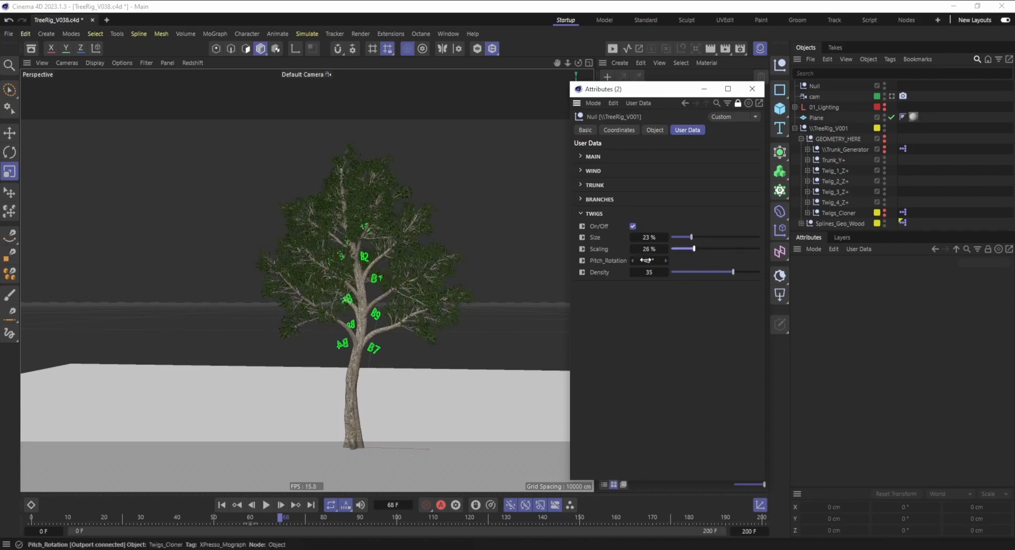
{"action": "left_click_drag", "start_coordinate": [647, 260], "coordinate": [651, 260]}
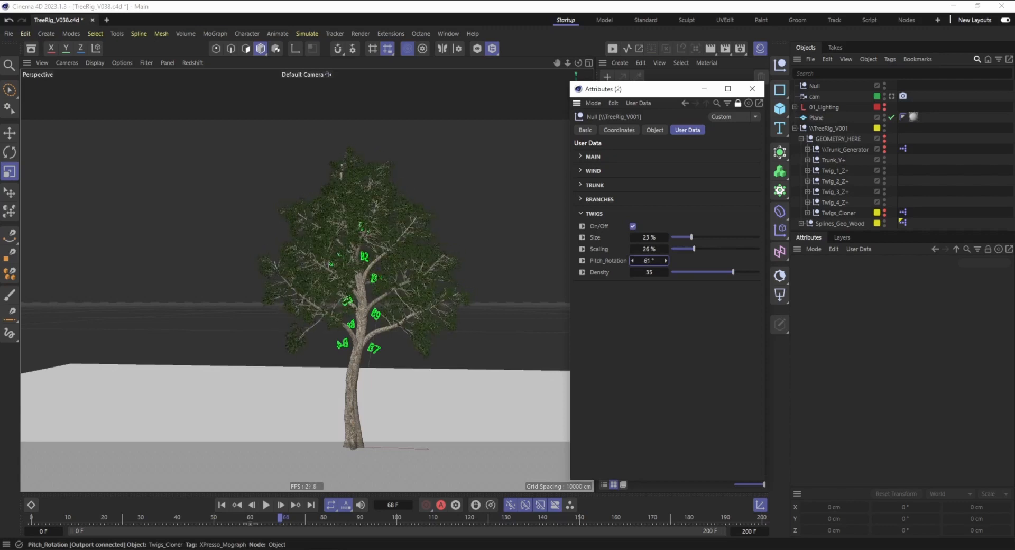
{"action": "left_click_drag", "start_coordinate": [732, 272], "coordinate": [747, 272]}
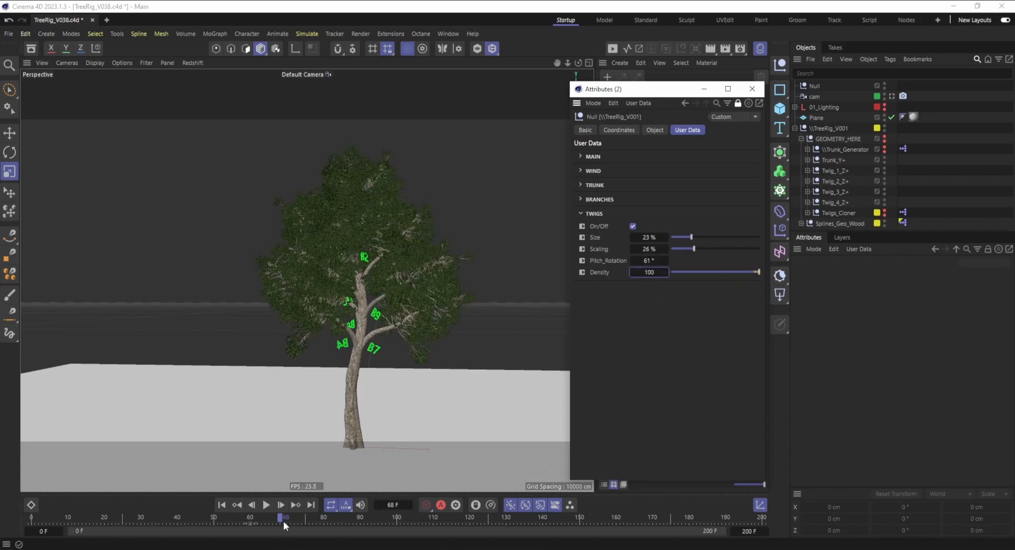
{"action": "left_click_drag", "start_coordinate": [282, 518], "coordinate": [107, 517]}
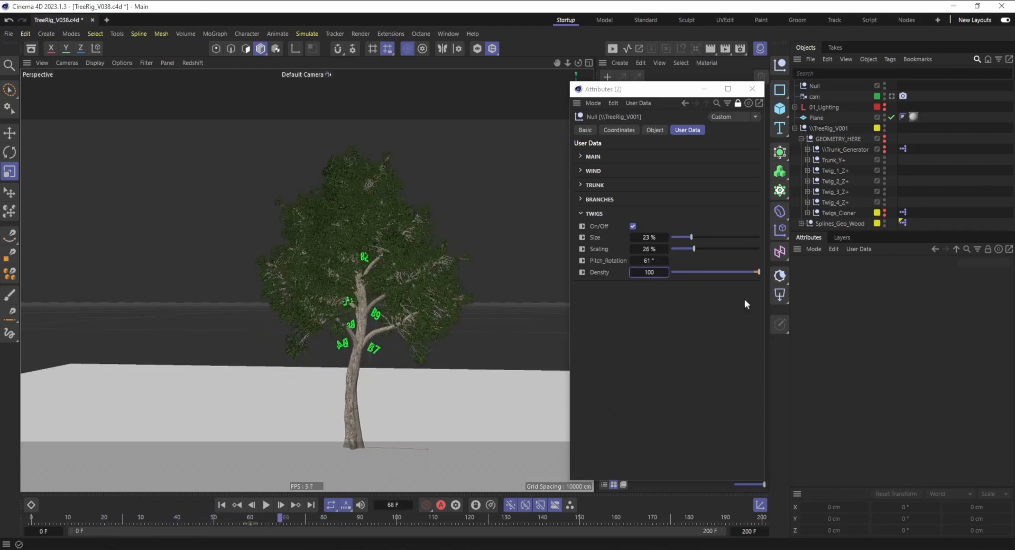
{"action": "left_click_drag", "start_coordinate": [757, 271], "coordinate": [730, 272]}
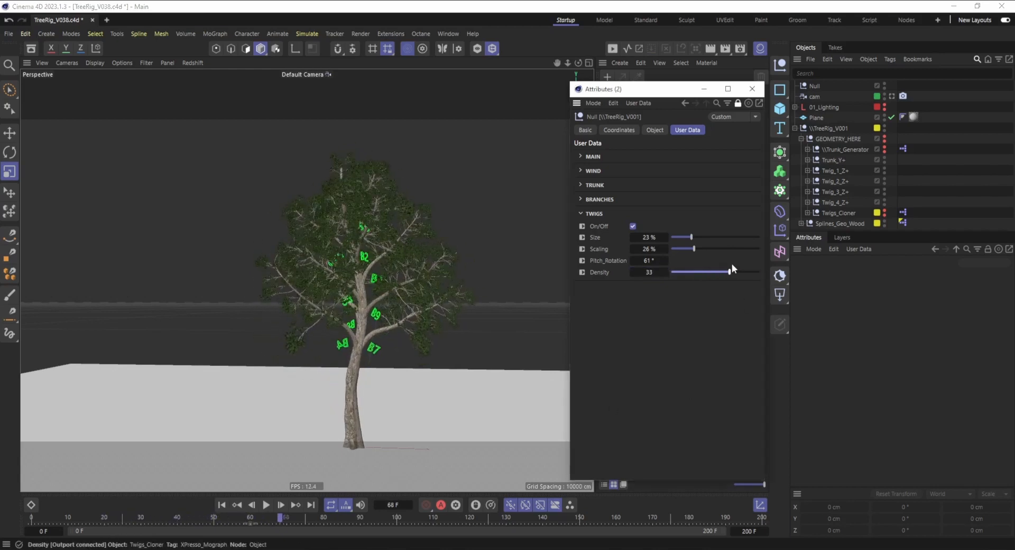
{"action": "left_click_drag", "start_coordinate": [683, 237], "coordinate": [714, 237]}
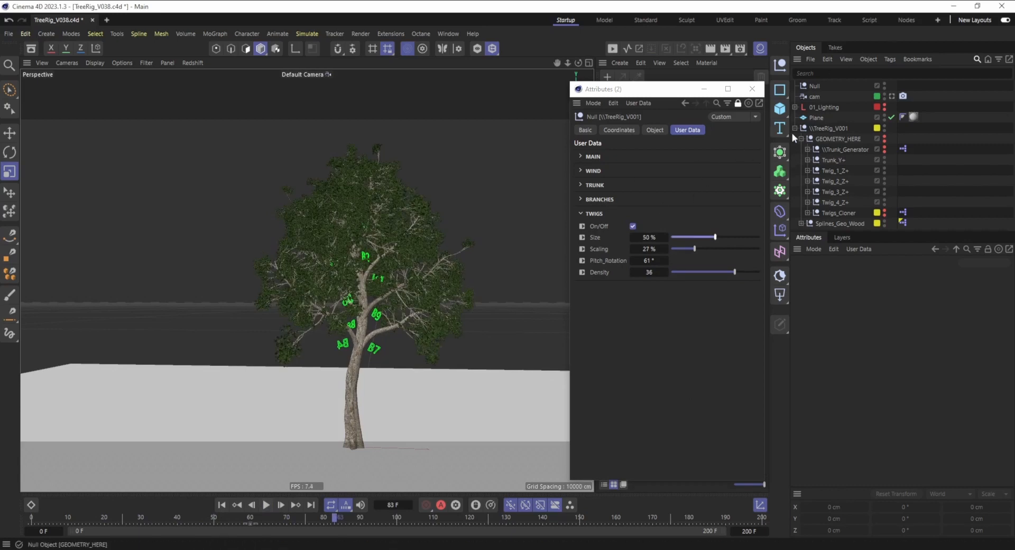
Step: Lower twig Scaling to 17% and play the growth to the full tree at frame 123
{"action": "left_click", "coordinate": [835, 192]}
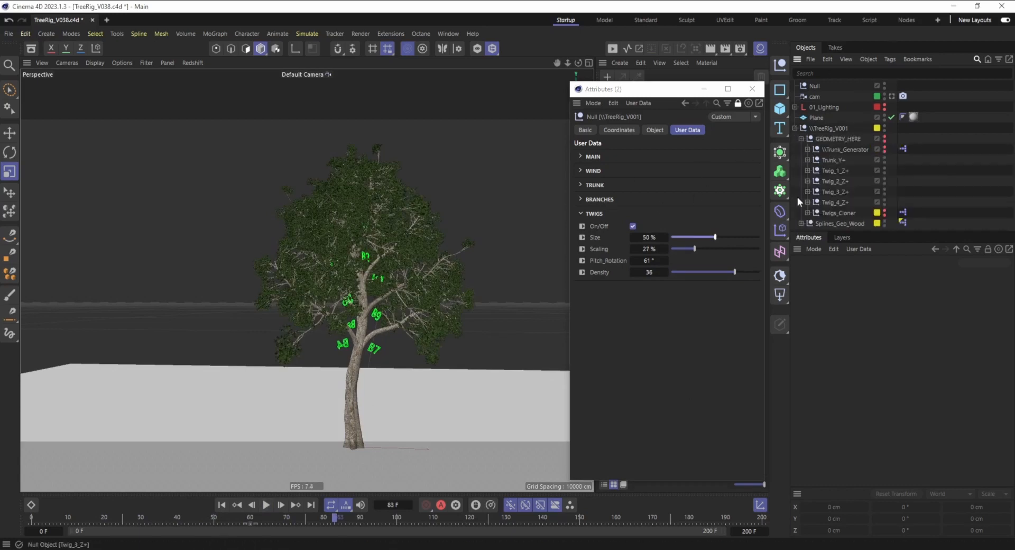
{"action": "left_click", "coordinate": [815, 193]}
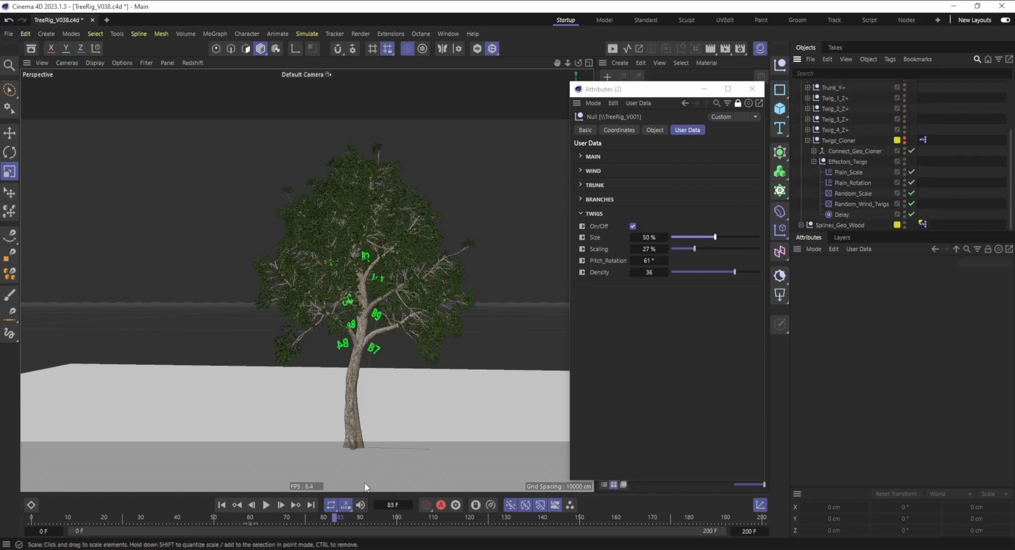
{"action": "left_click", "coordinate": [265, 505]}
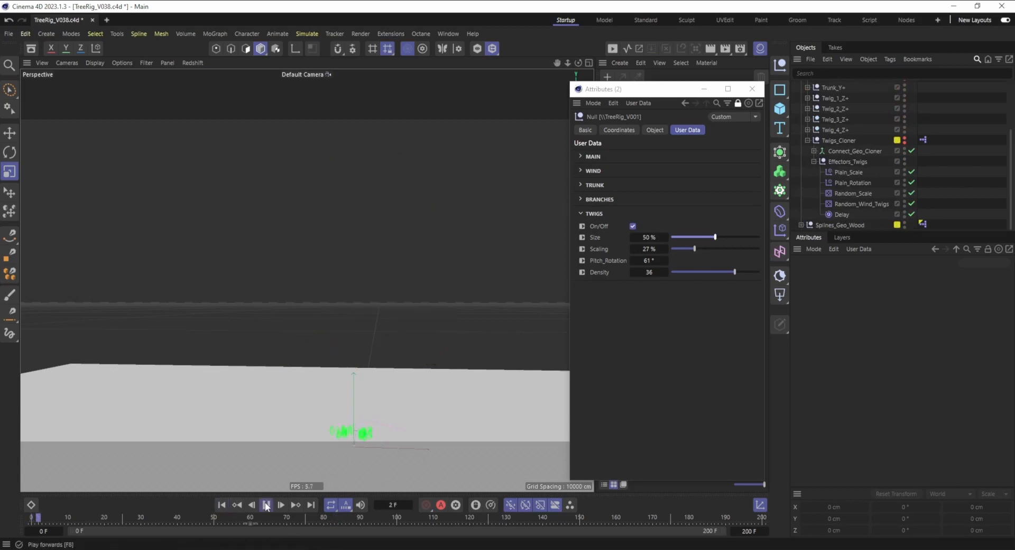
{"action": "left_click", "coordinate": [266, 504]}
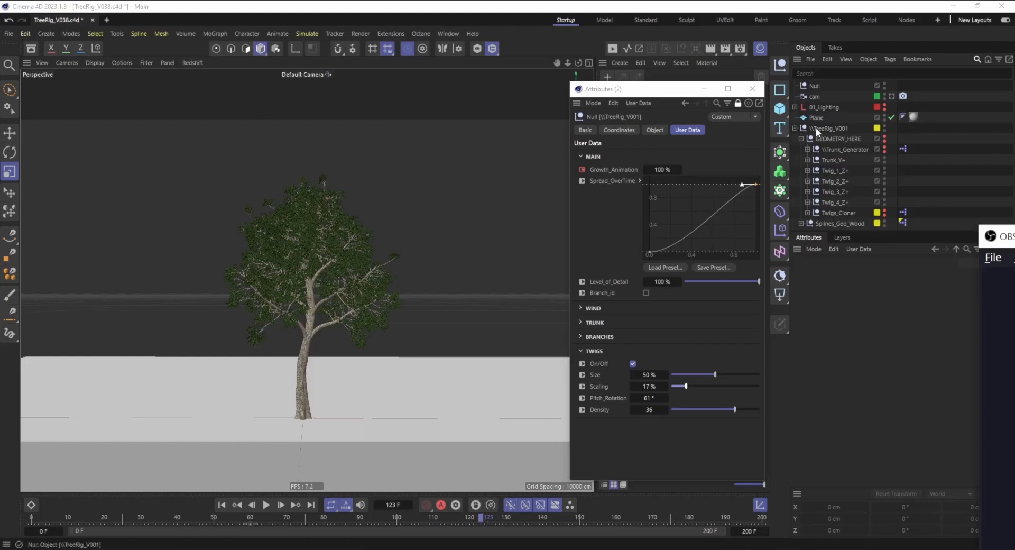
Step: Rewind and play the growth animation keyed from 0% to 100% over 30 frames
{"action": "left_click", "coordinate": [828, 129]}
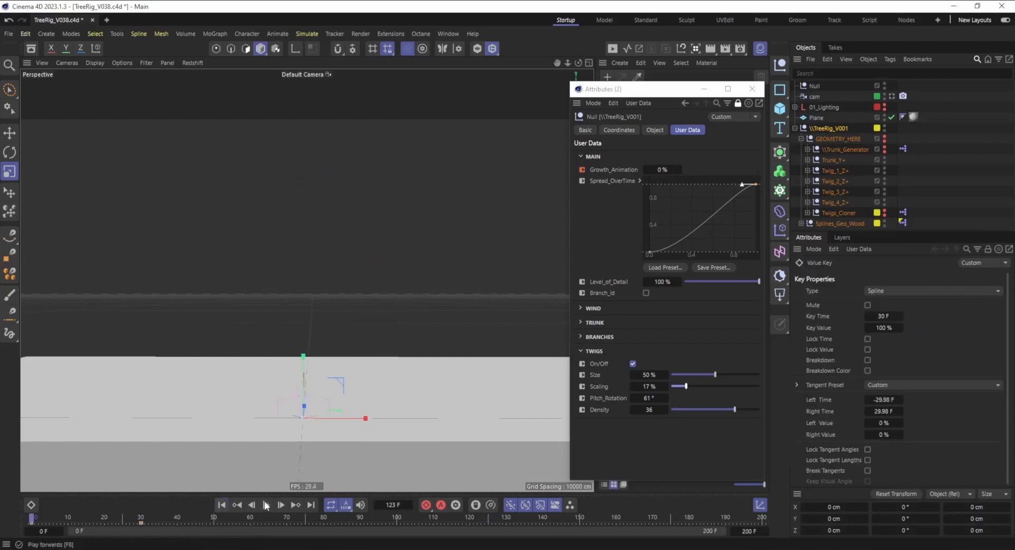
{"action": "left_click", "coordinate": [265, 504]}
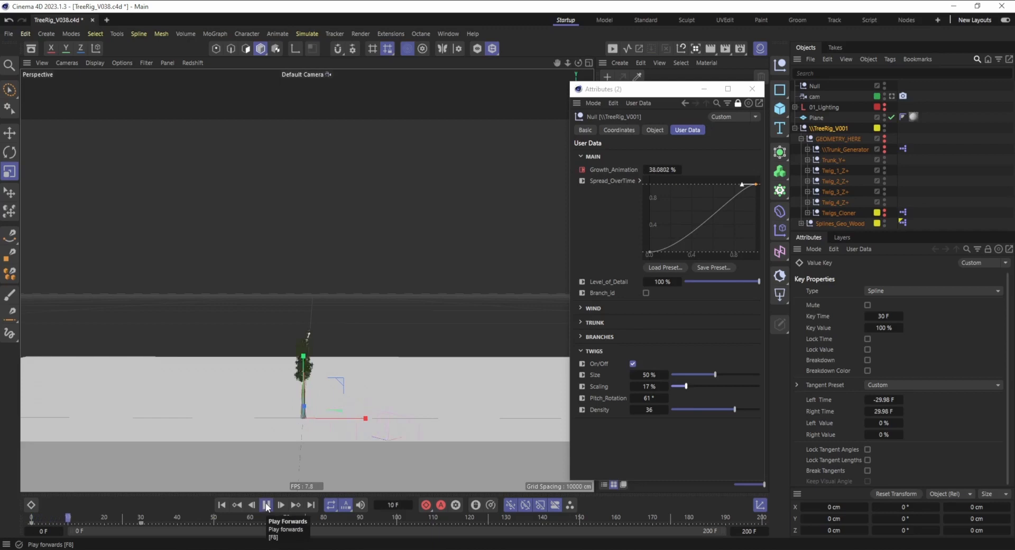
{"action": "left_click", "coordinate": [266, 504]}
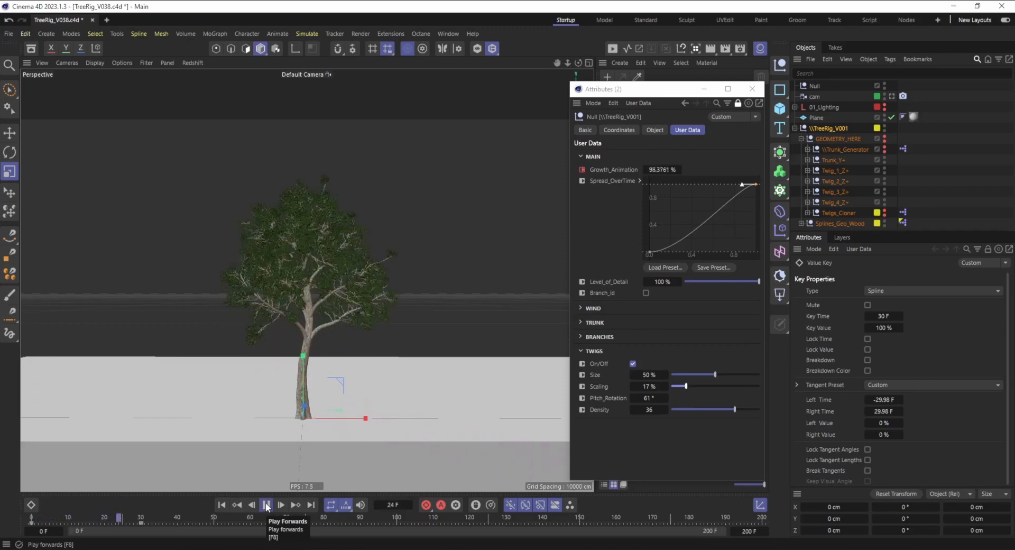
{"action": "left_click", "coordinate": [266, 505]}
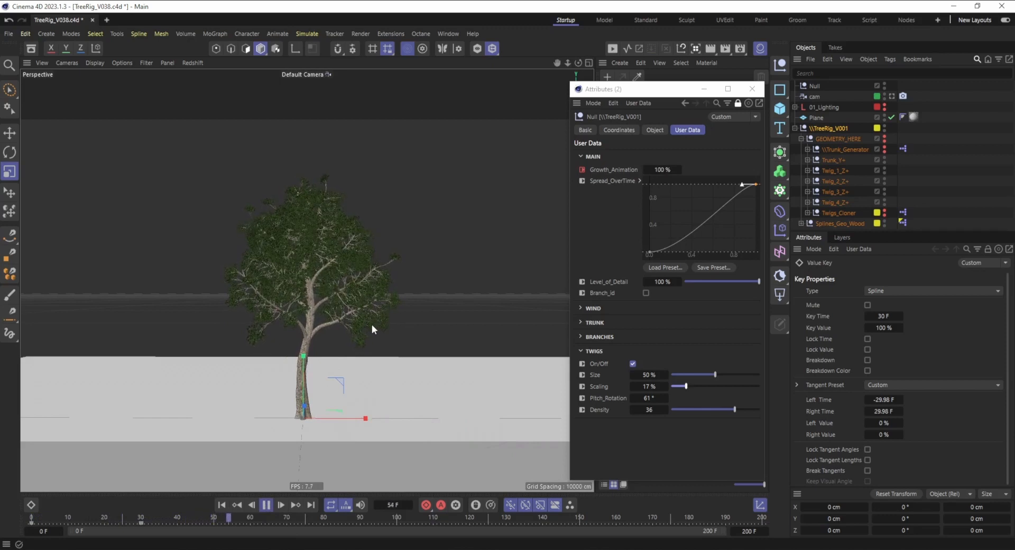
{"action": "left_click", "coordinate": [265, 505]}
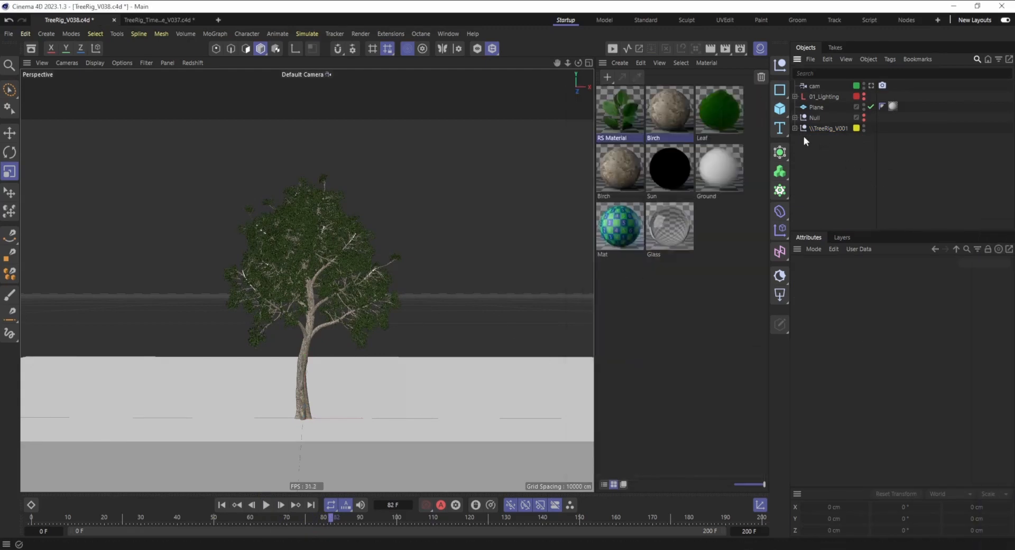
Step: Move the Trunk_1 mesh along X beside the generated trunk and inspect the Shape_Bottom spline
{"action": "left_click", "coordinate": [795, 128]}
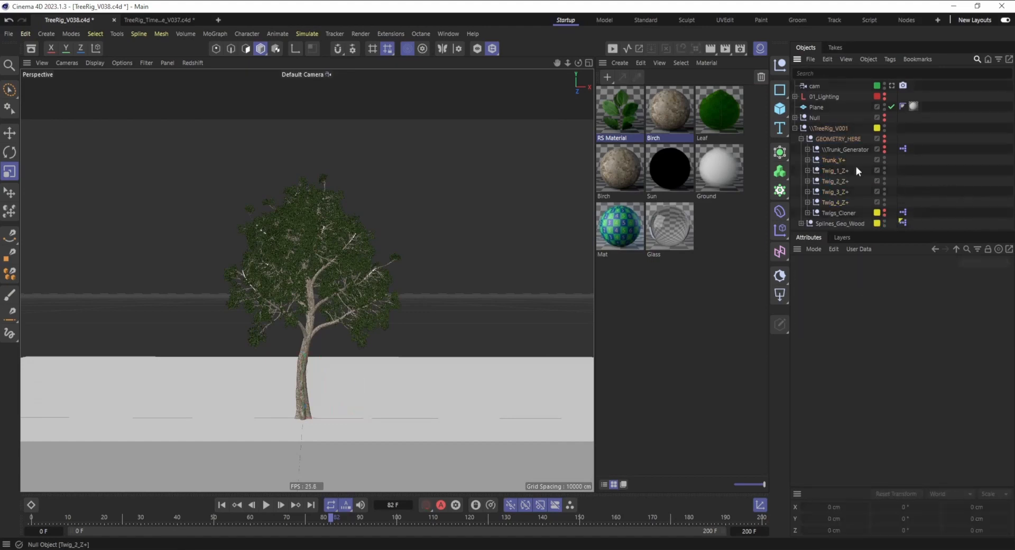
{"action": "mouse_move", "coordinate": [809, 160]}
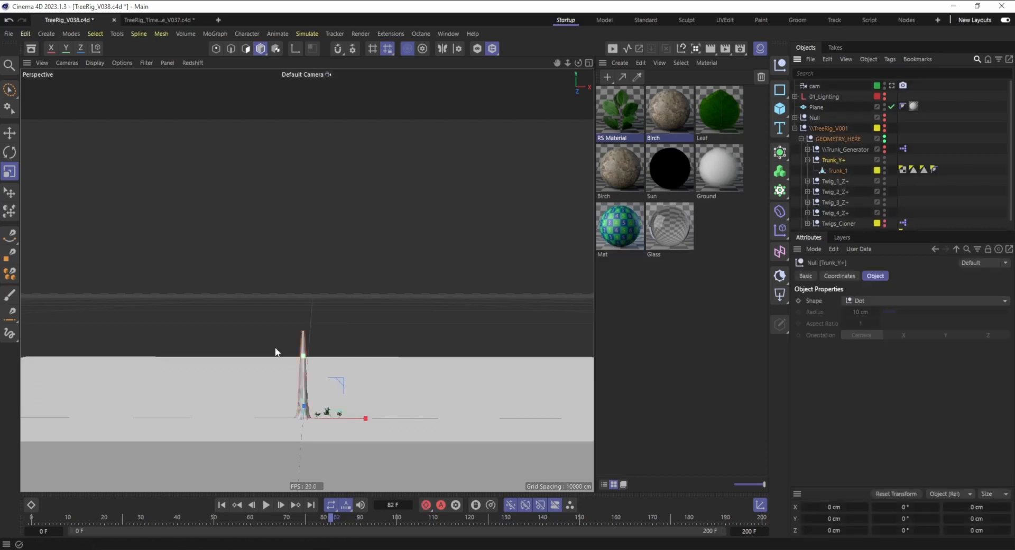
{"action": "left_click", "coordinate": [834, 170]}
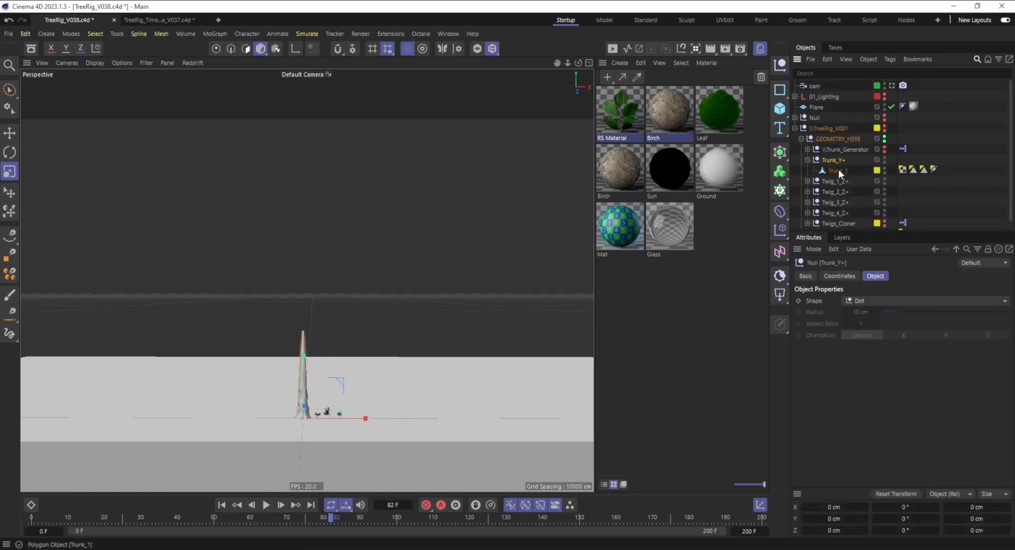
{"action": "left_click", "coordinate": [833, 160]}
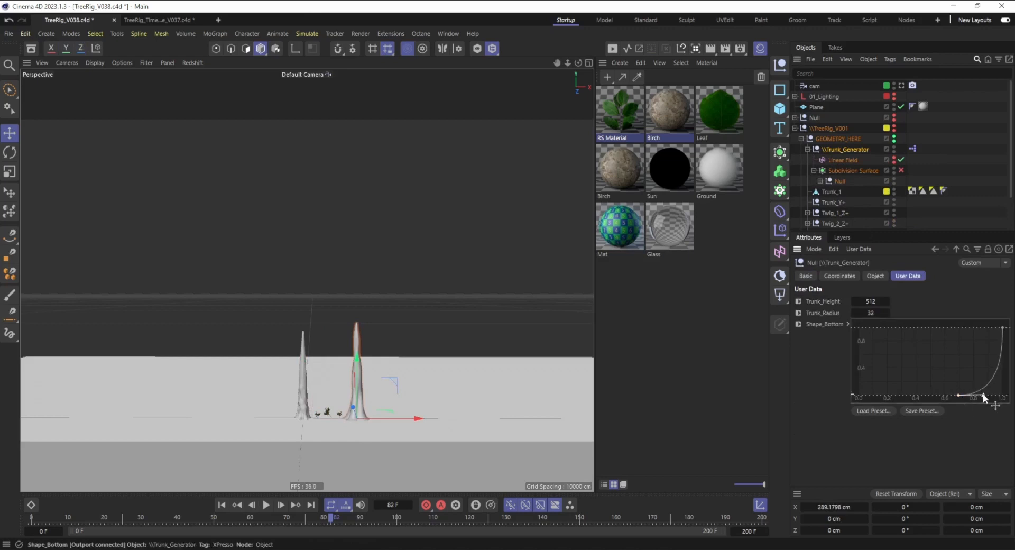
{"action": "left_click_drag", "start_coordinate": [983, 398], "coordinate": [979, 395]}
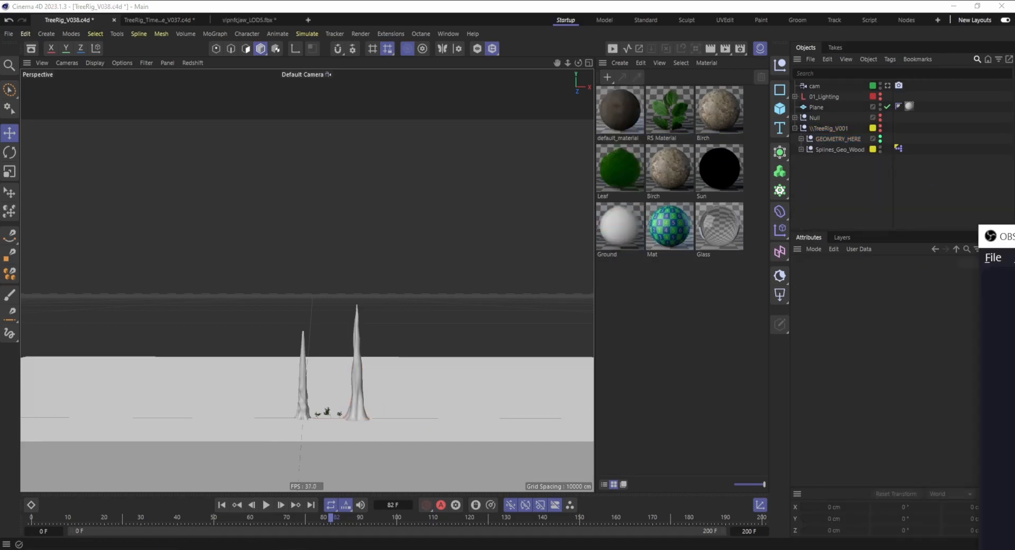
Step: Copy the Asset_nature_tree polygon object from the LOD5 FBX file into the TreeRig scene
{"action": "left_click", "coordinate": [839, 139]}
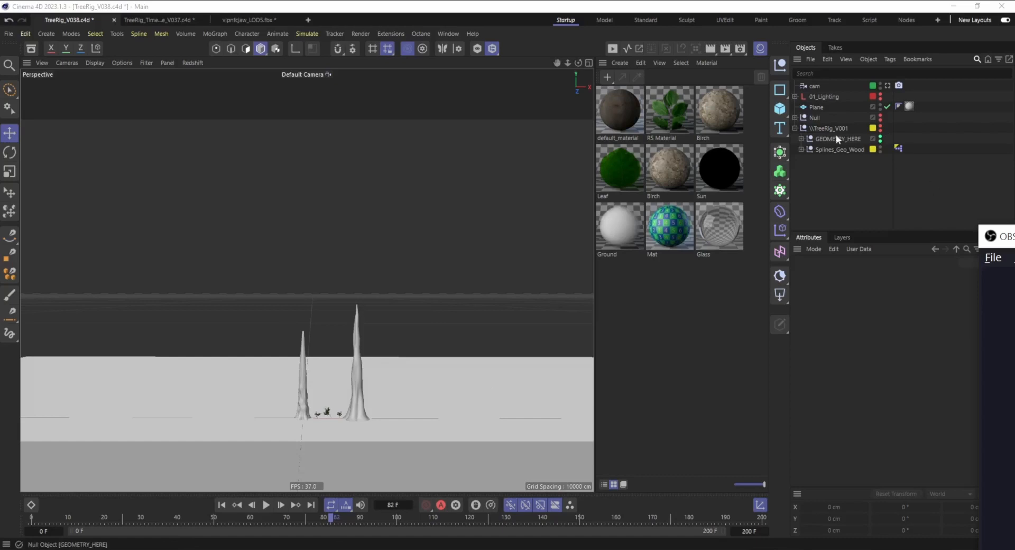
{"action": "left_click", "coordinate": [801, 138]}
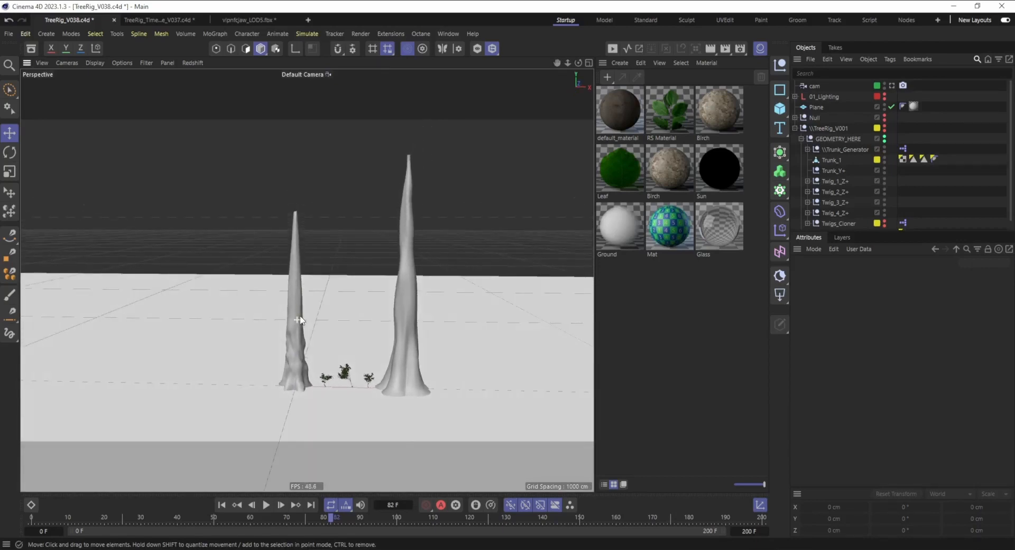
{"action": "left_click", "coordinate": [832, 160]}
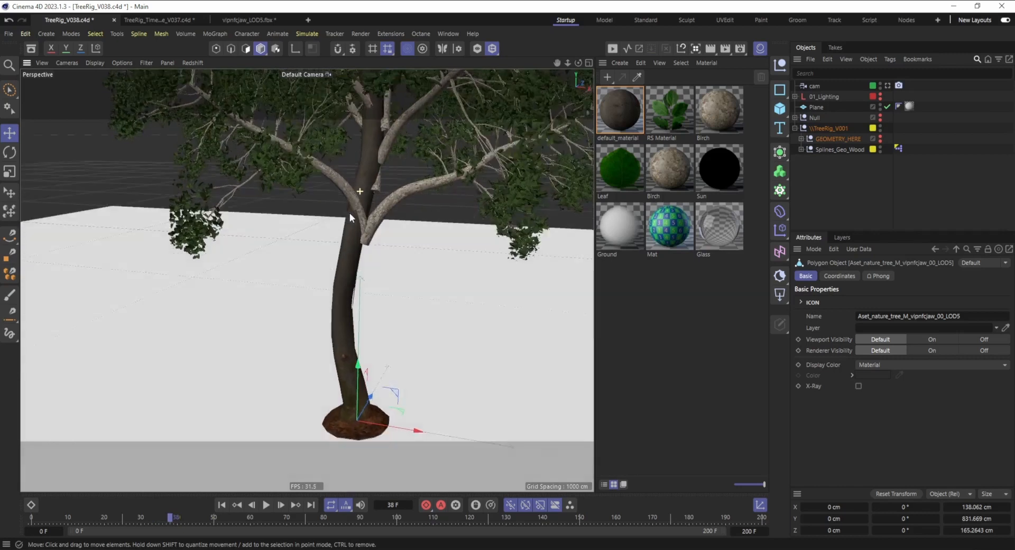
Step: Expand the TreeRig hierarchy and drag the imported tree asset into it
{"action": "left_click_drag", "start_coordinate": [174, 517], "coordinate": [194, 517]}
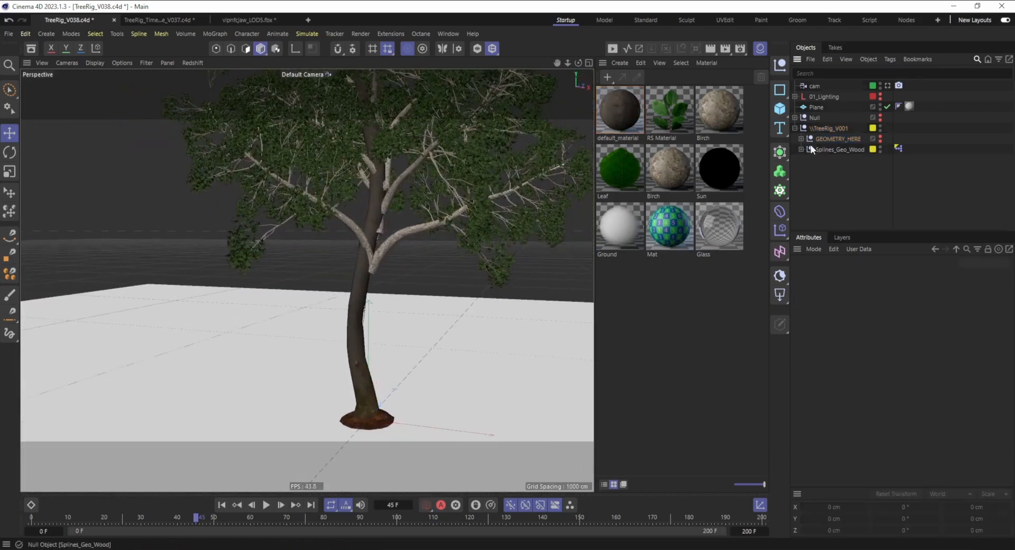
{"action": "left_click", "coordinate": [796, 127]}
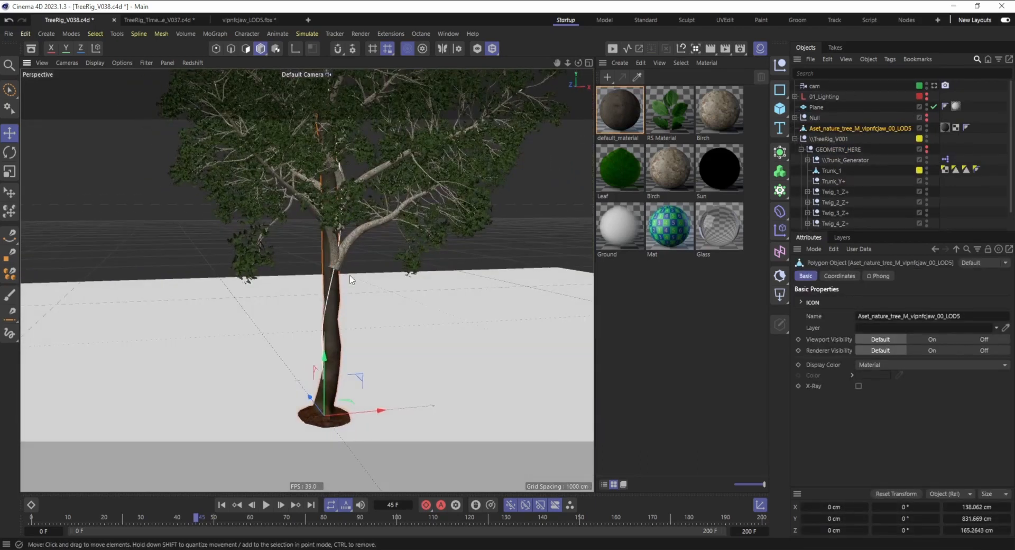
{"action": "left_click_drag", "start_coordinate": [379, 408], "coordinate": [453, 357]}
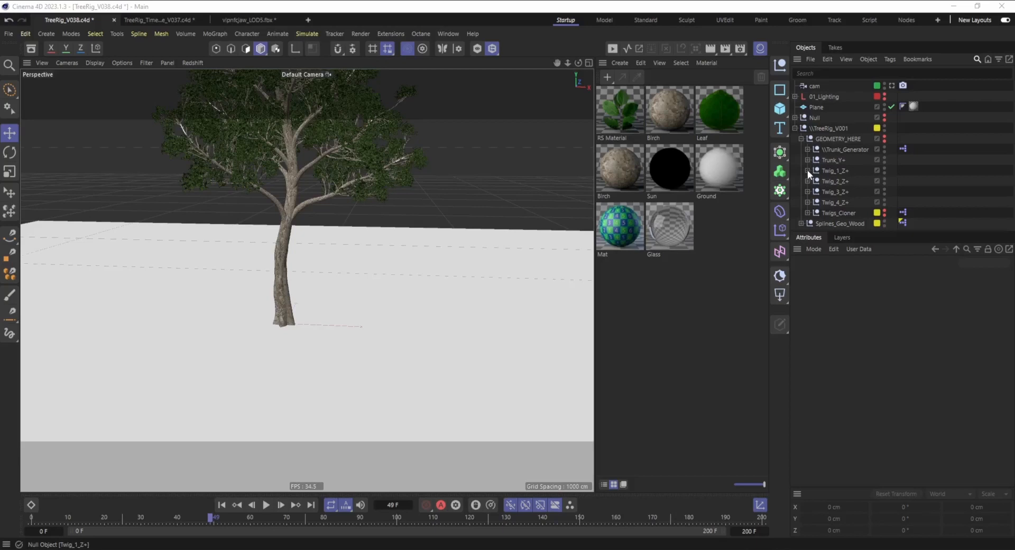
Step: Place Birch_18_01–04 meshes under Twig_1_Z+ through Twig_4_Z+ with zeroed coordinates
{"action": "left_click", "coordinate": [807, 181]}
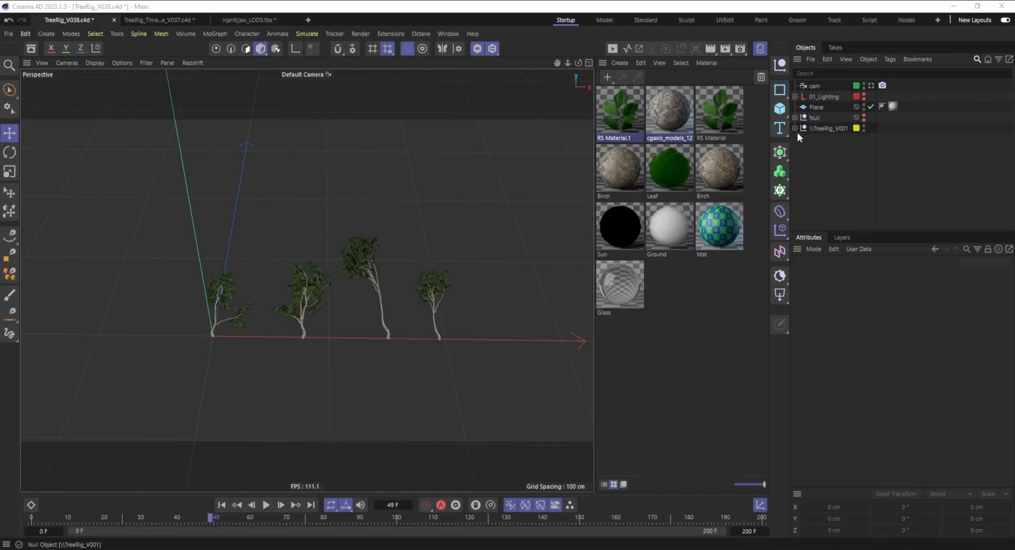
{"action": "left_click", "coordinate": [795, 128]}
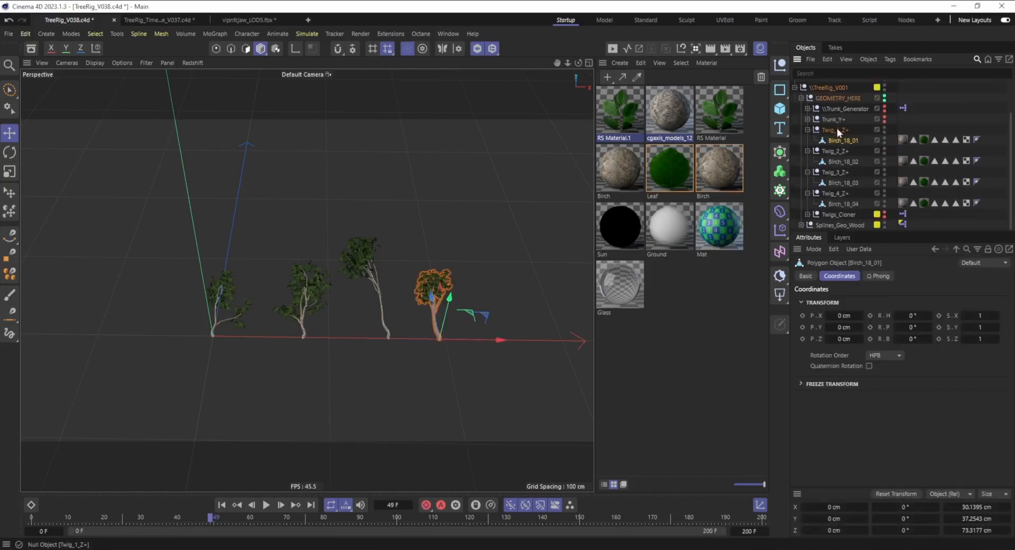
{"action": "left_click", "coordinate": [834, 129]}
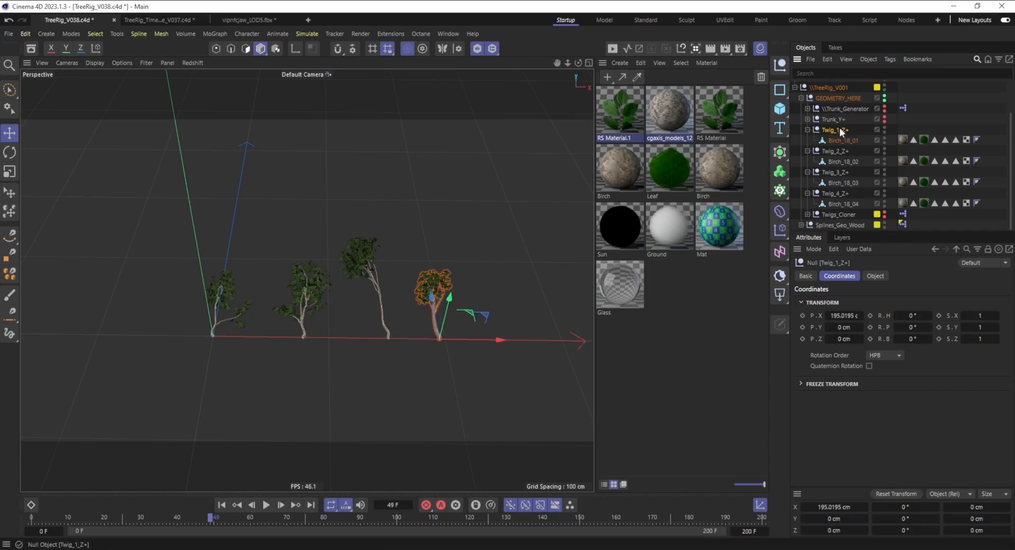
{"action": "left_click", "coordinate": [842, 141]}
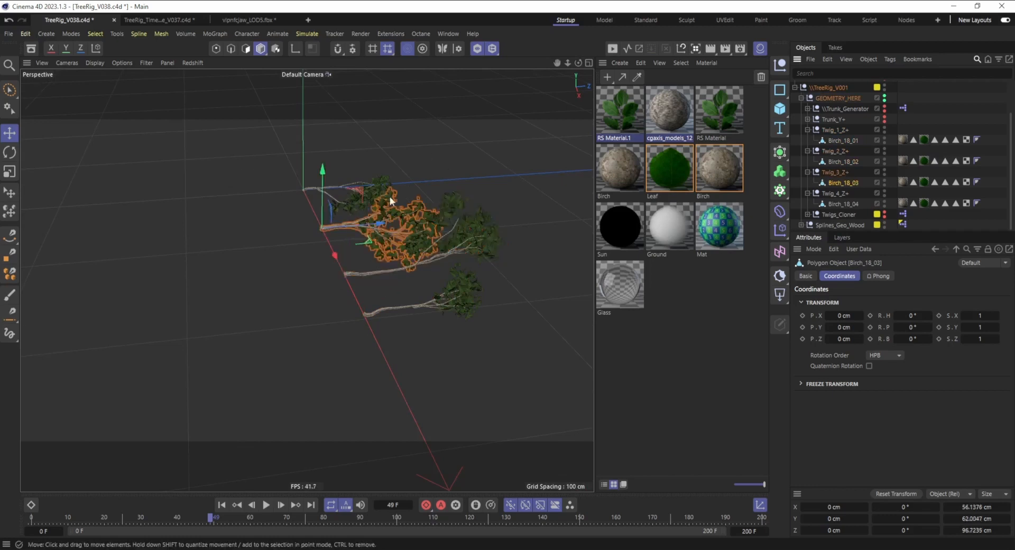
Step: Replace the twig children with cgaxis_models_120_60 branches and scrub the timeline to check growth
{"action": "left_click", "coordinate": [842, 203]}
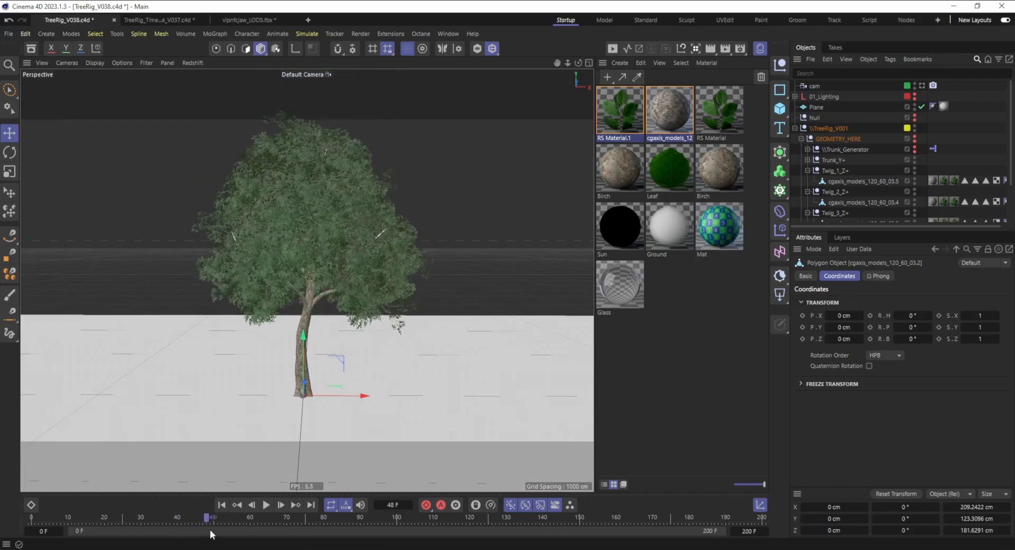
{"action": "left_click_drag", "start_coordinate": [209, 517], "coordinate": [254, 518]}
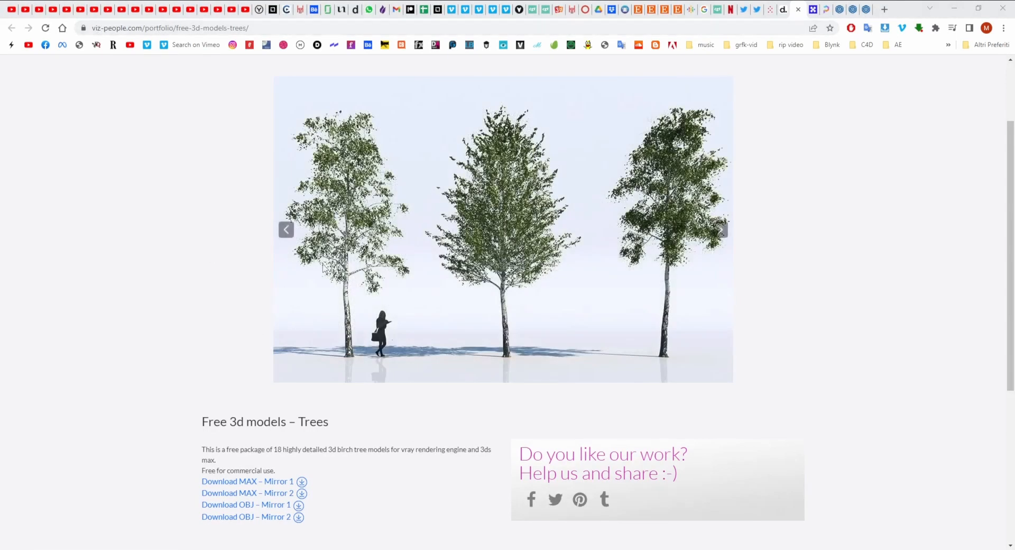
Step: Browse CGAxis free models, then open the 3D Warehouse tree model page
{"action": "left_click", "coordinate": [720, 230]}
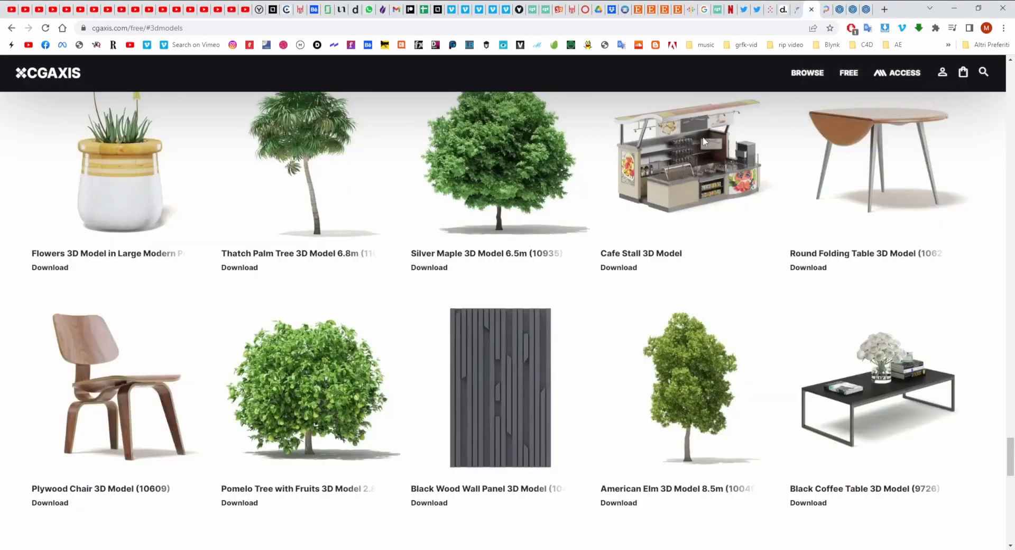
{"action": "scroll", "scroll_direction": "down", "scroll_amount": 3}
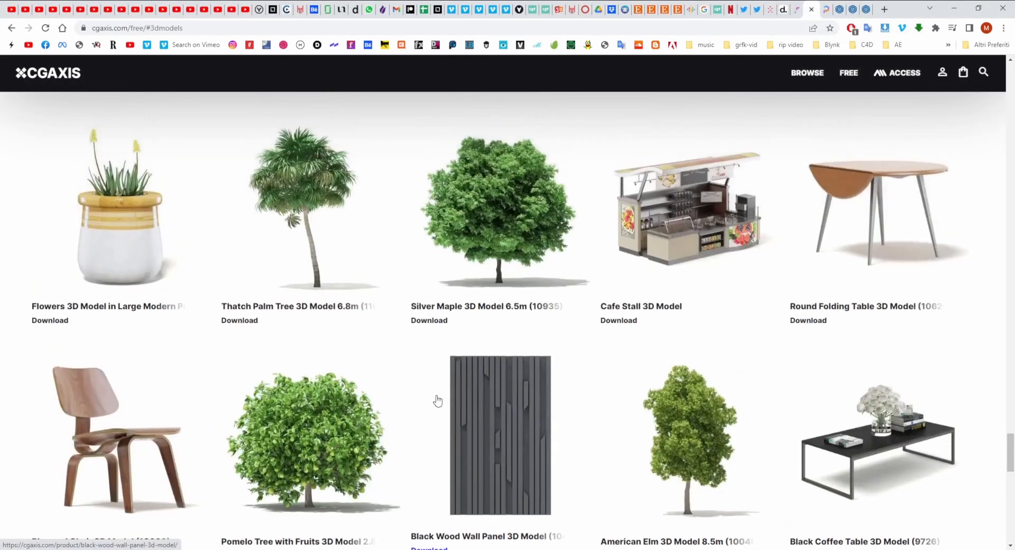
{"action": "mouse_move", "coordinate": [839, 9]}
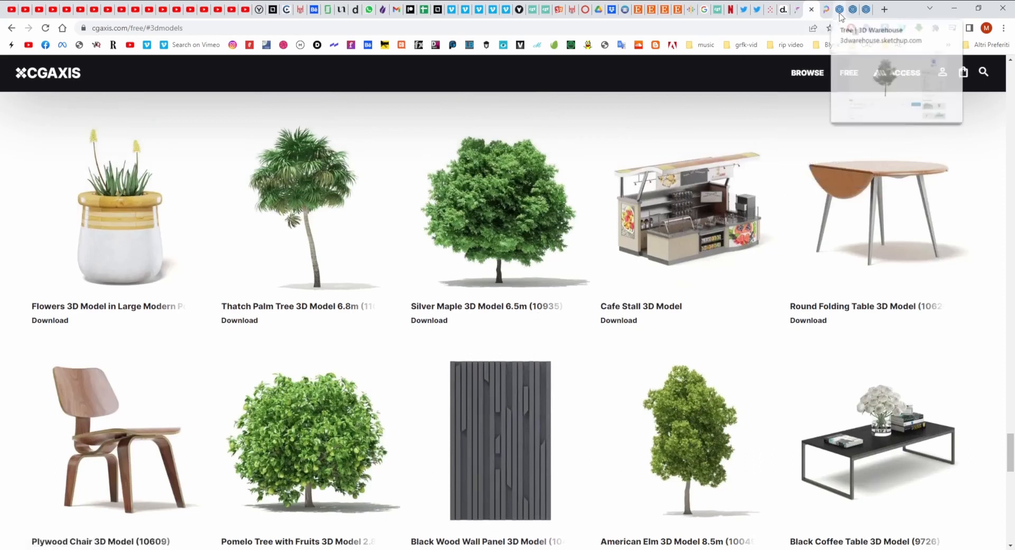
{"action": "left_click", "coordinate": [840, 9]}
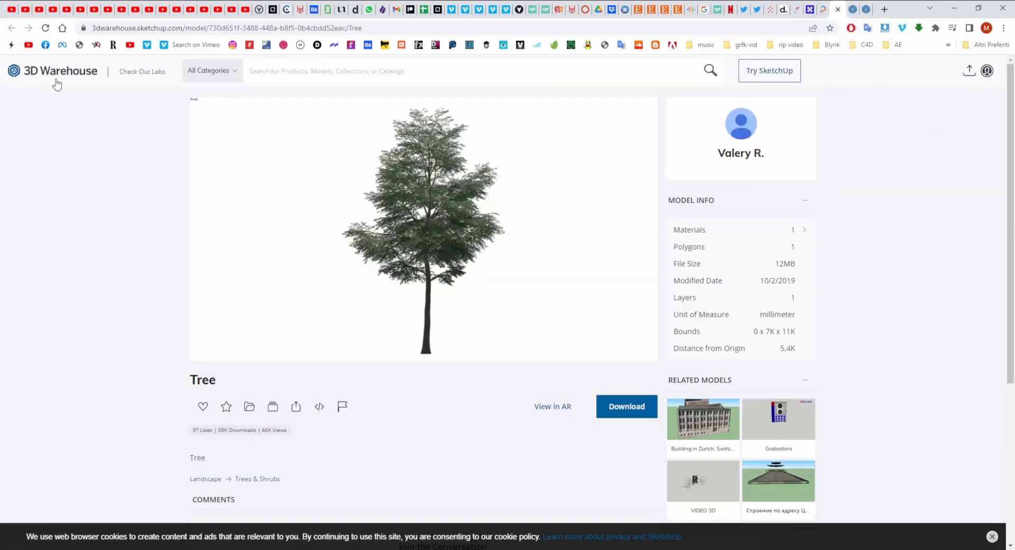
{"action": "mouse_move", "coordinate": [453, 279]}
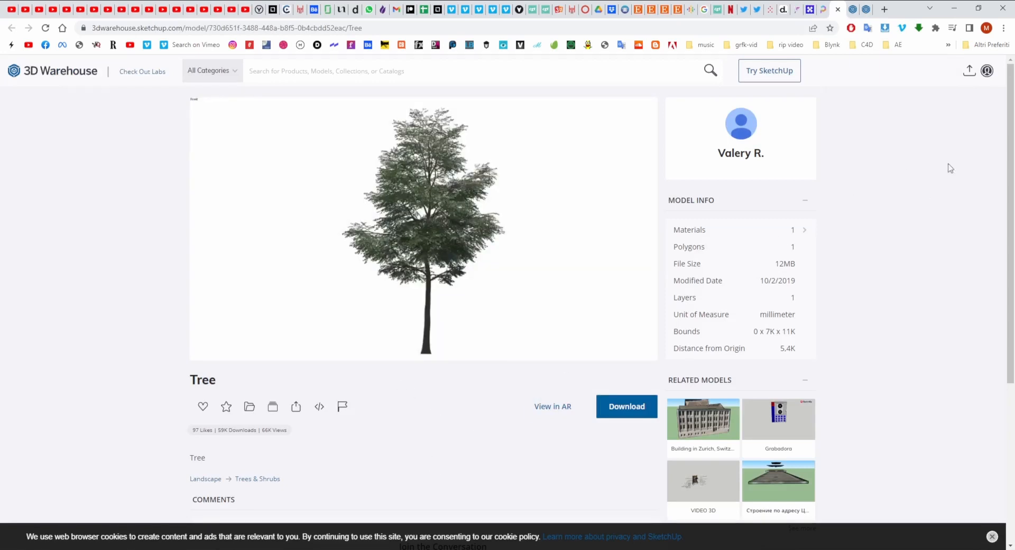
{"action": "mouse_move", "coordinate": [954, 9]}
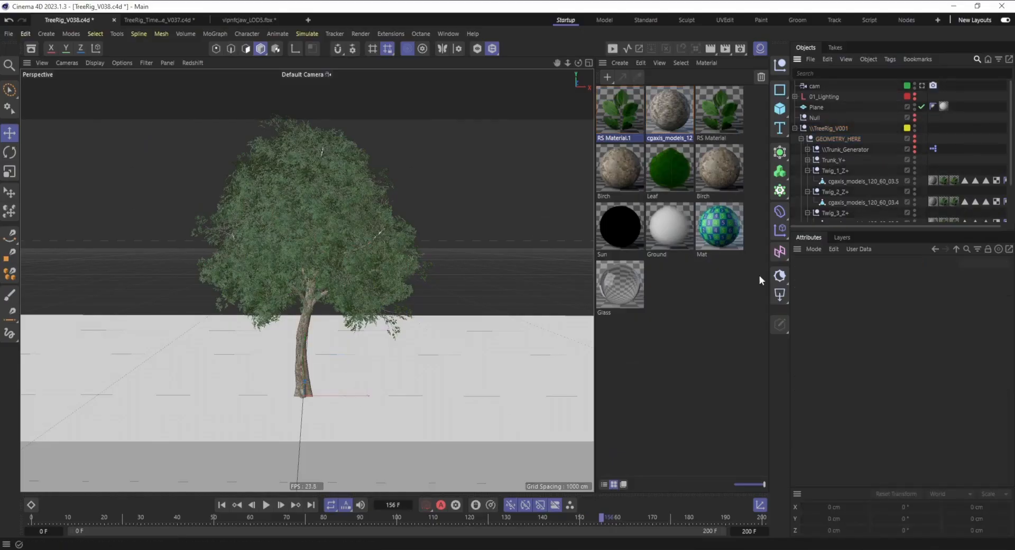
{"action": "left_click", "coordinate": [862, 180]}
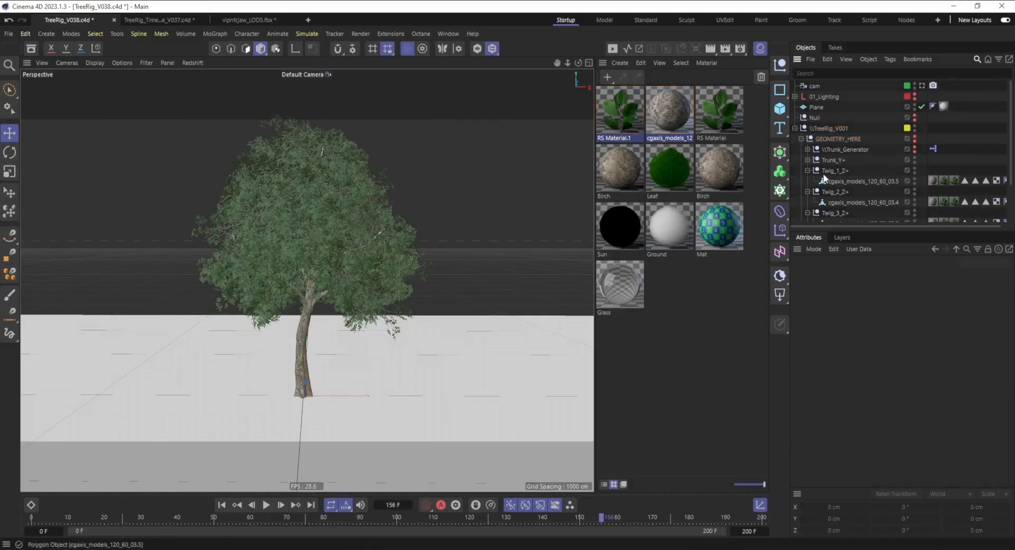
{"action": "scroll", "scroll_direction": "down", "scroll_amount": 3}
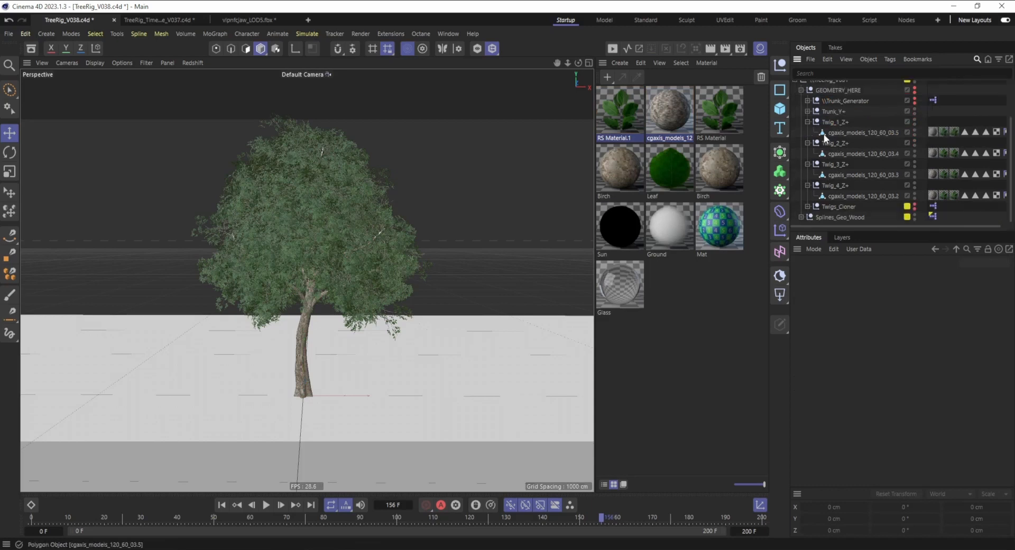